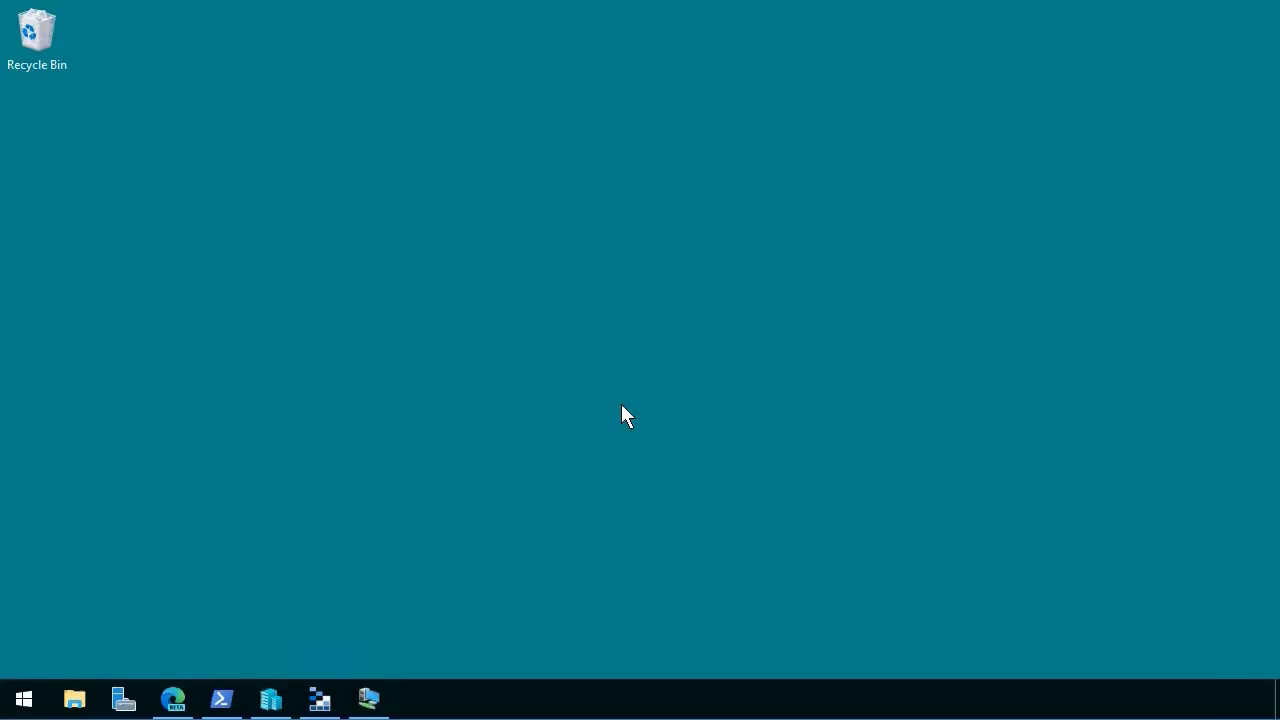
Open Hyper-V Manager on SERVER1 to see win2016 running and ws2012r2 off.
left_click(270, 699)
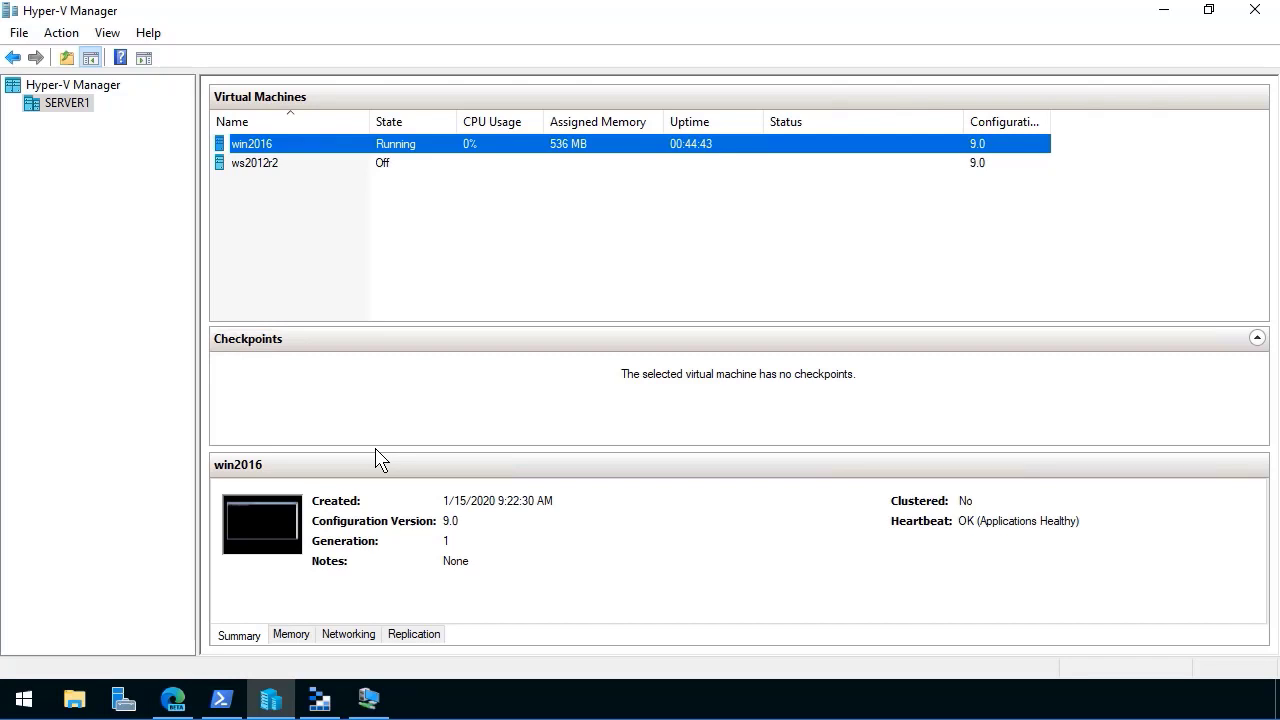
mouse_move(1135, 5)
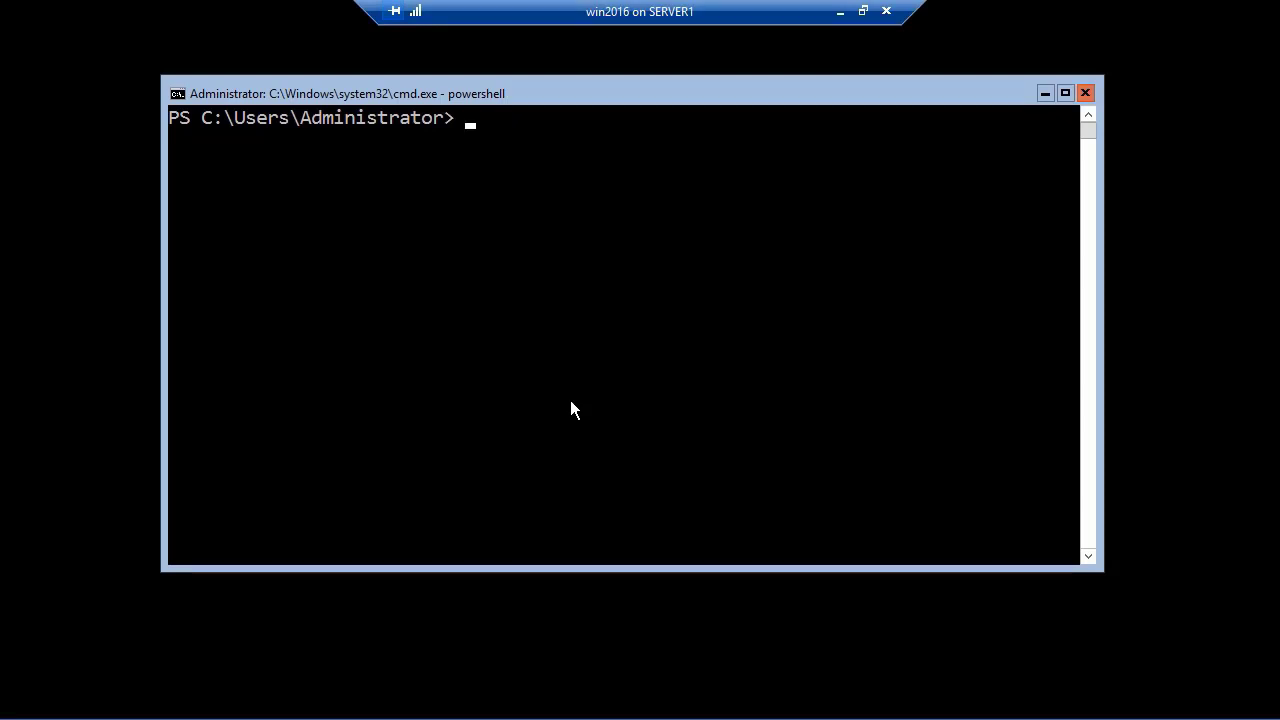
Sysprep win2016 with OOBE, Generalize and Shutdown, then close its connection window.
type("c:\\windows\\sy")
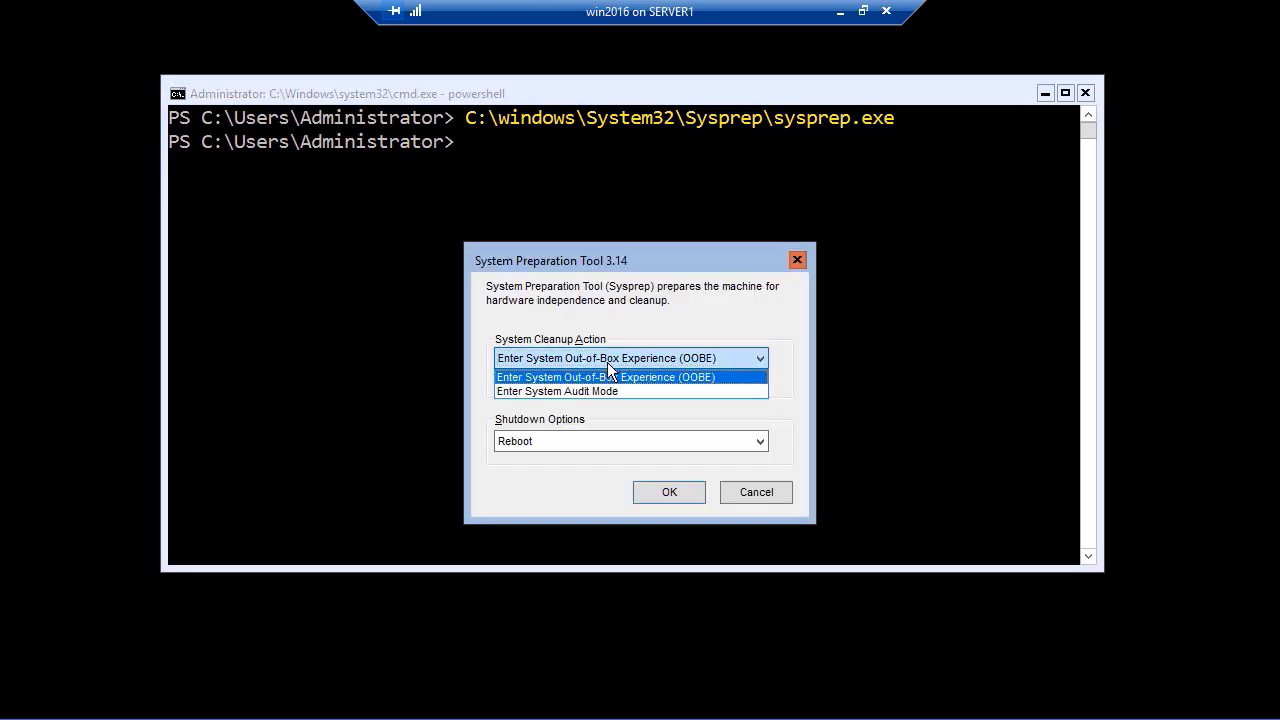
left_click(606, 377)
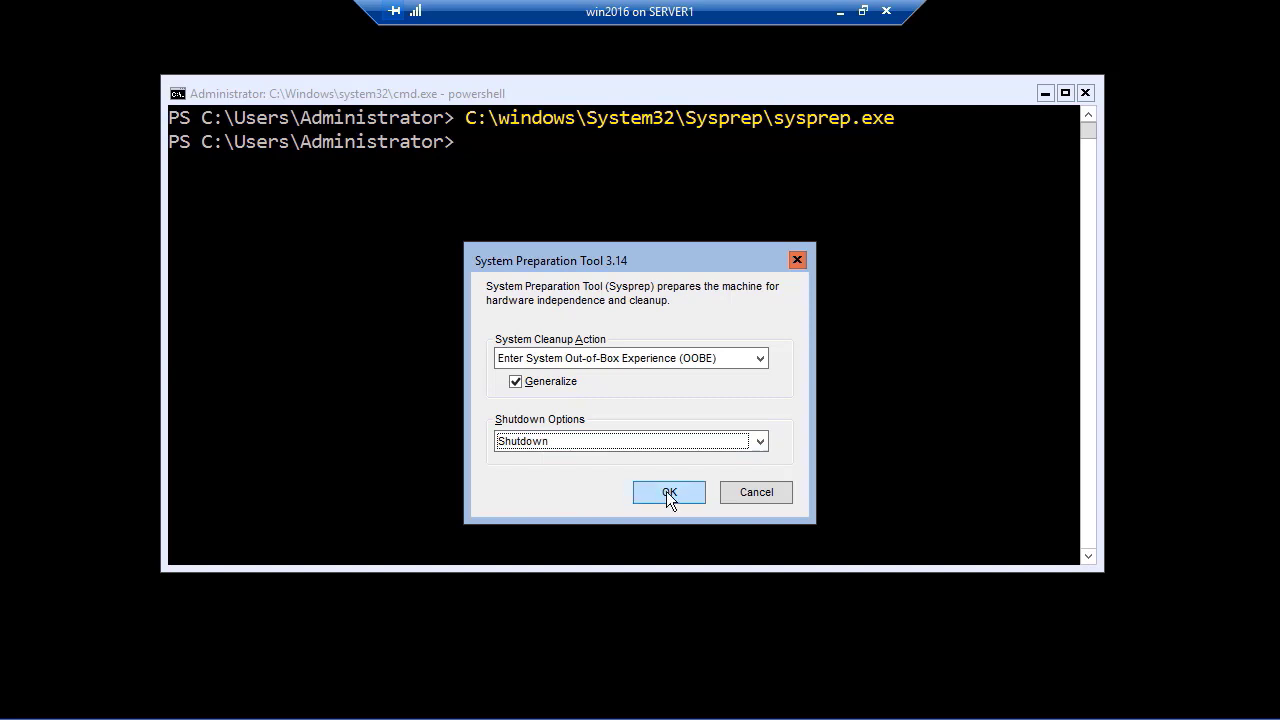
left_click(668, 492)
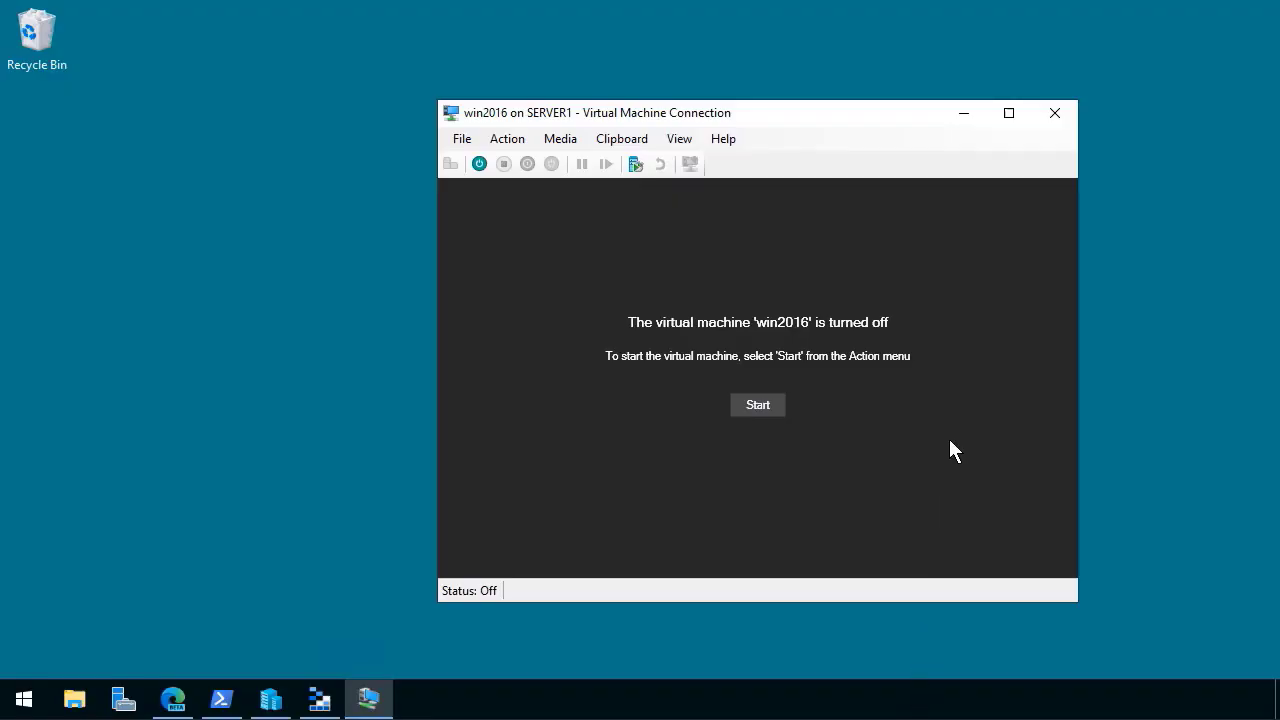
left_click(1054, 112)
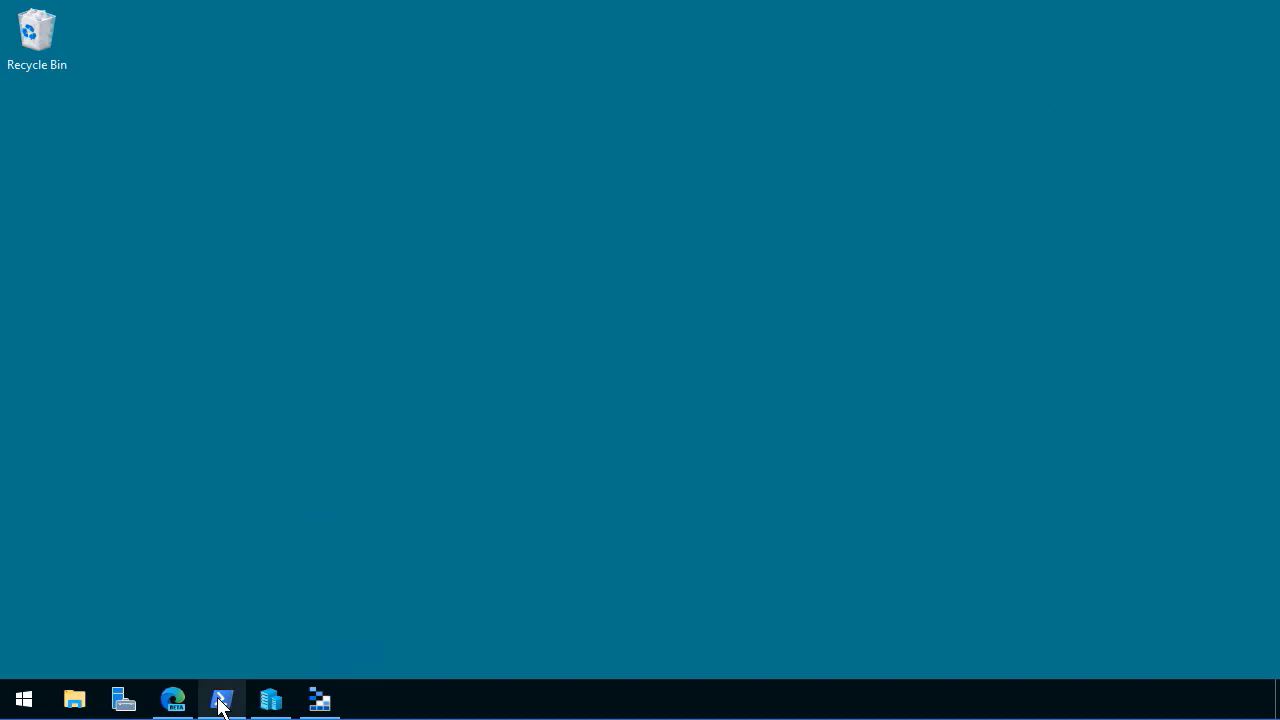
In PowerShell, list E:\vhdx with dir and start a Convert-VHD command for win2016.vhdx.
left_click(220, 698)
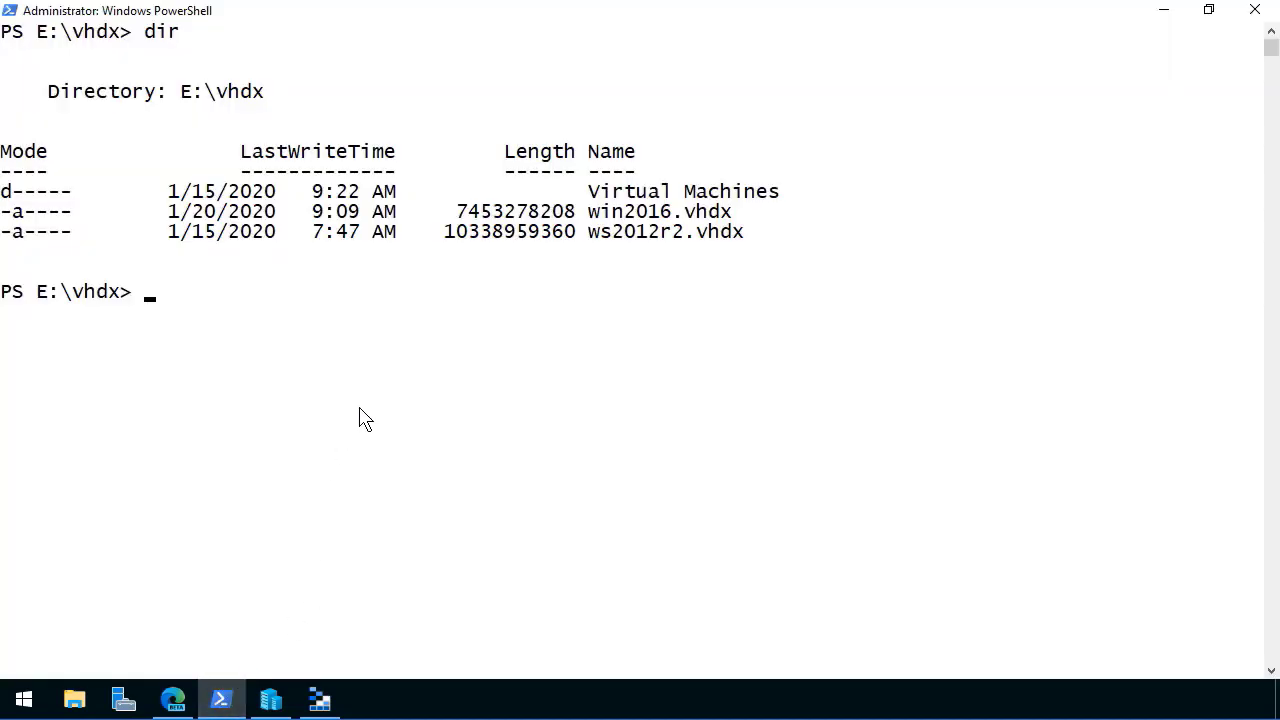
type("dir")
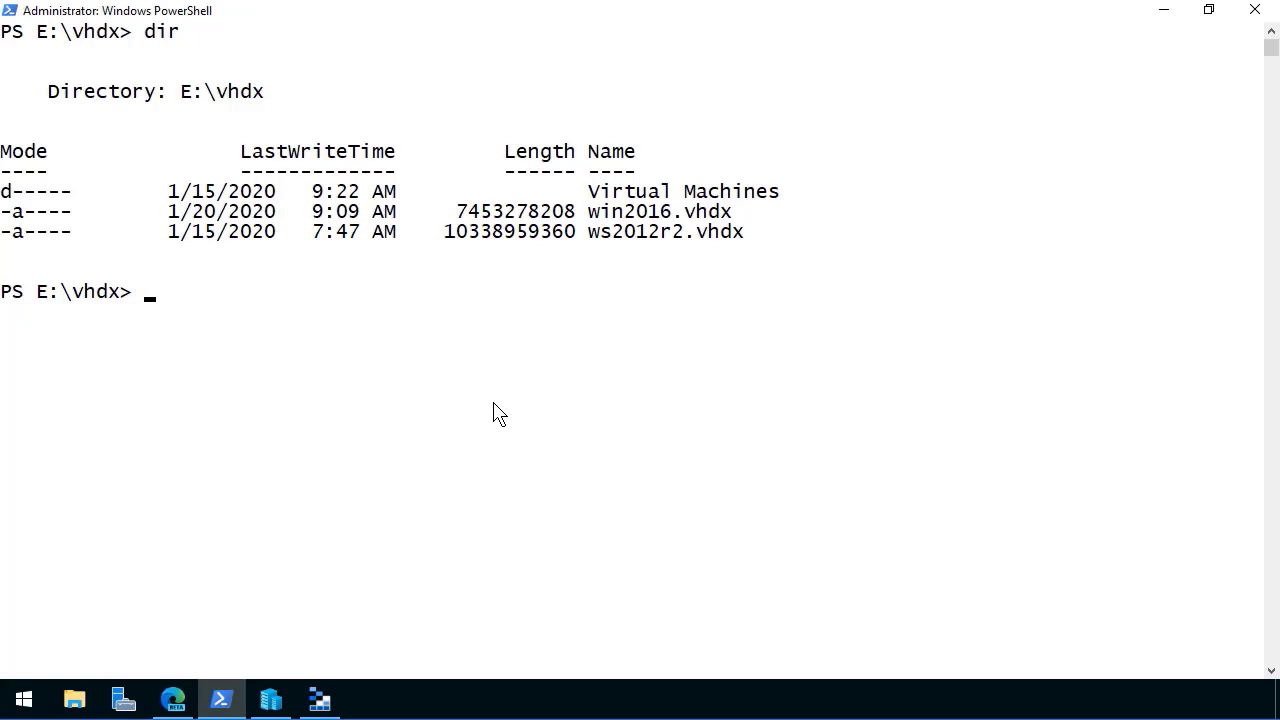
mouse_move(710, 208)
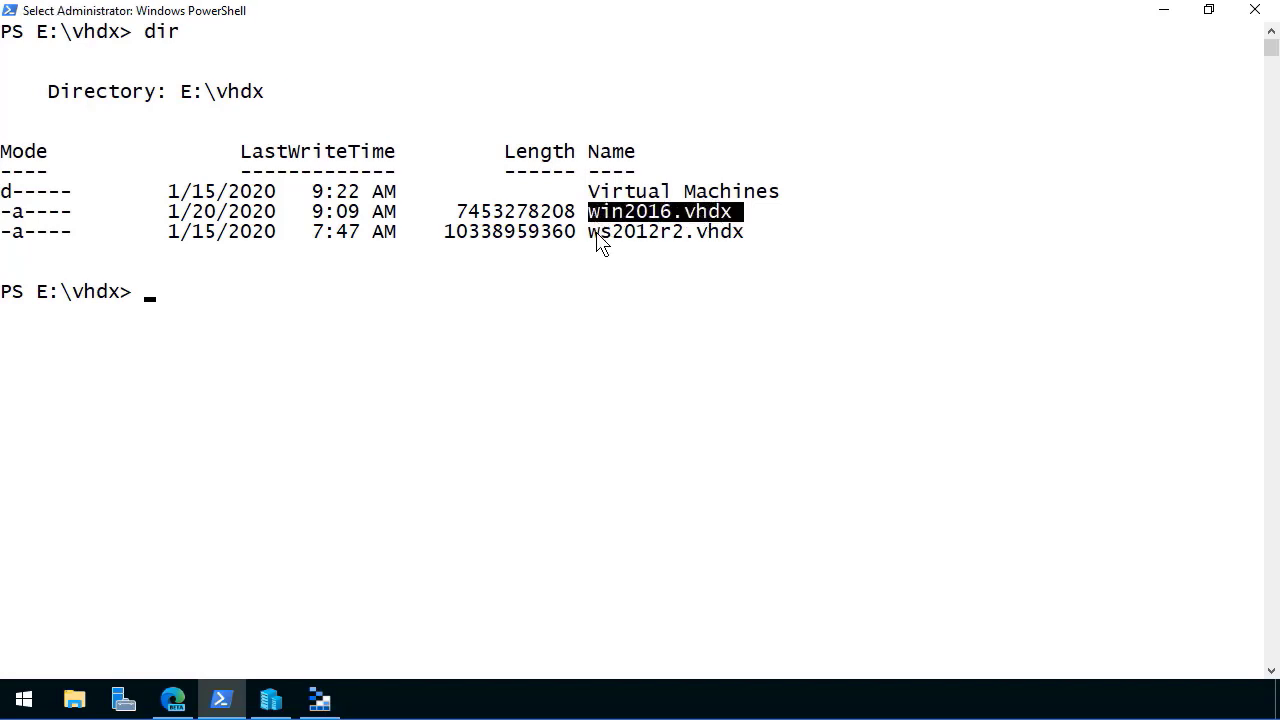
mouse_move(610, 400)
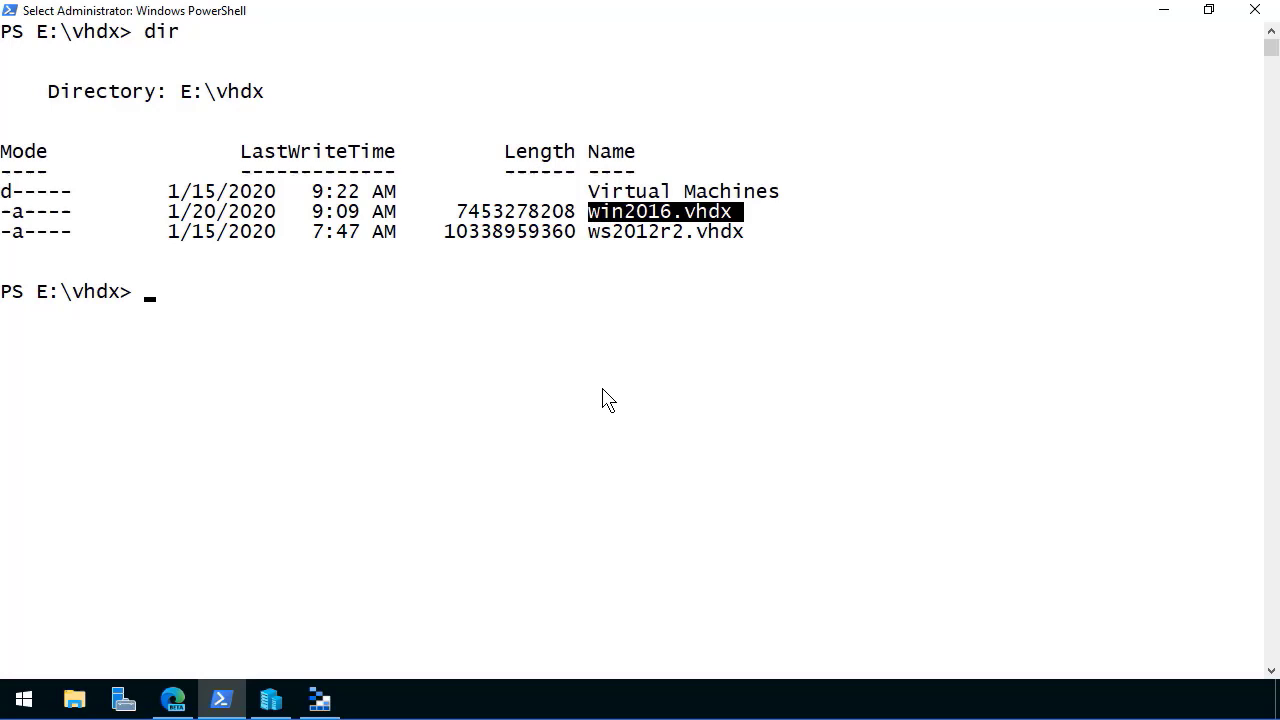
mouse_move(511, 429)
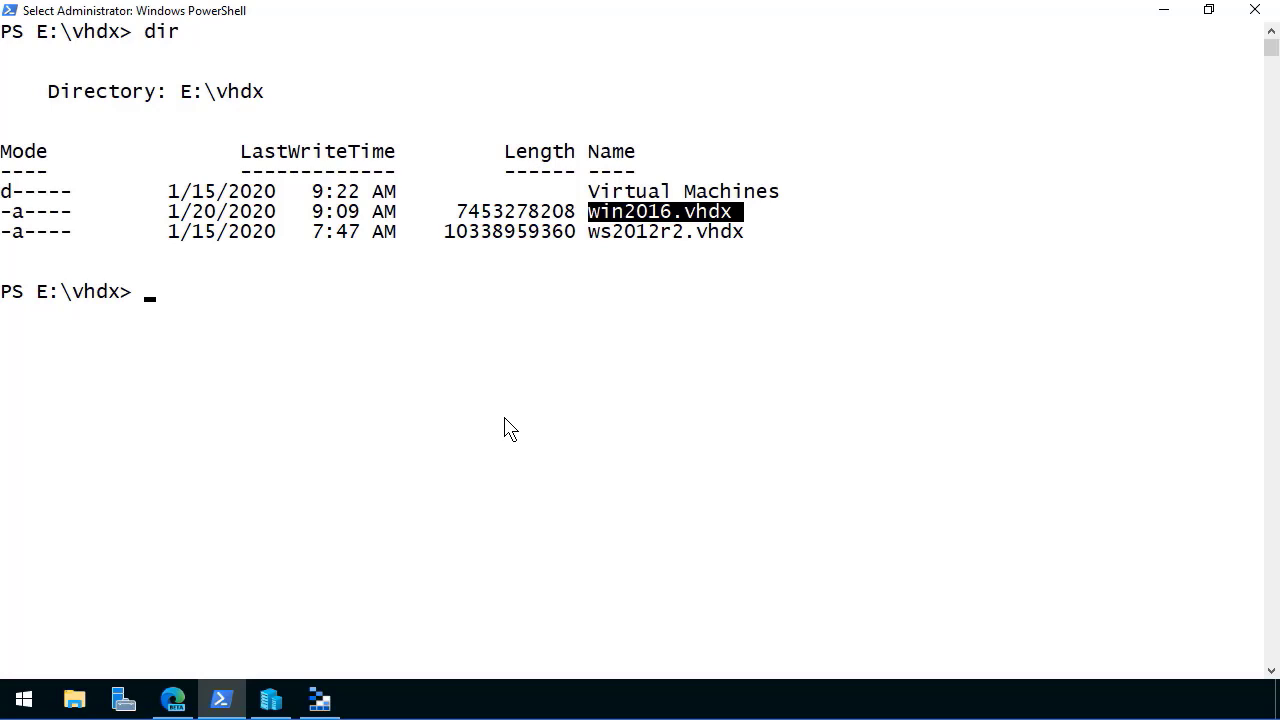
type("convert-v")
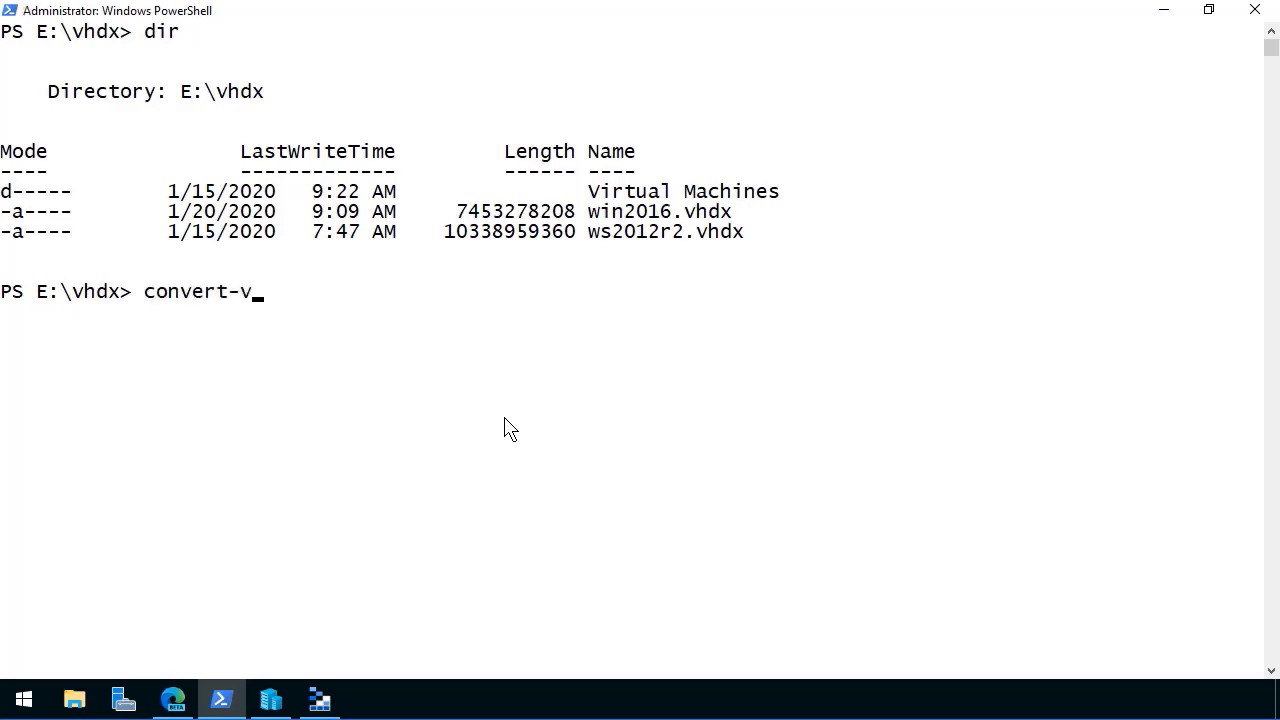
type("hd -Path .")
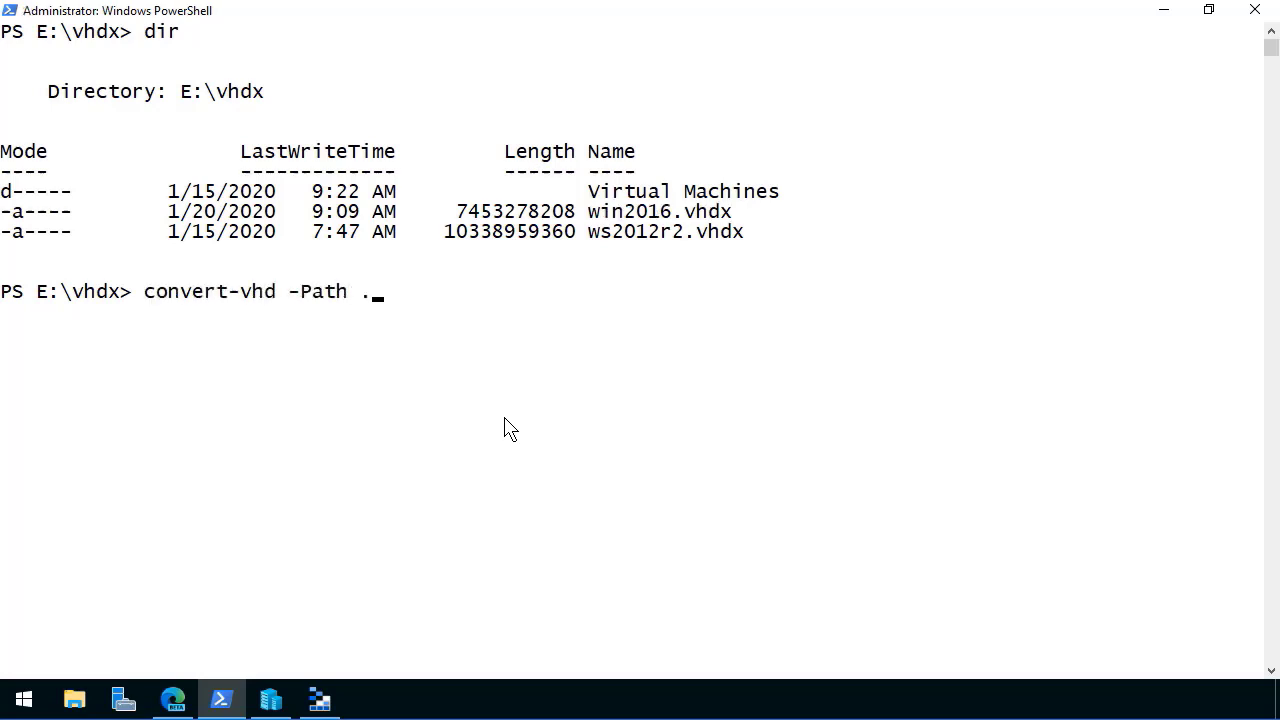
type("\\")
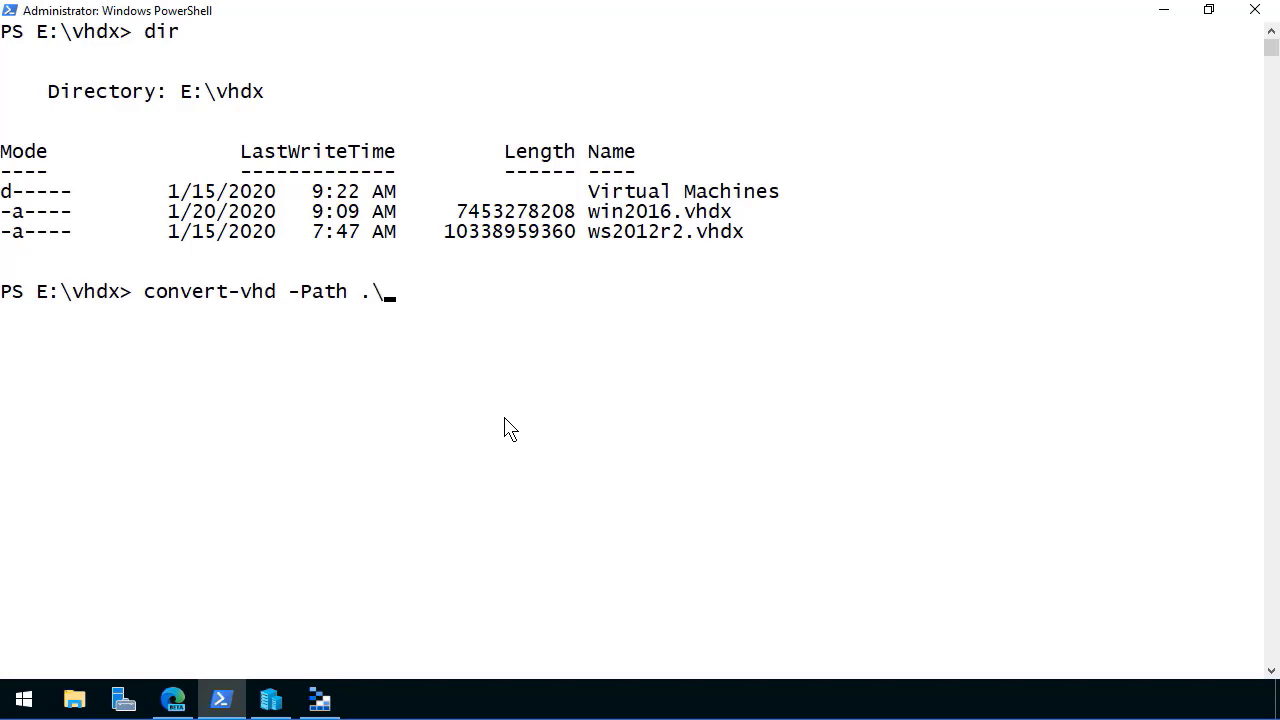
type("win2016.vhdx")
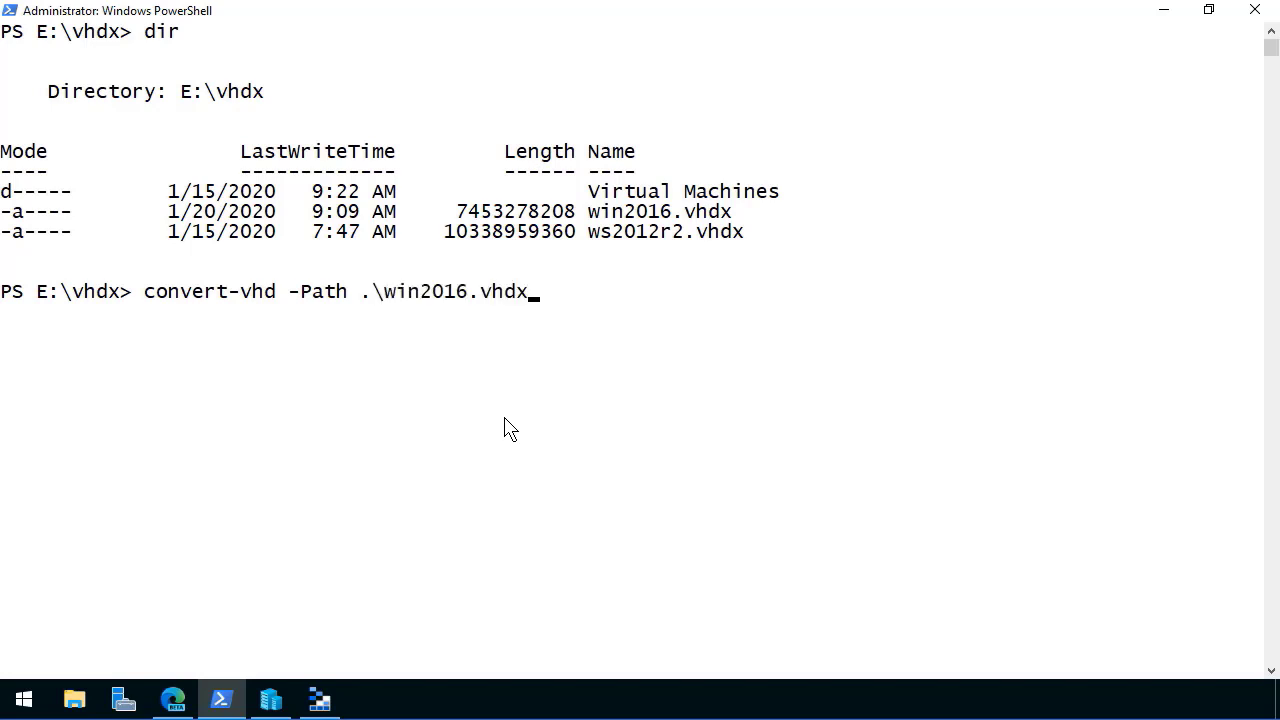
Add destination E:\vhd\windows2016b.vhd and the Fixed VHD type to the command.
type("-DestinationPath")
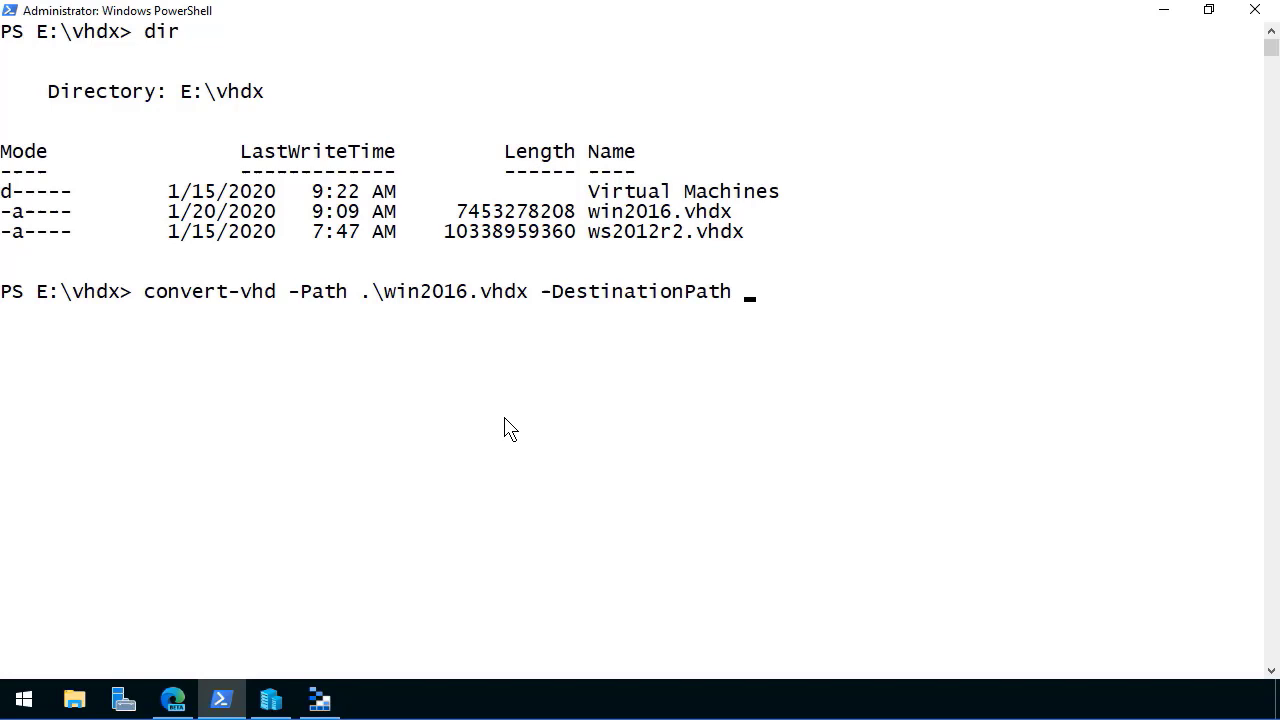
type("E:\\")
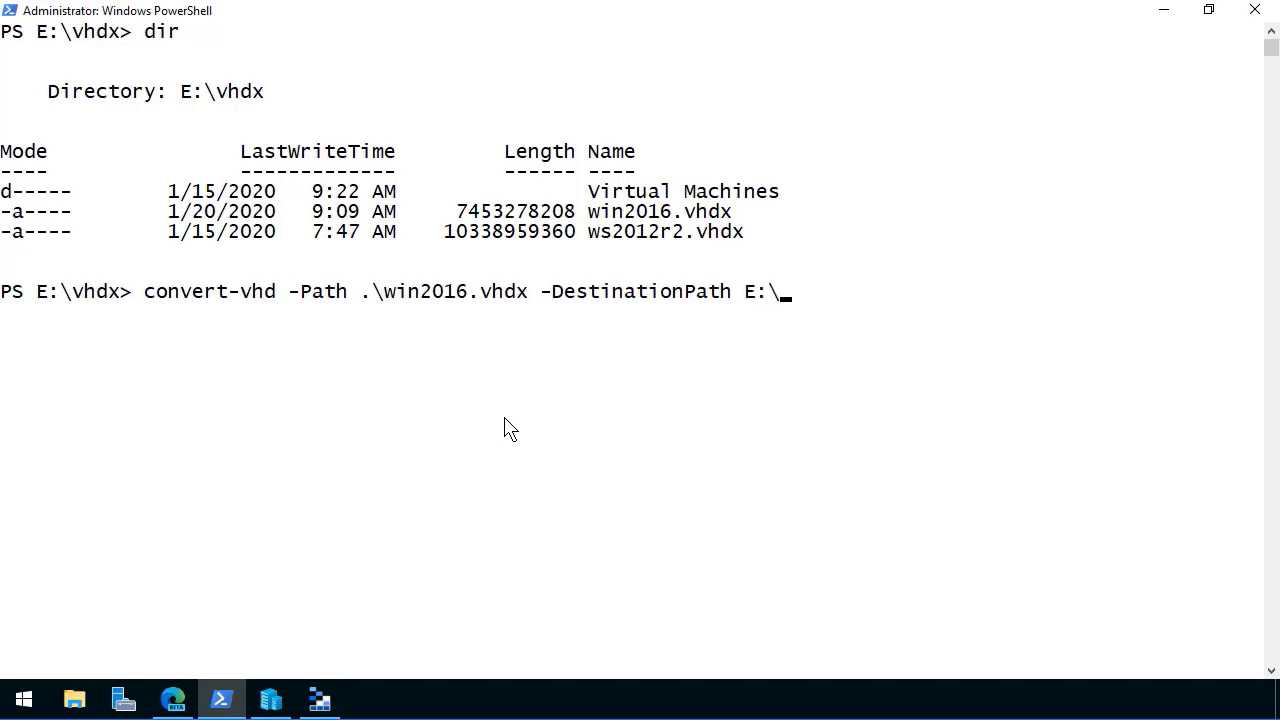
type("vhd")
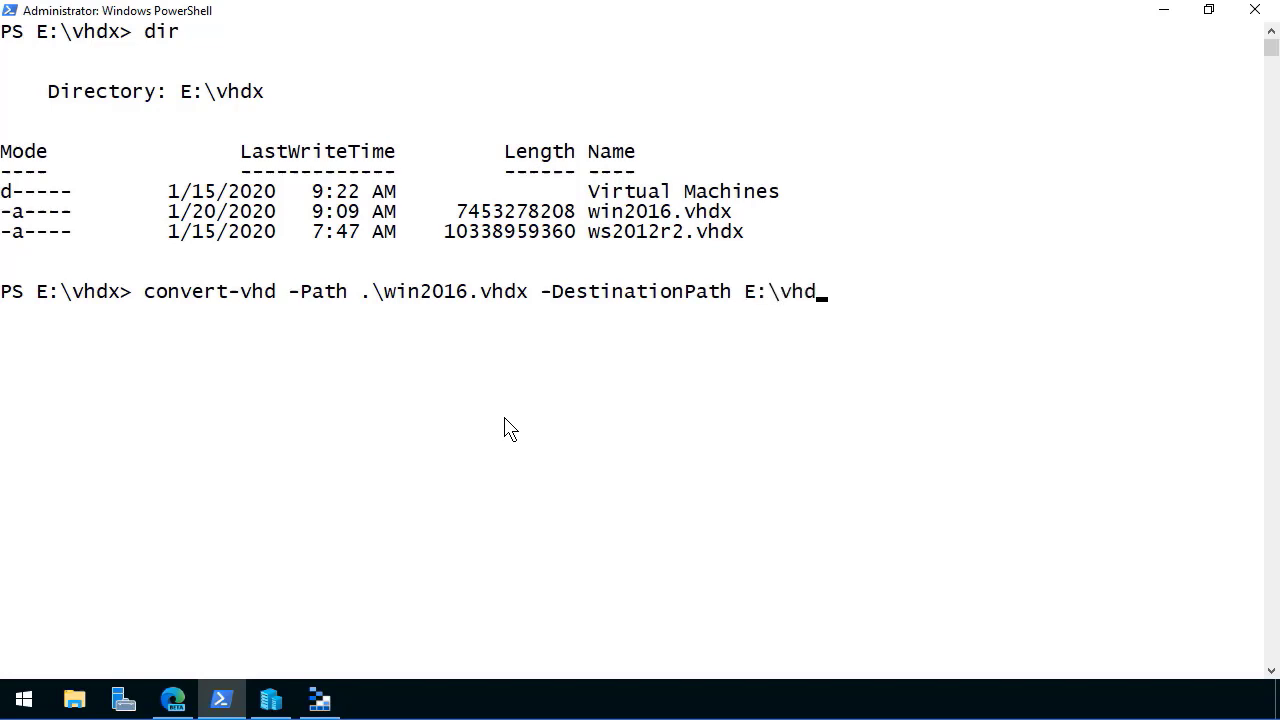
type("x\\win")
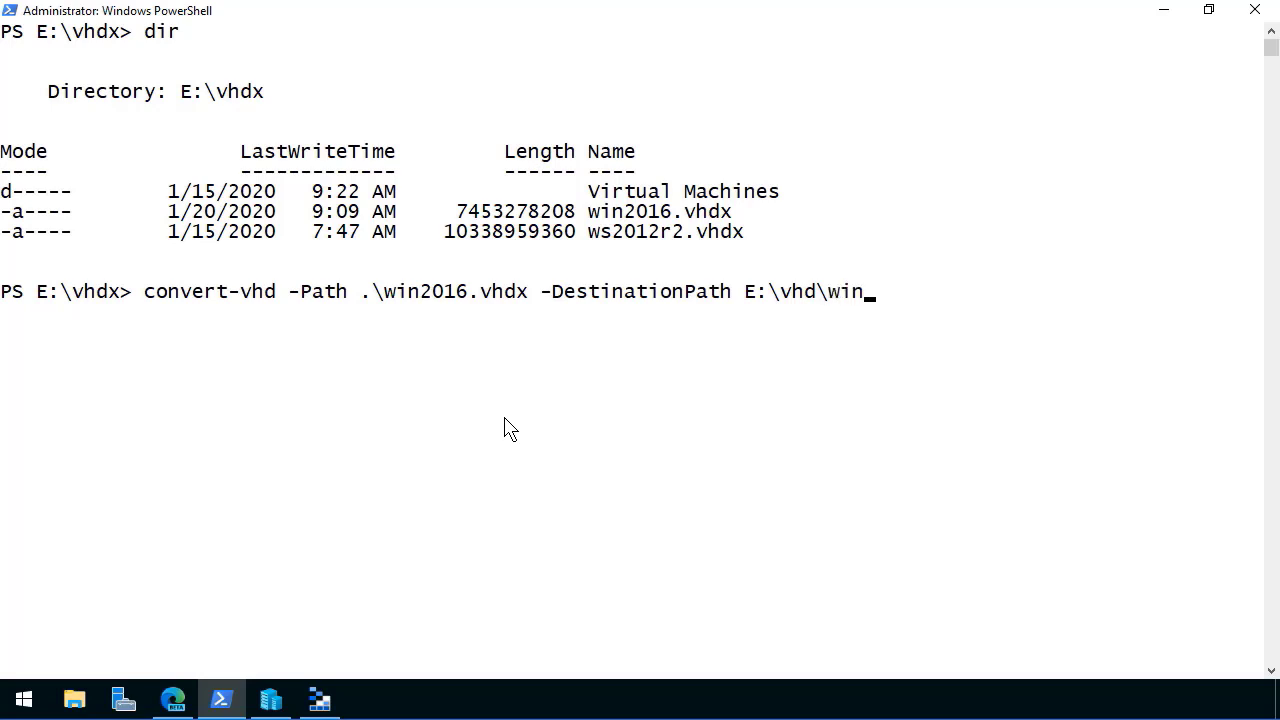
type("dows2016")
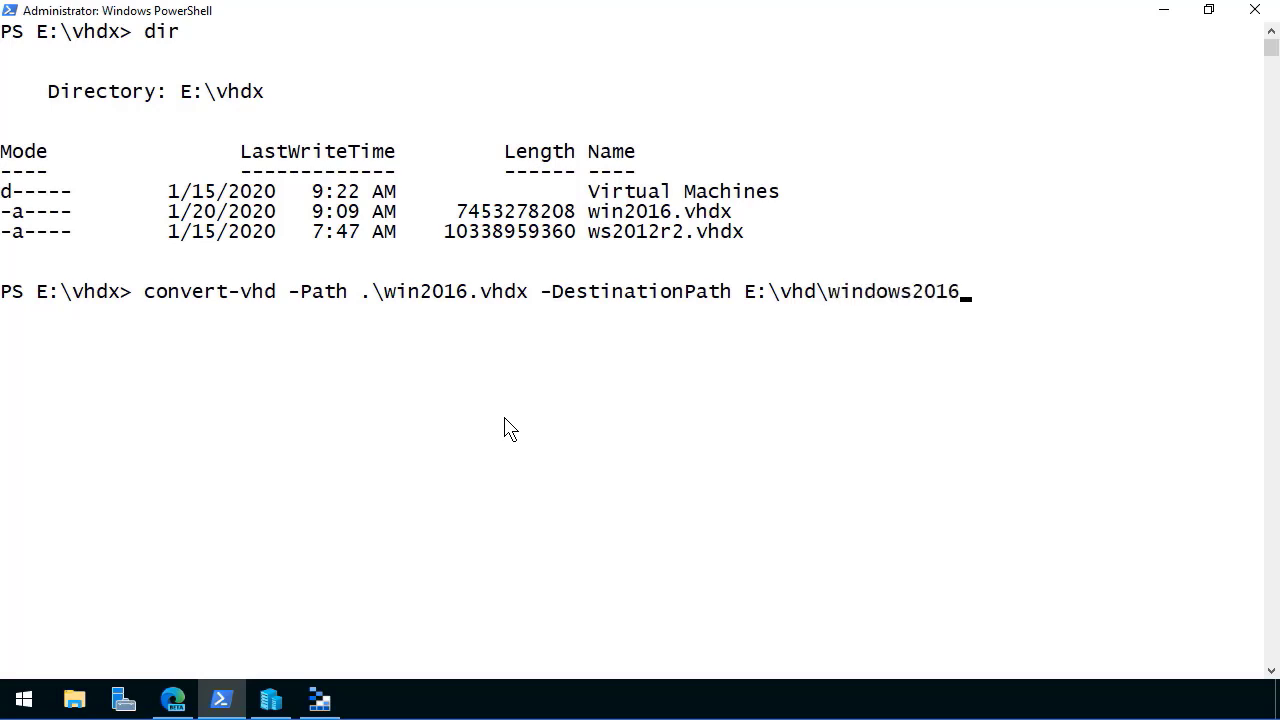
type("b.vhd")
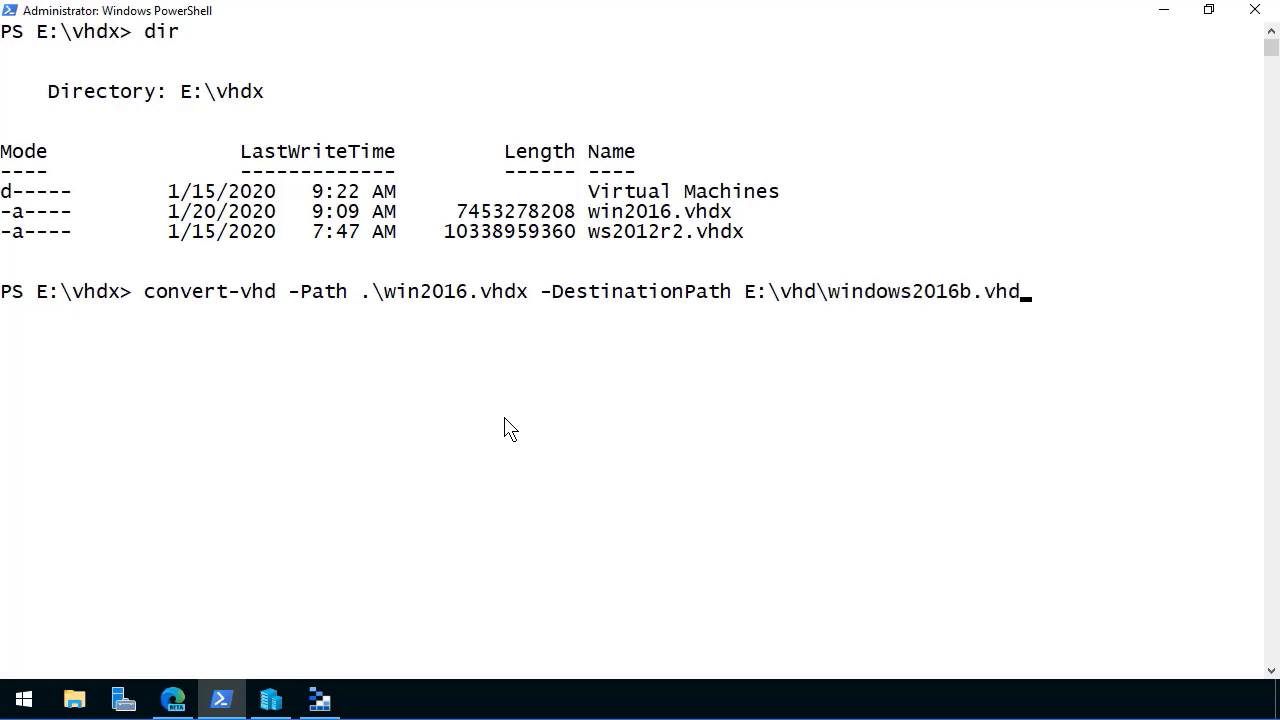
type("-Par")
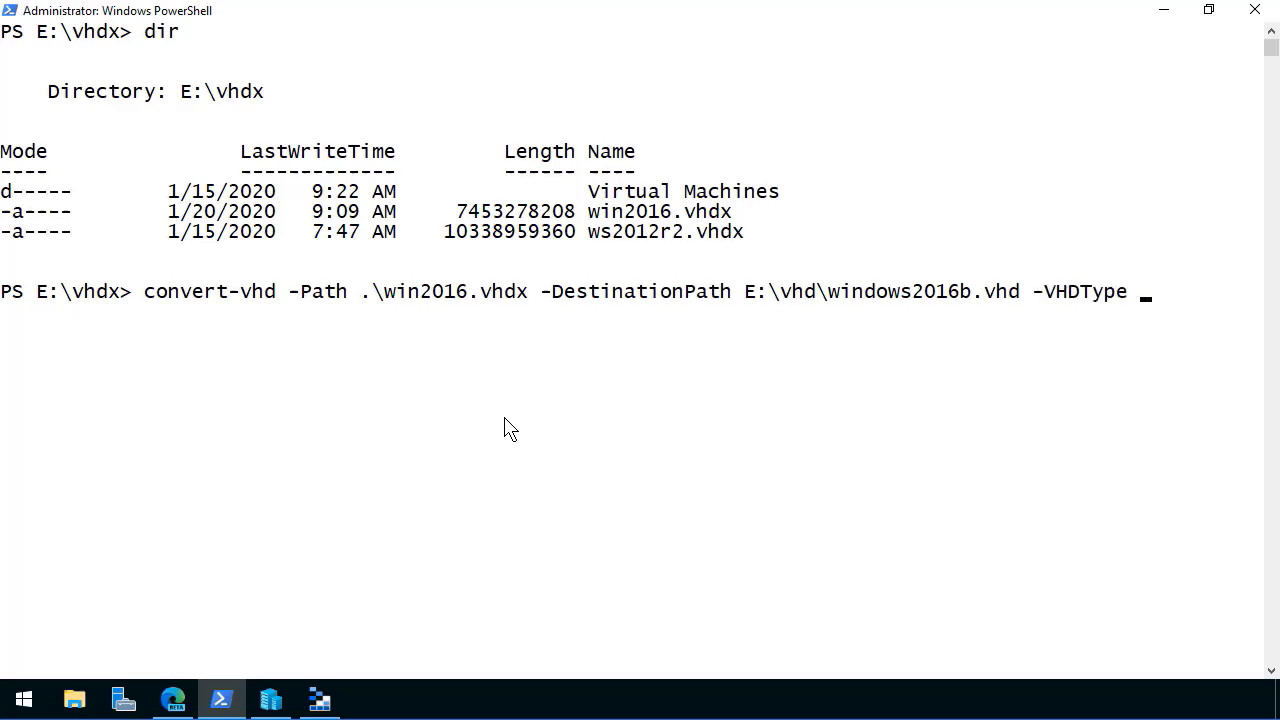
type("Fixed")
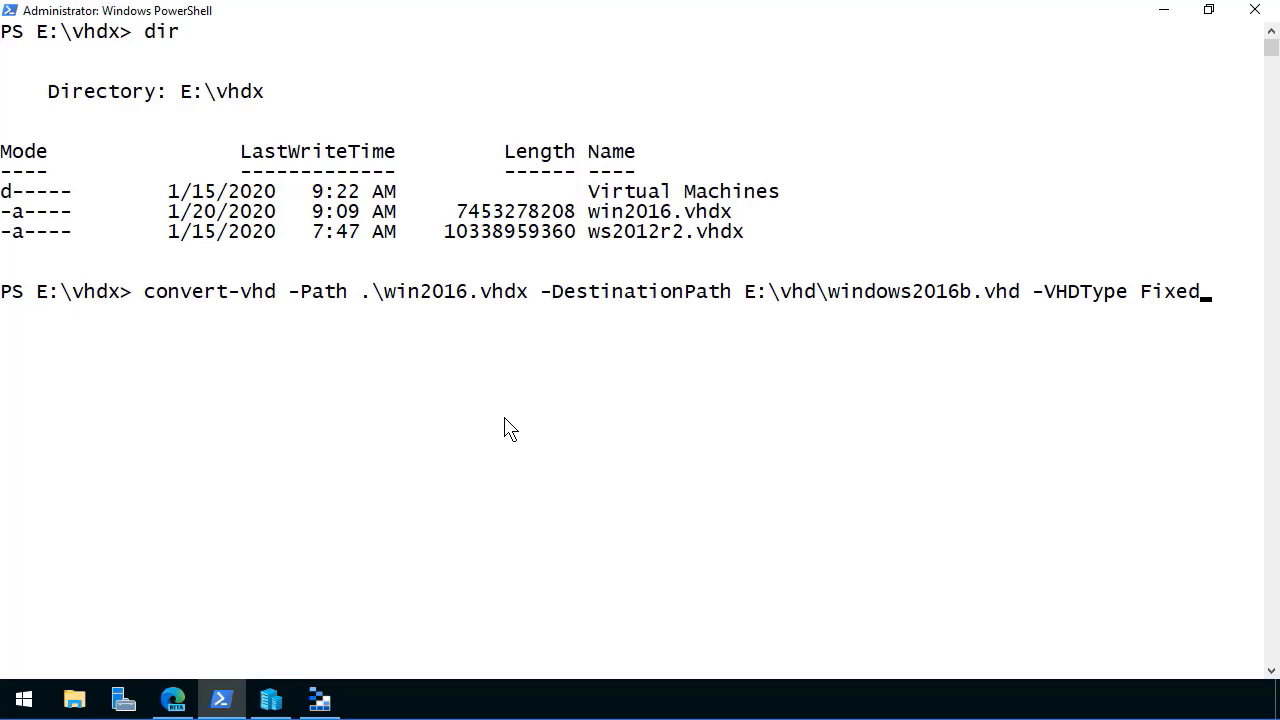
Run the Convert-VHD conversion and switch to Azure Storage Explorer's transfer settings.
key("Return")
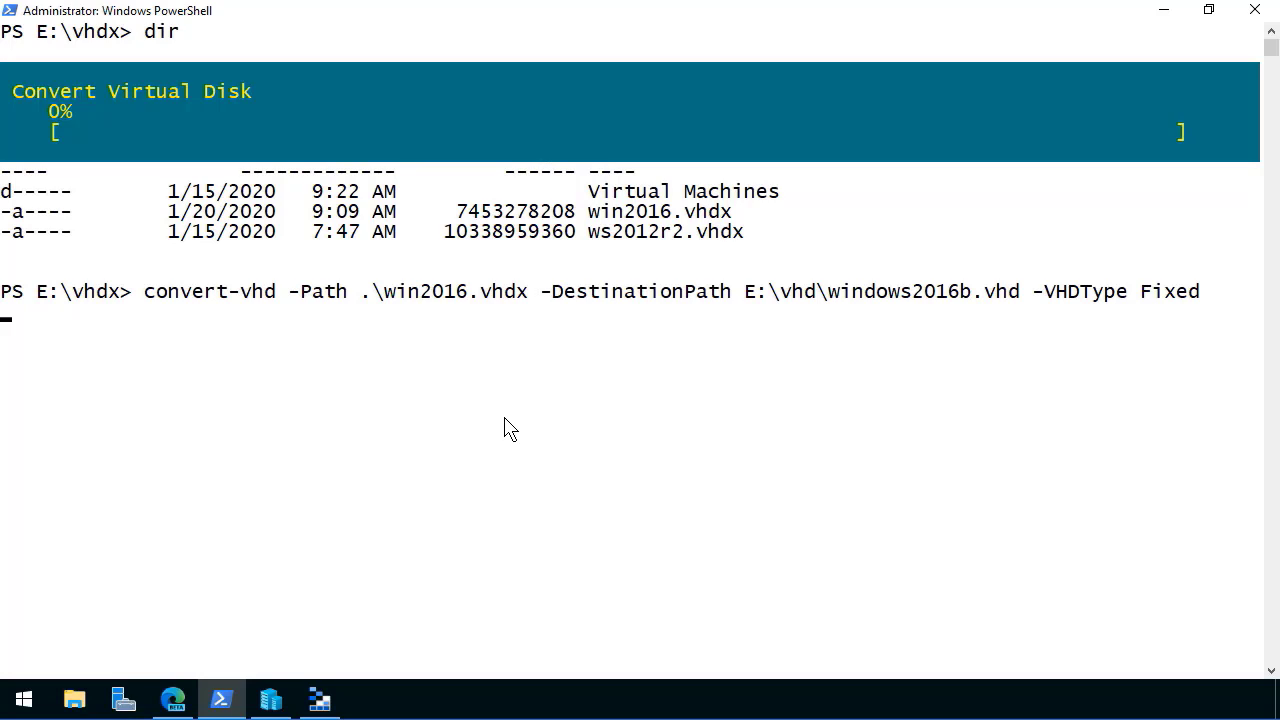
mouse_move(449, 557)
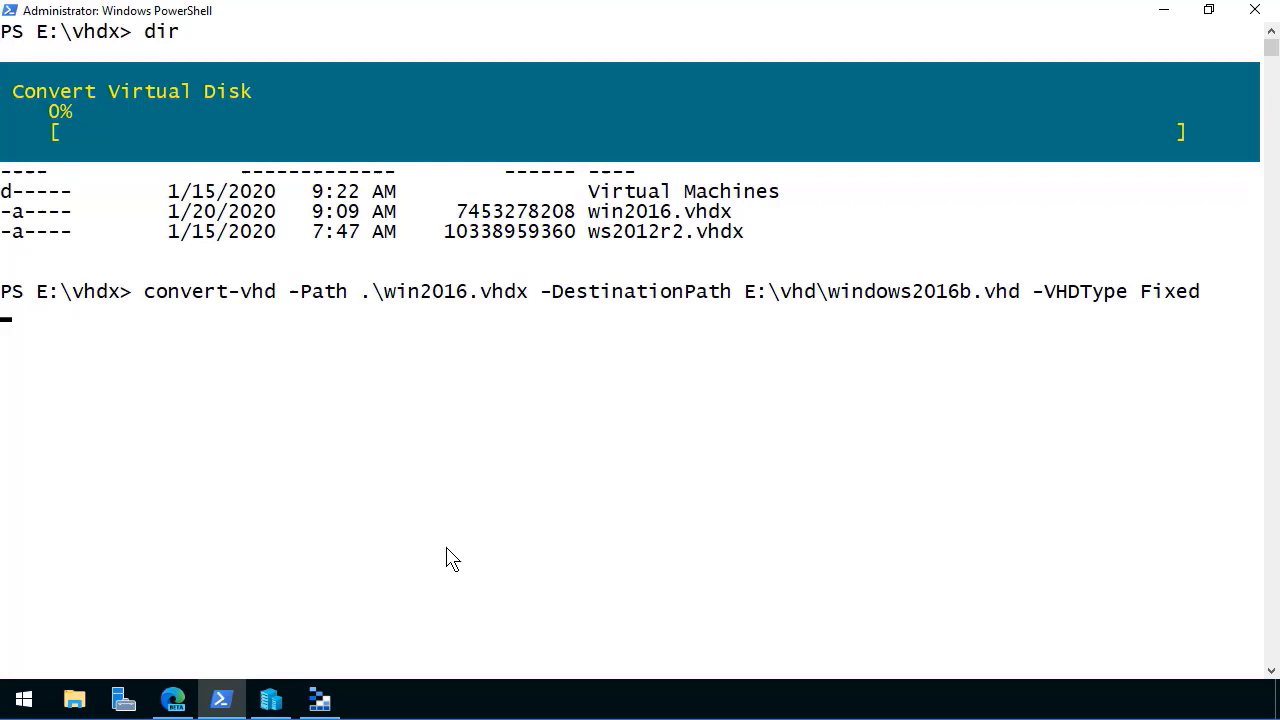
left_click(318, 698)
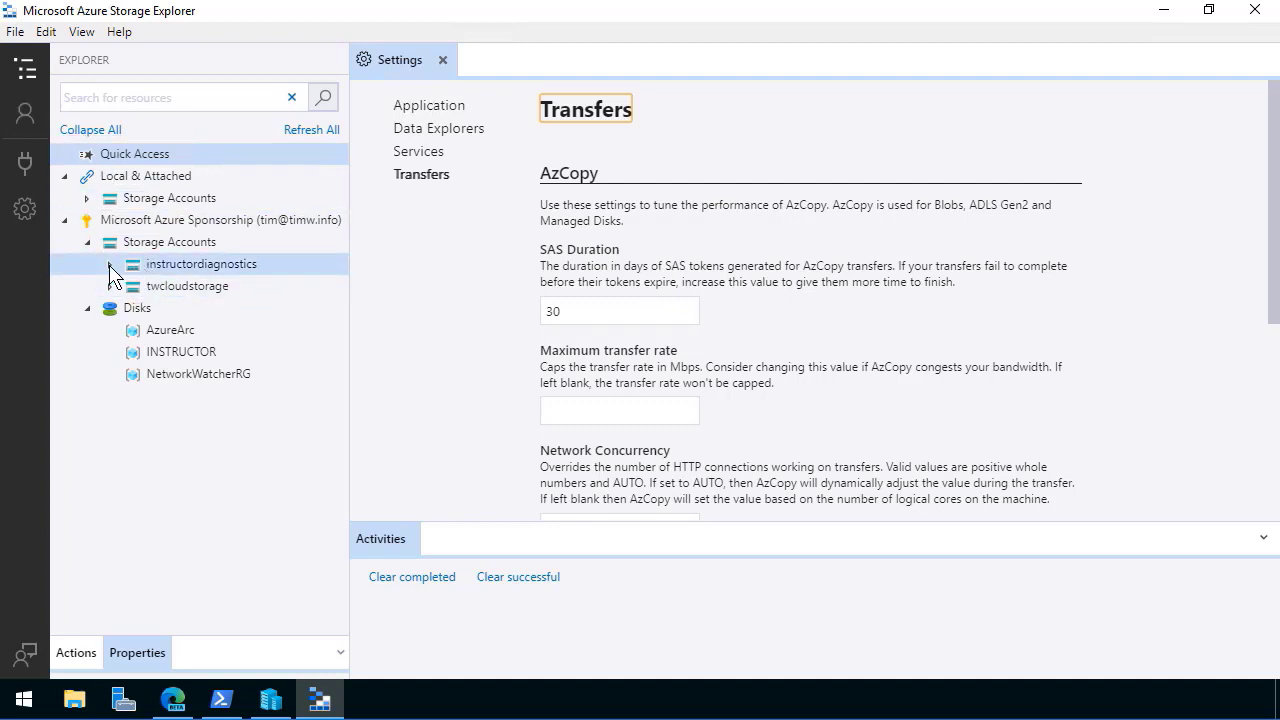
Open instructordiagnostics' uploaded-vhds container, then return to the AzCopy transfer settings.
left_click(113, 264)
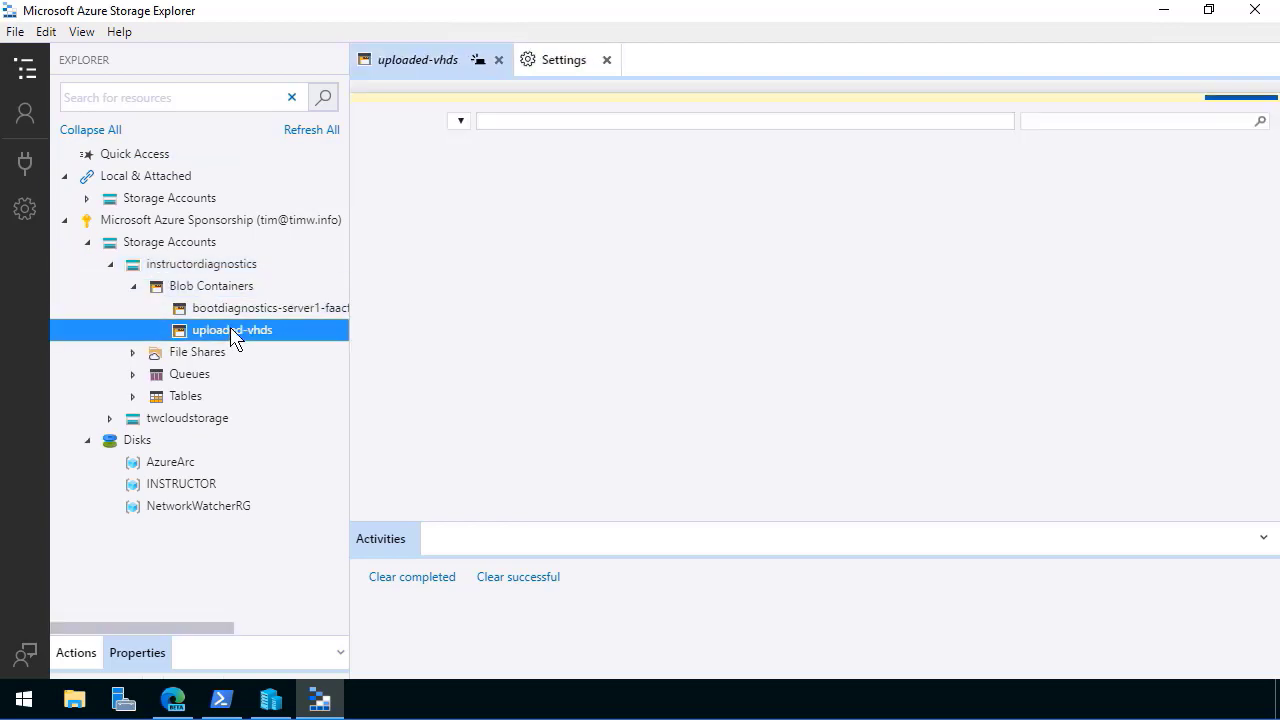
left_click(232, 329)
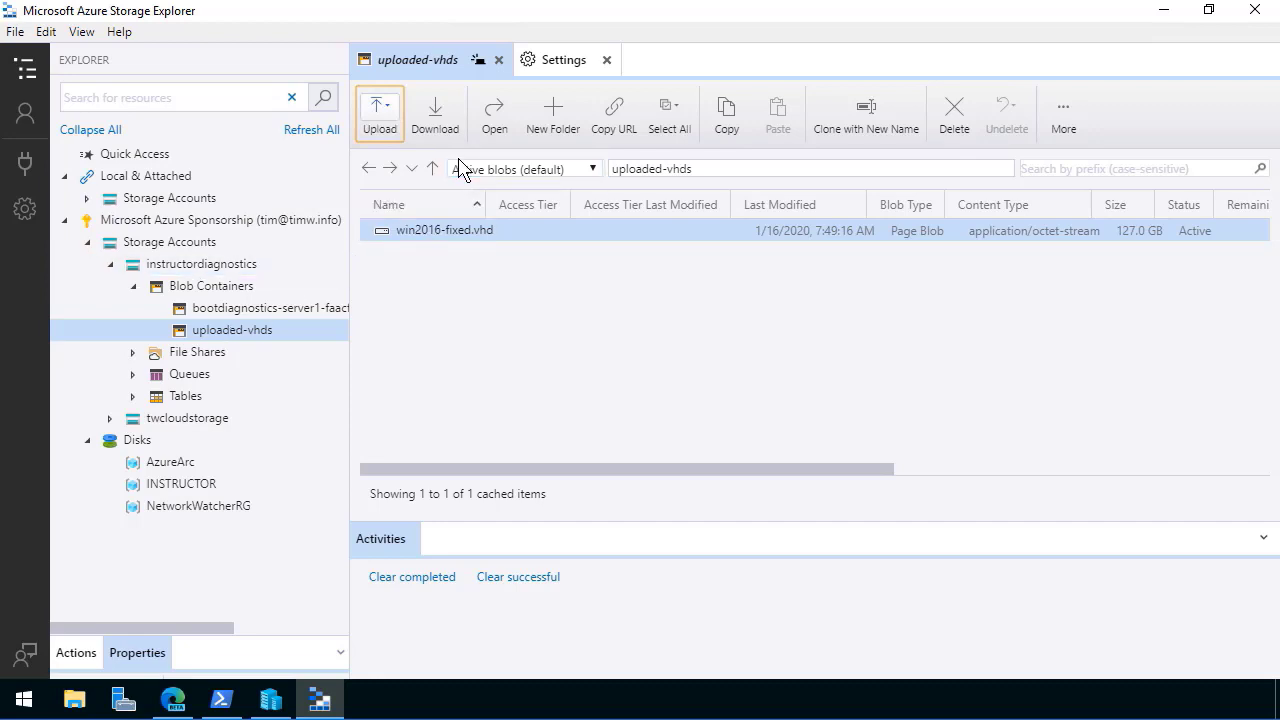
left_click(45, 31)
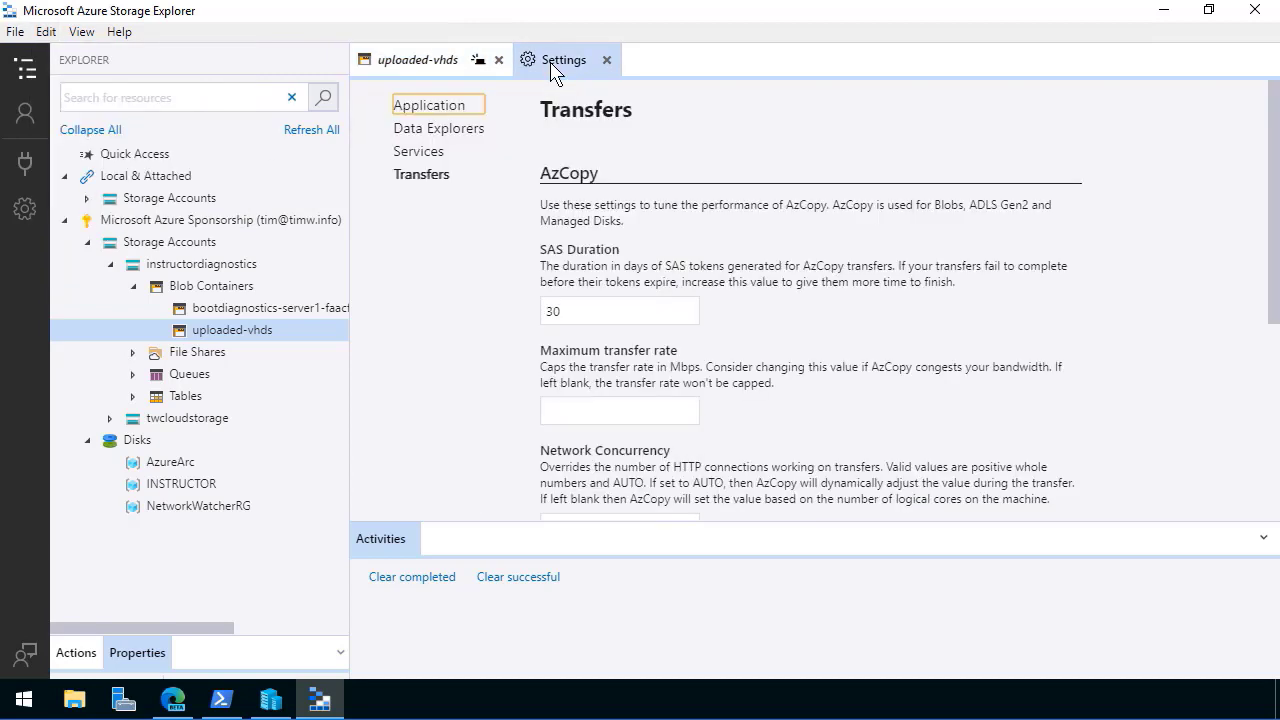
mouse_move(563, 60)
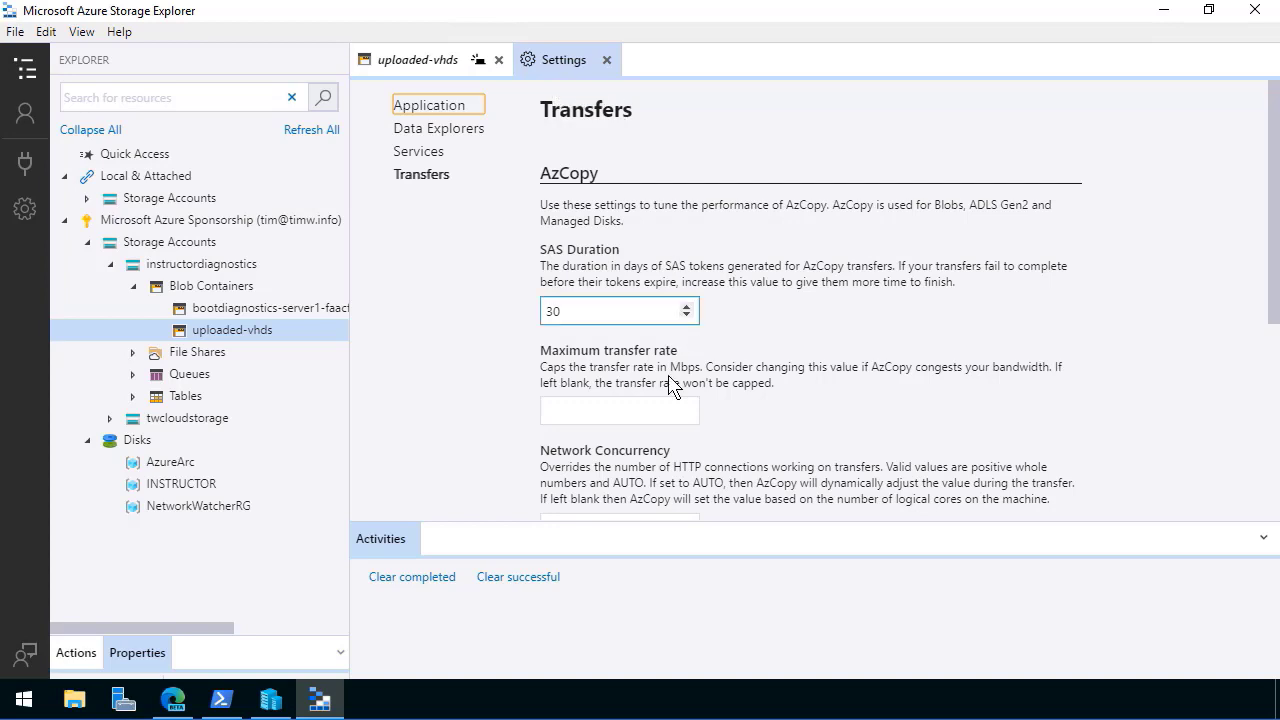
left_click(618, 410)
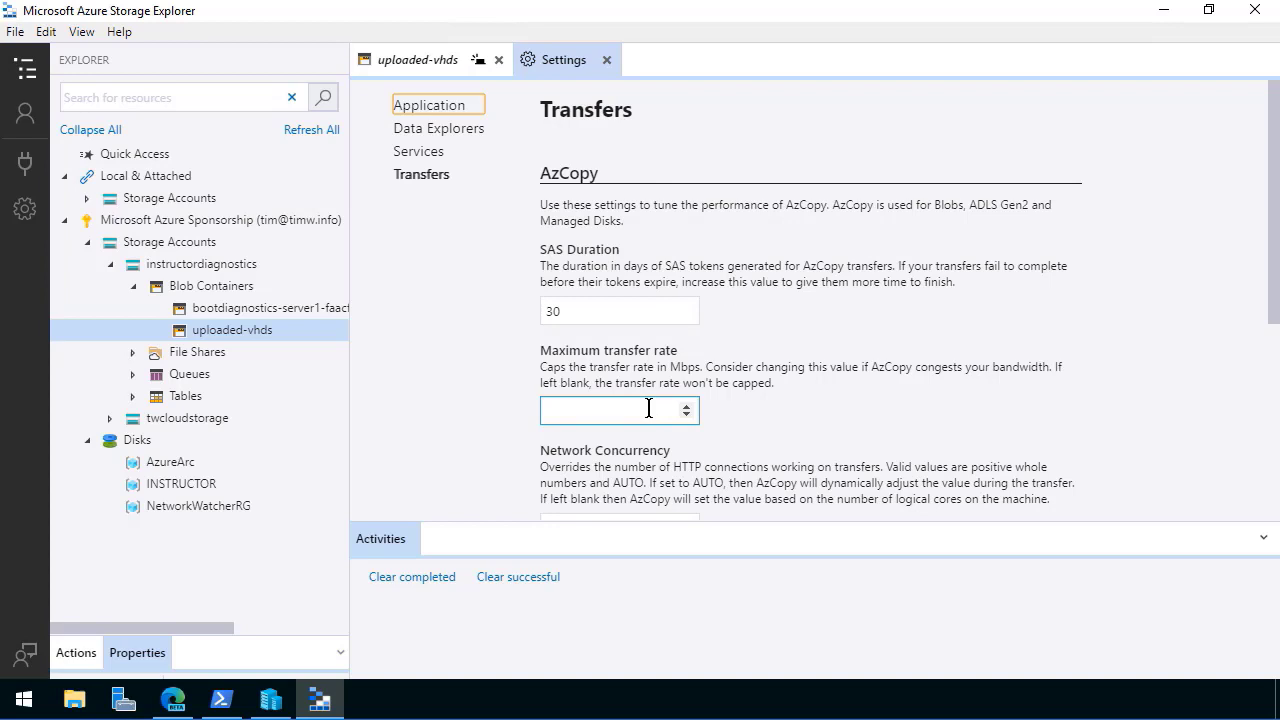
scroll("down", 3)
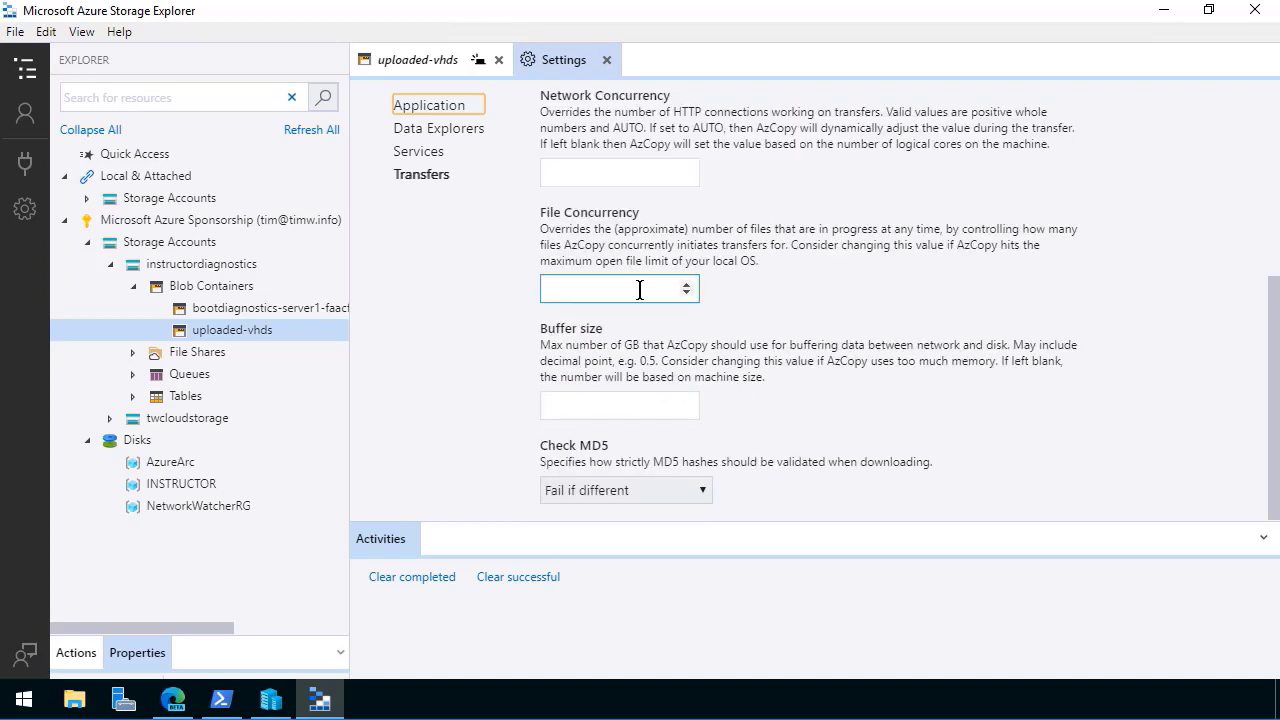
mouse_move(805, 390)
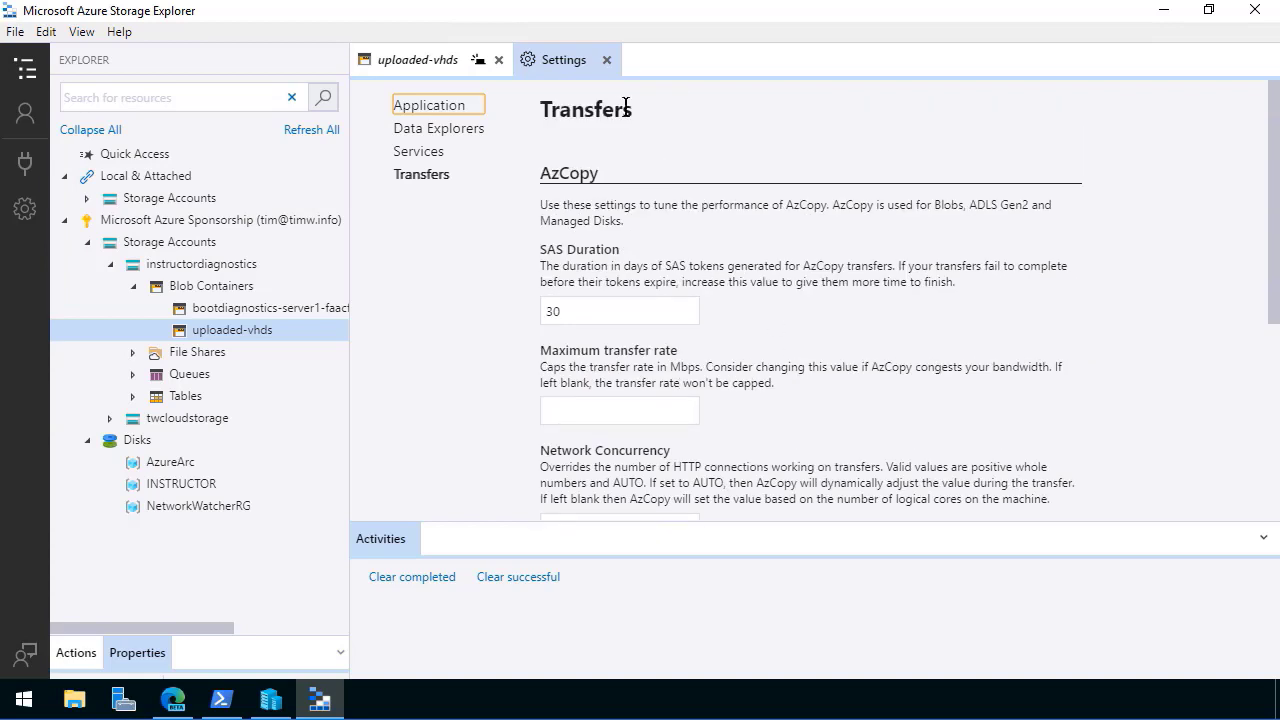
left_click(607, 59)
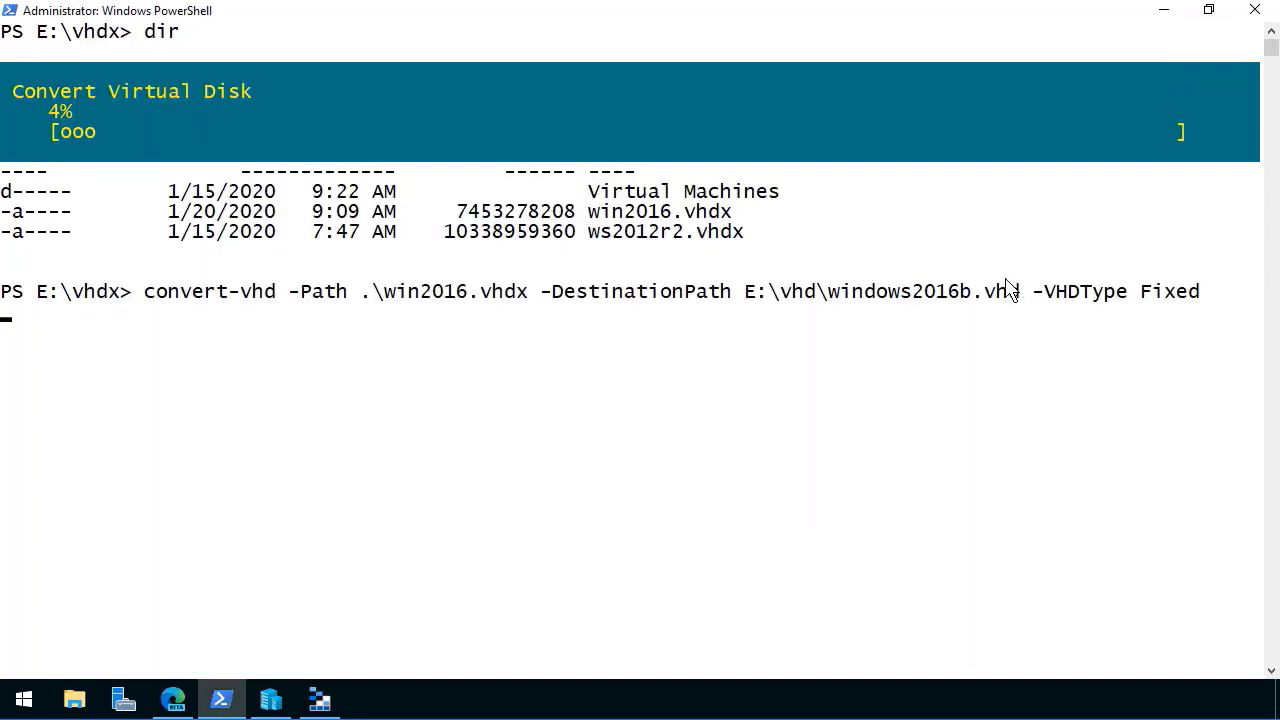
mouse_move(948, 312)
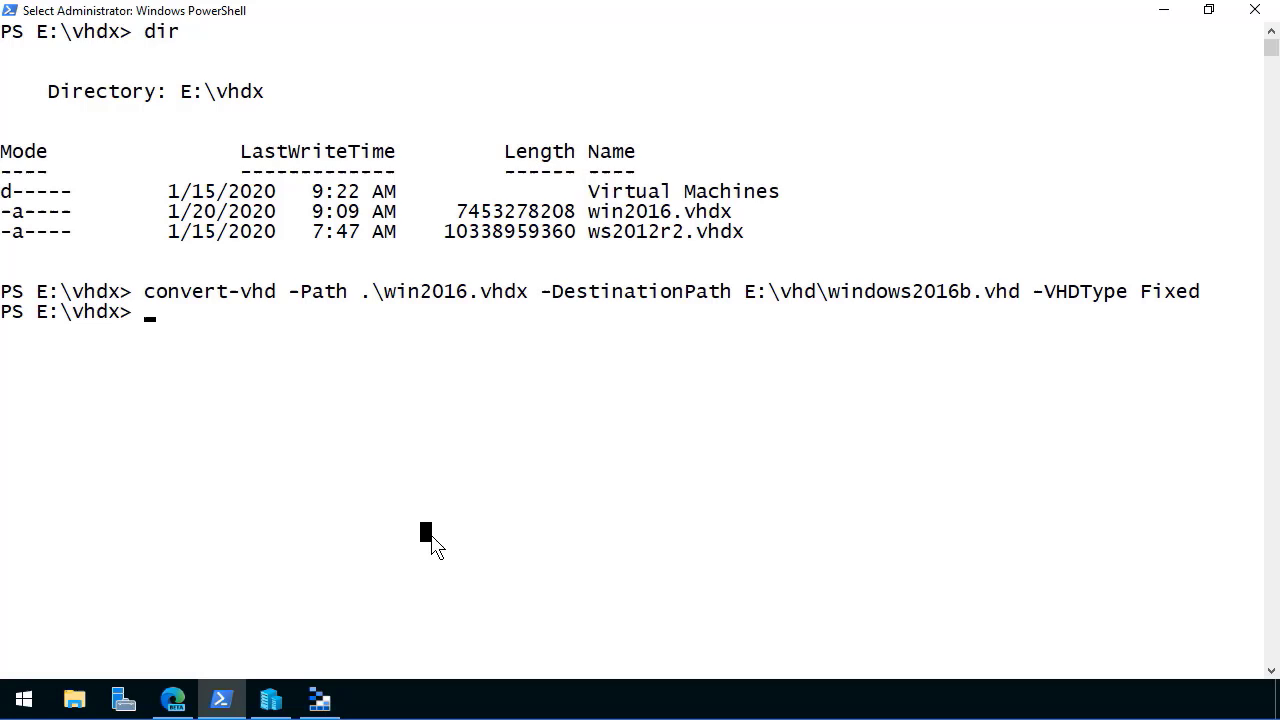
mouse_move(390, 418)
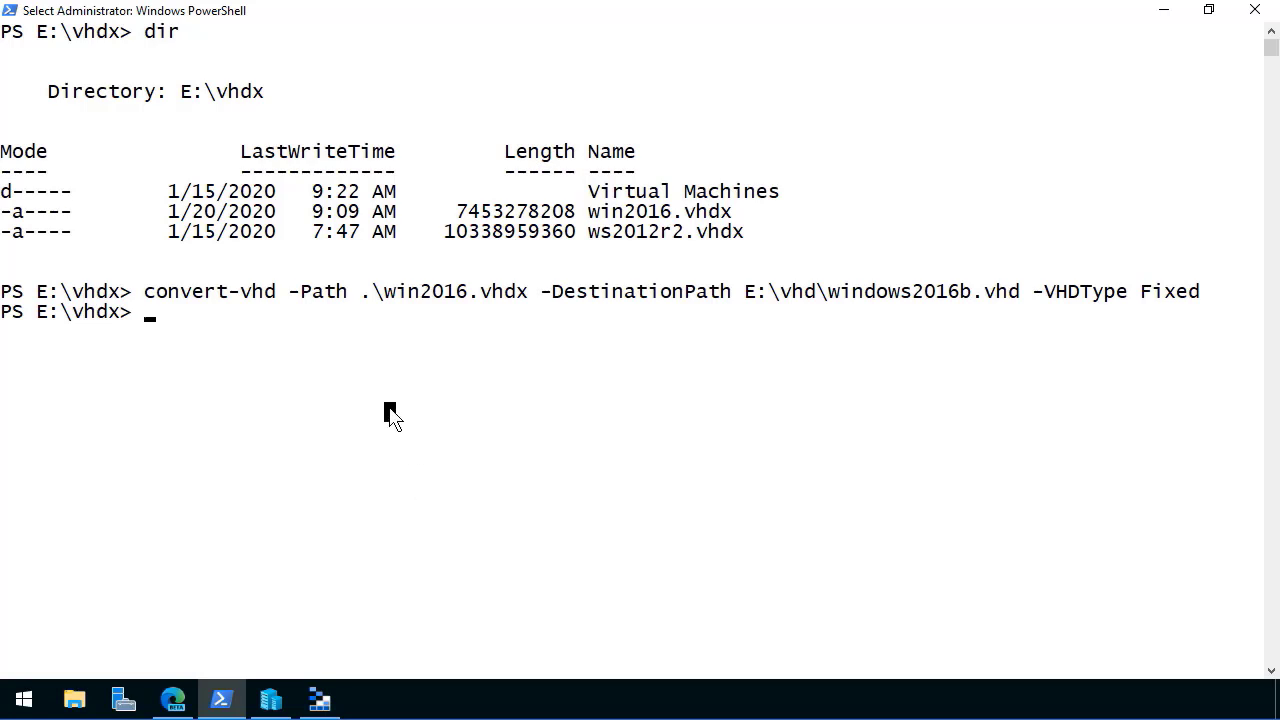
After Convert-VHD completes, begin typing an explorer command at the prompt.
type("explorer")
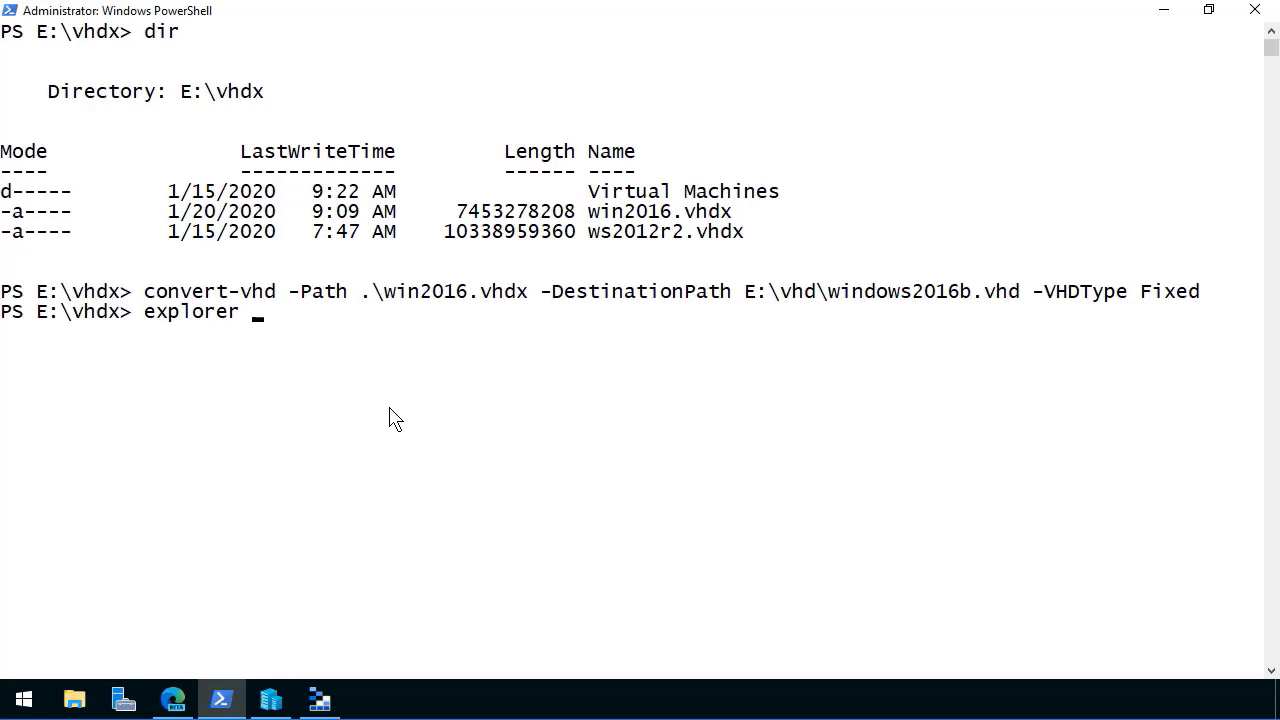
Open E:\vhd in File Explorer sorted by date modified, beside Storage Explorer.
type("e:\\vhd")
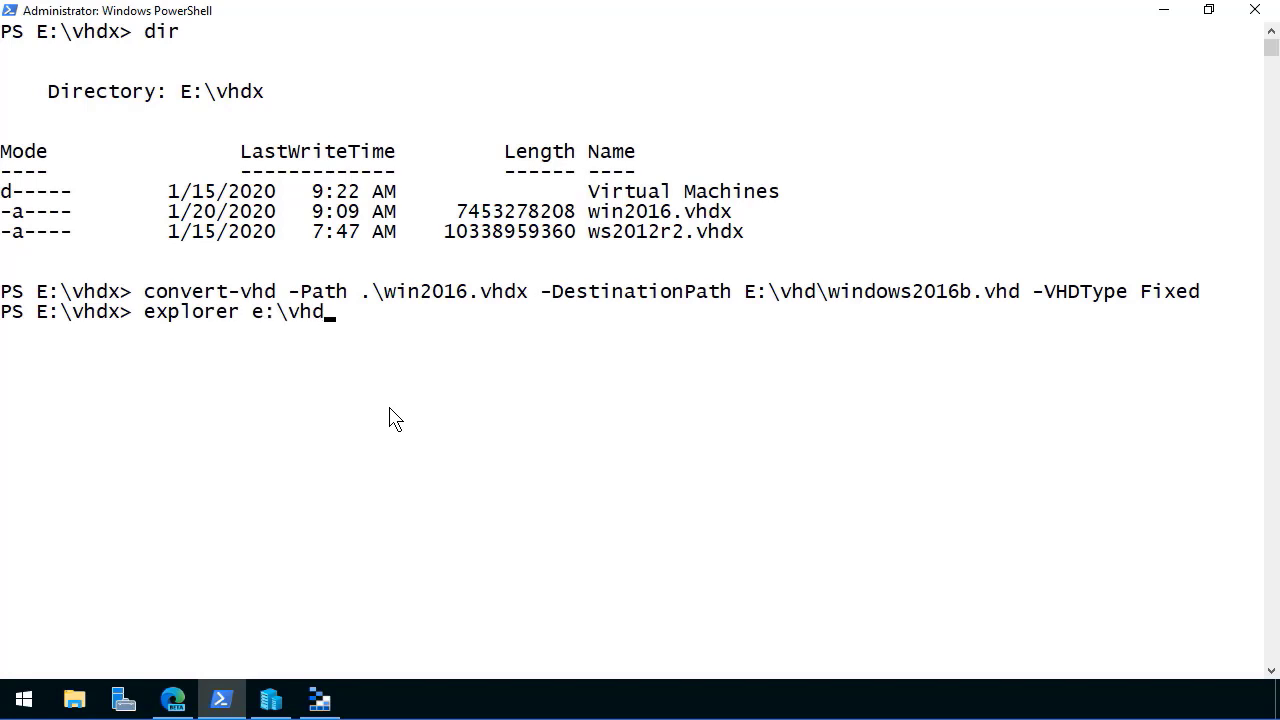
key("Return")
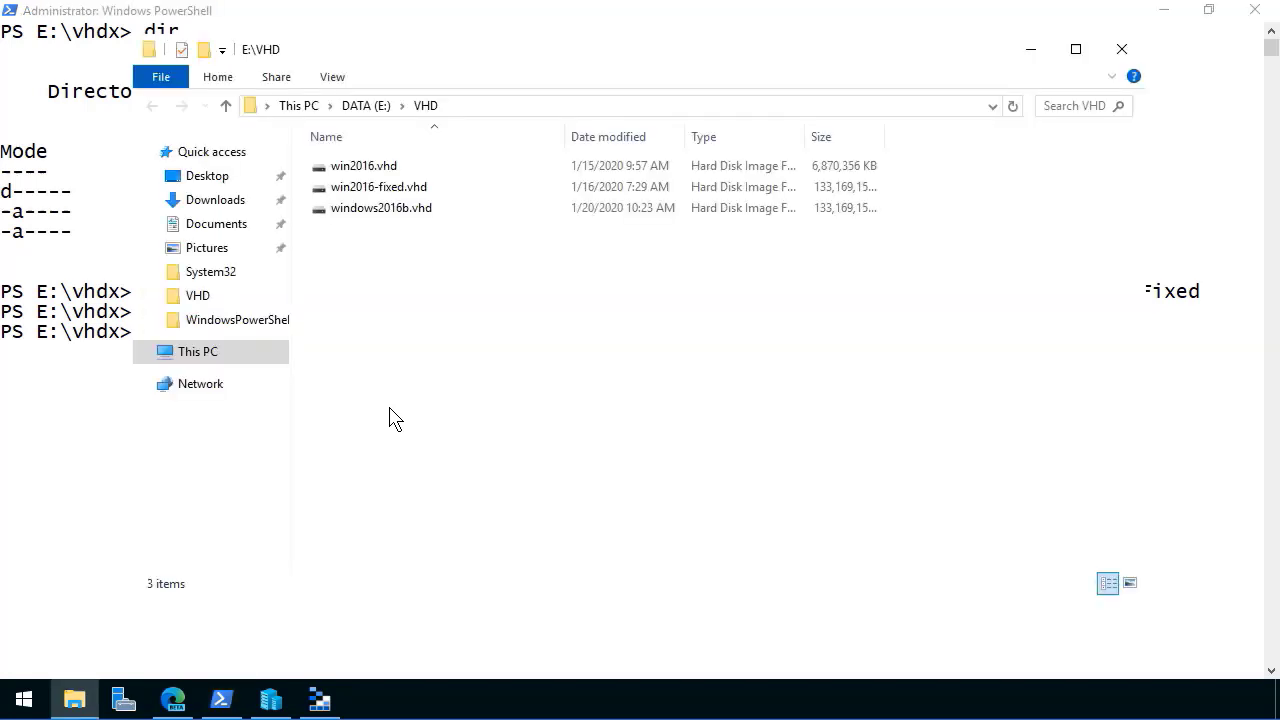
left_click(608, 136)
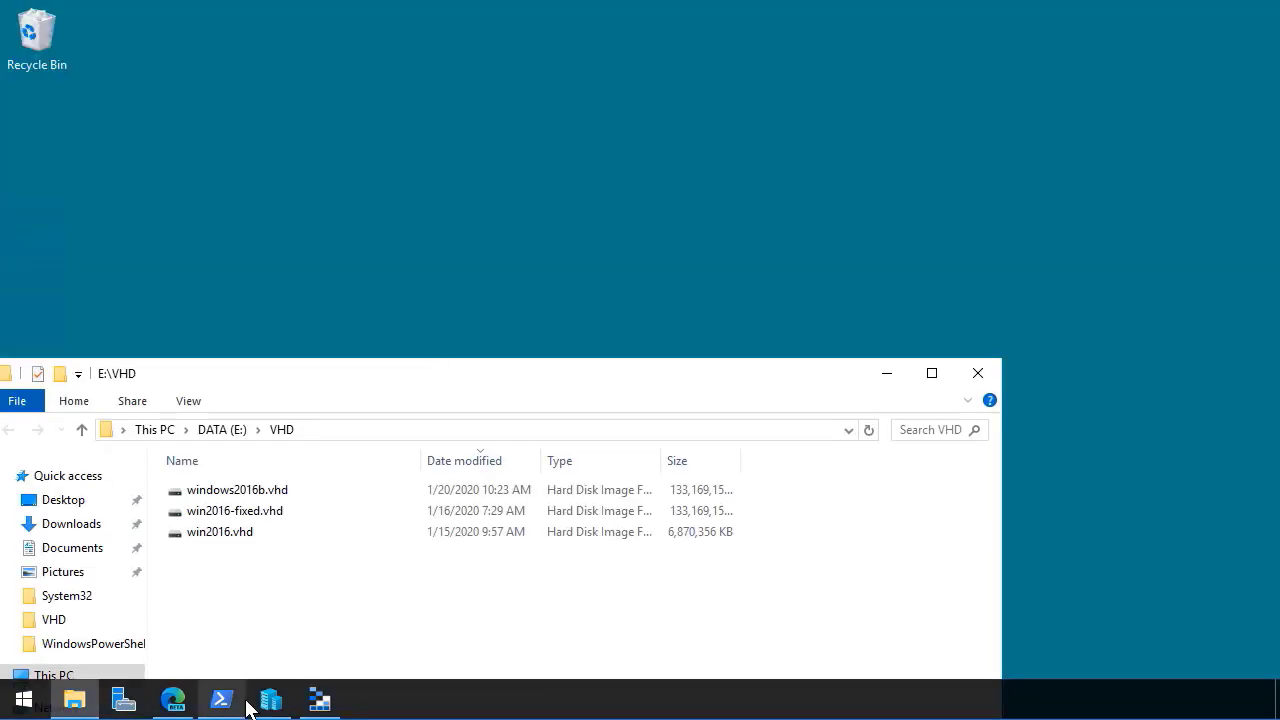
left_click(318, 698)
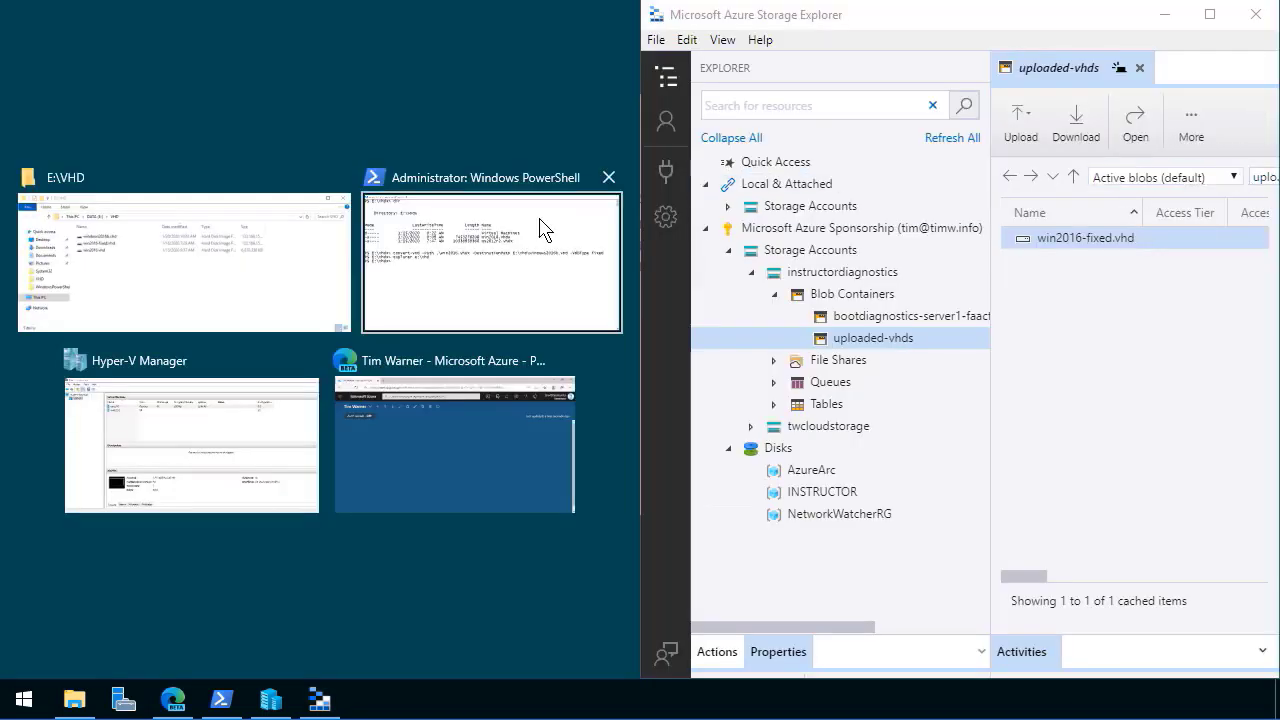
Upload windows2016b.vhd from E:\VHD into the uploaded-vhds container.
left_click(184, 263)
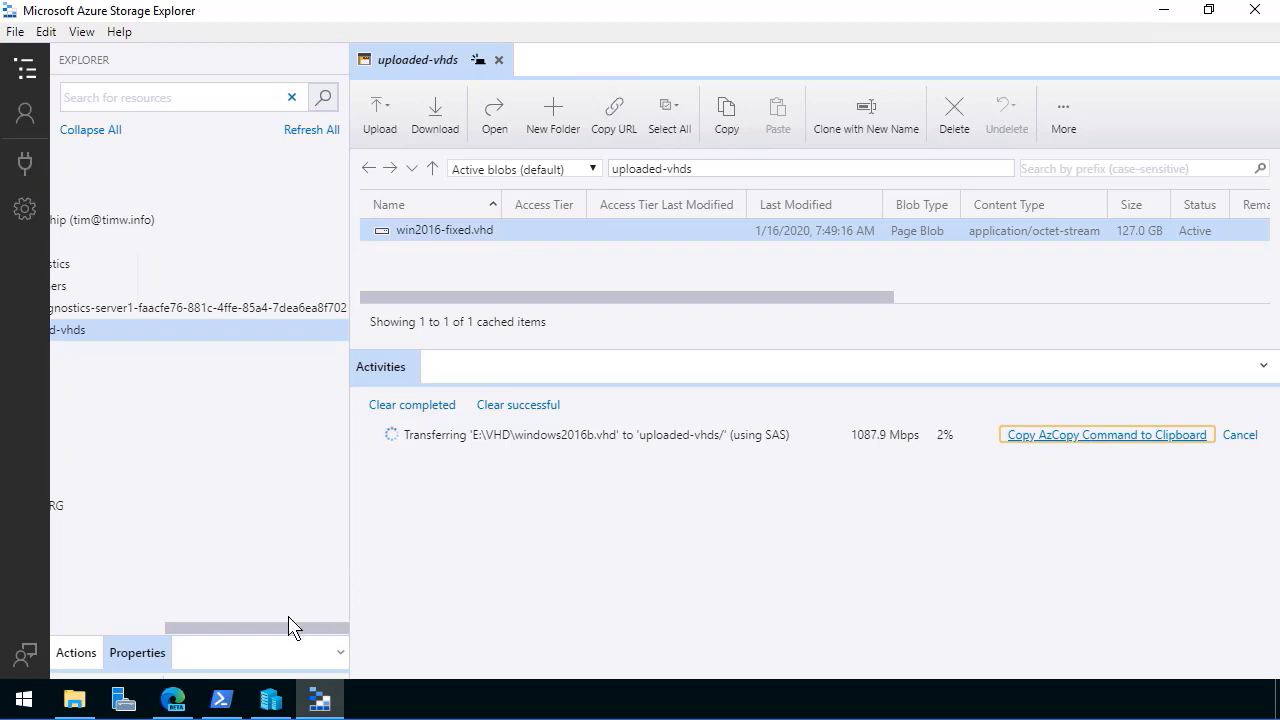
Launch Visual Studio Code from Start to inspect the copied AzCopy upload command.
left_click(22, 698)
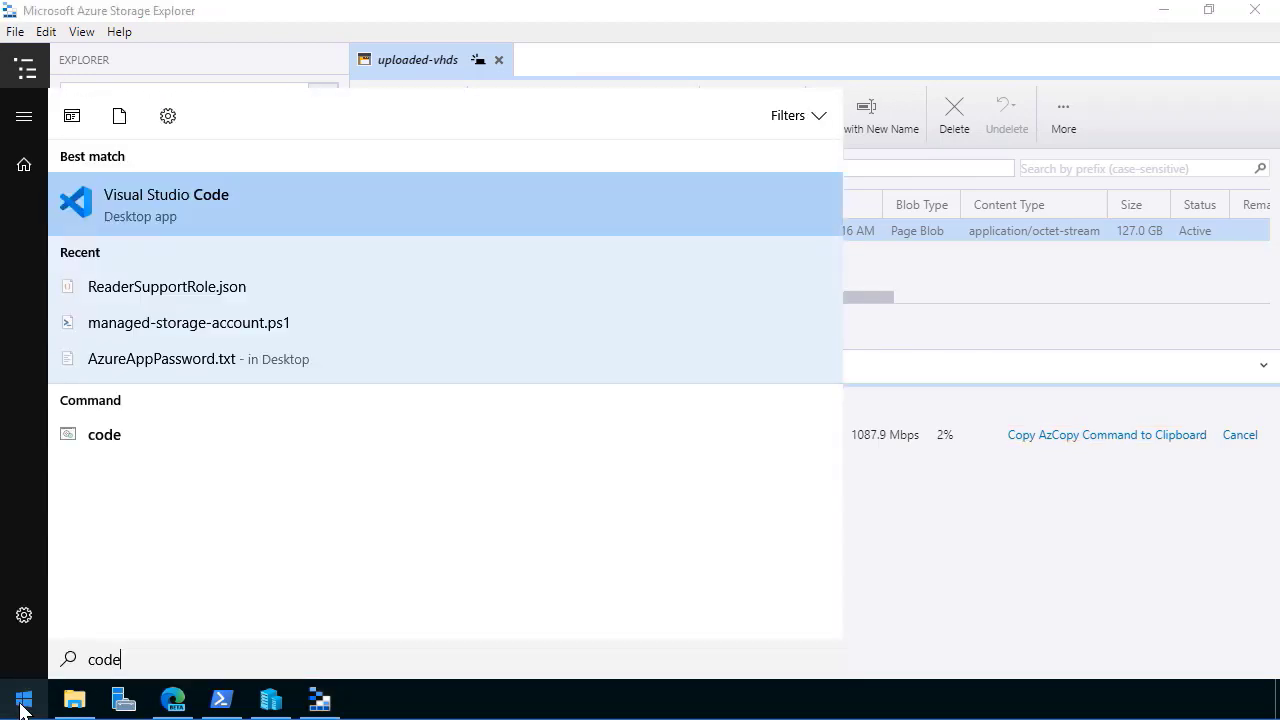
left_click(166, 194)
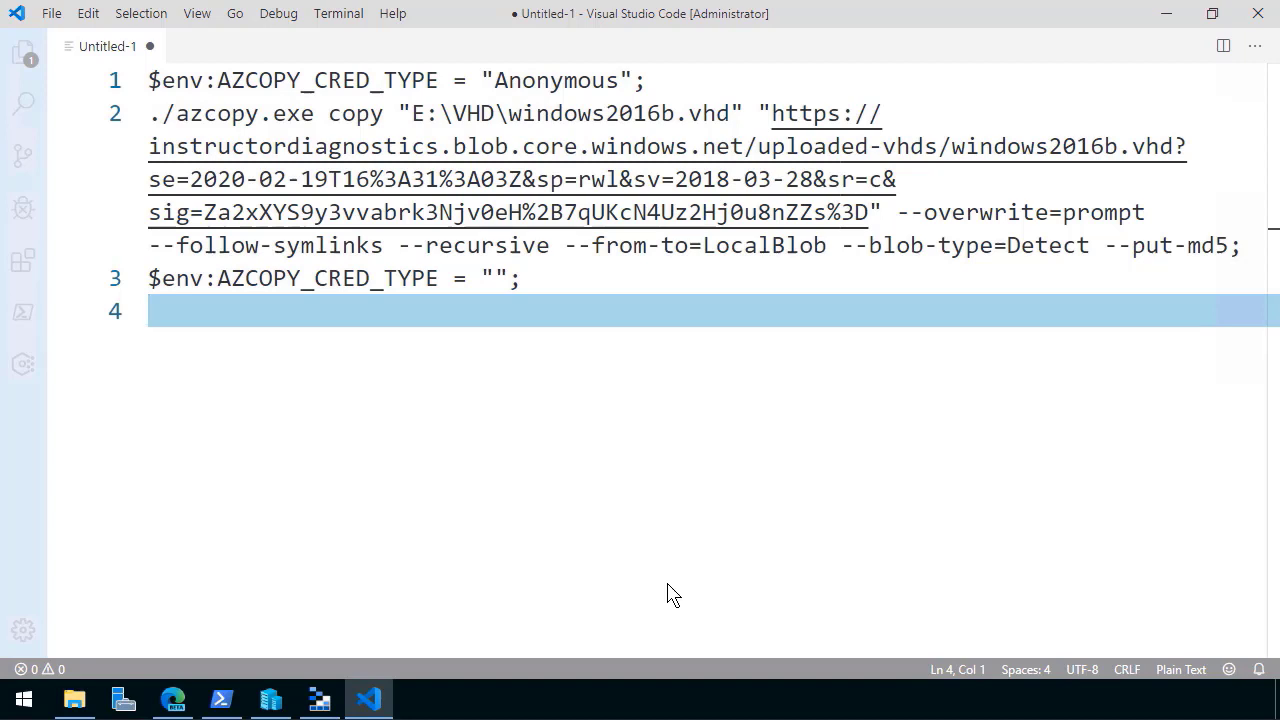
mouse_move(588, 193)
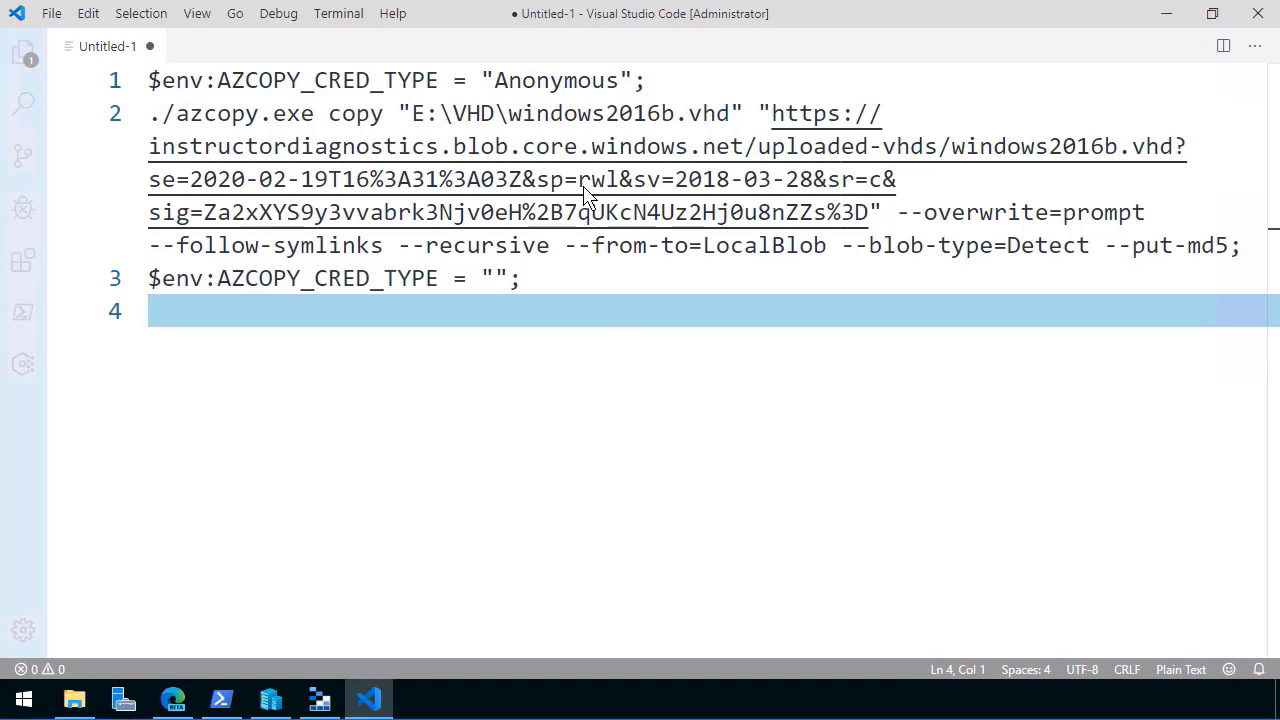
mouse_move(595, 179)
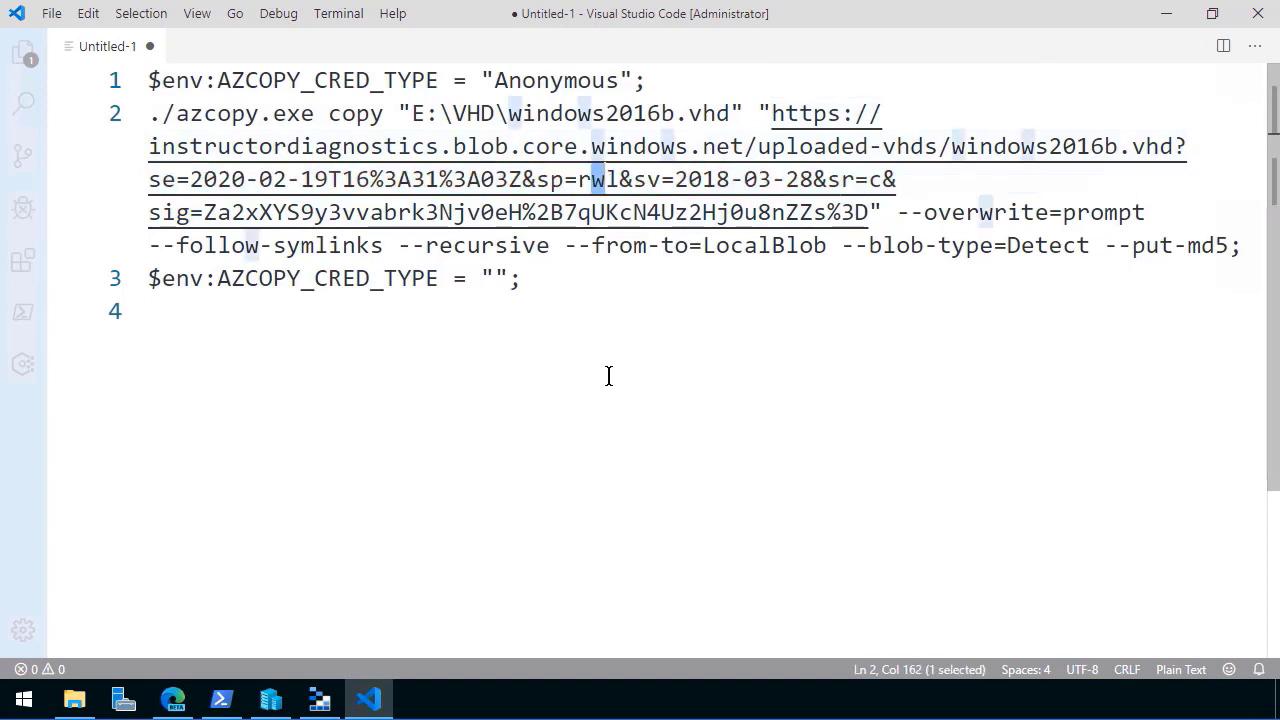
Confirm windows2016b.vhd finished uploading to uploaded-vhds beside win2016-fixed.vhd.
left_click(318, 698)
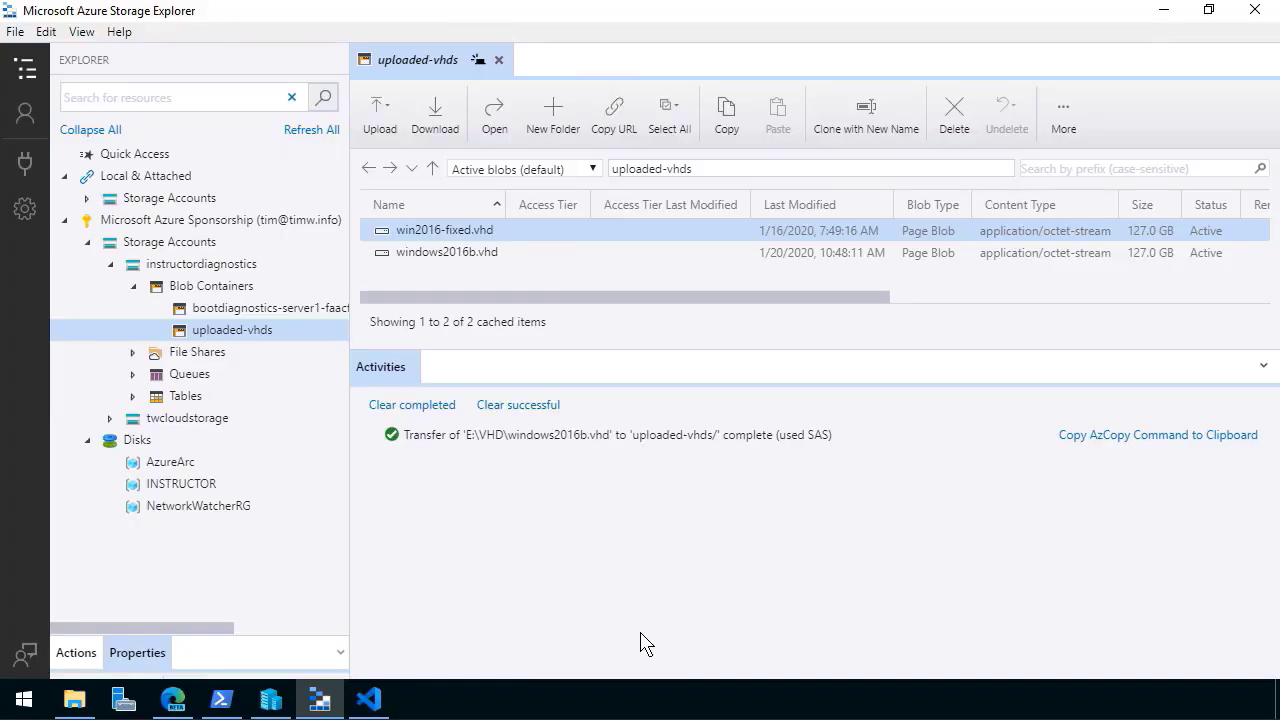
mouse_move(1163, 20)
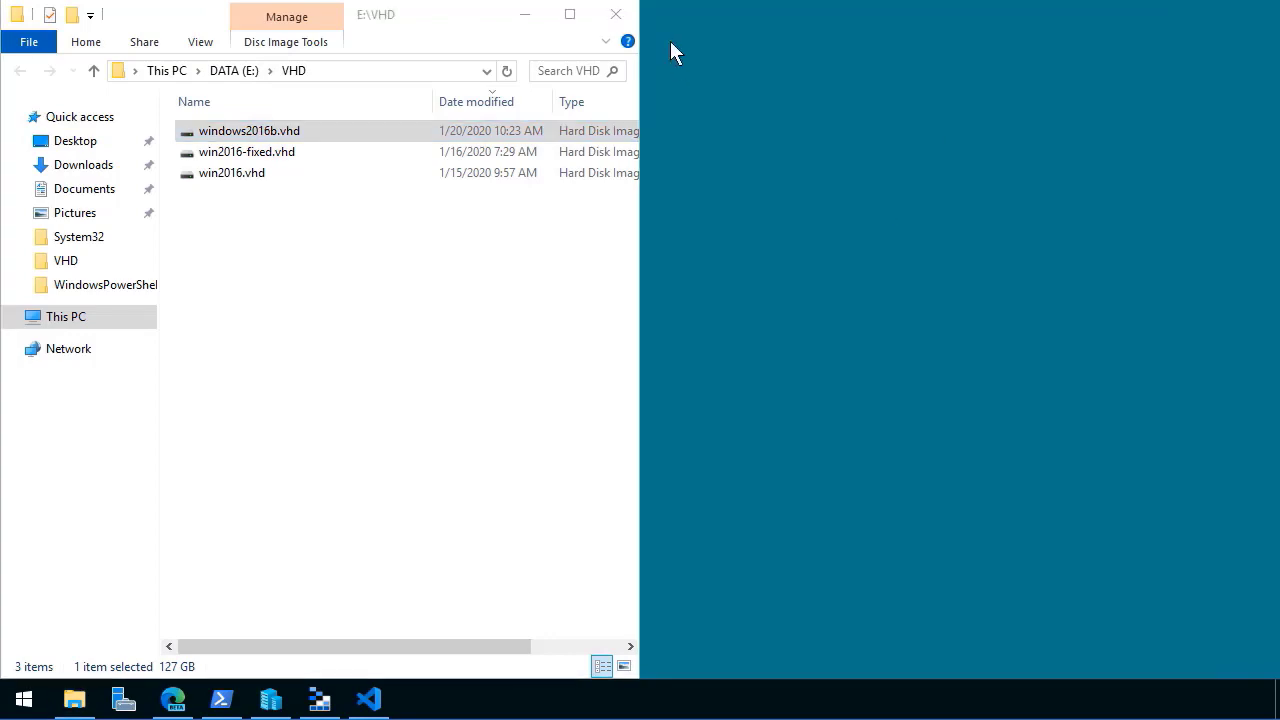
Switch to the browser and open the Images list showing windows-server-2016.
left_click(173, 698)
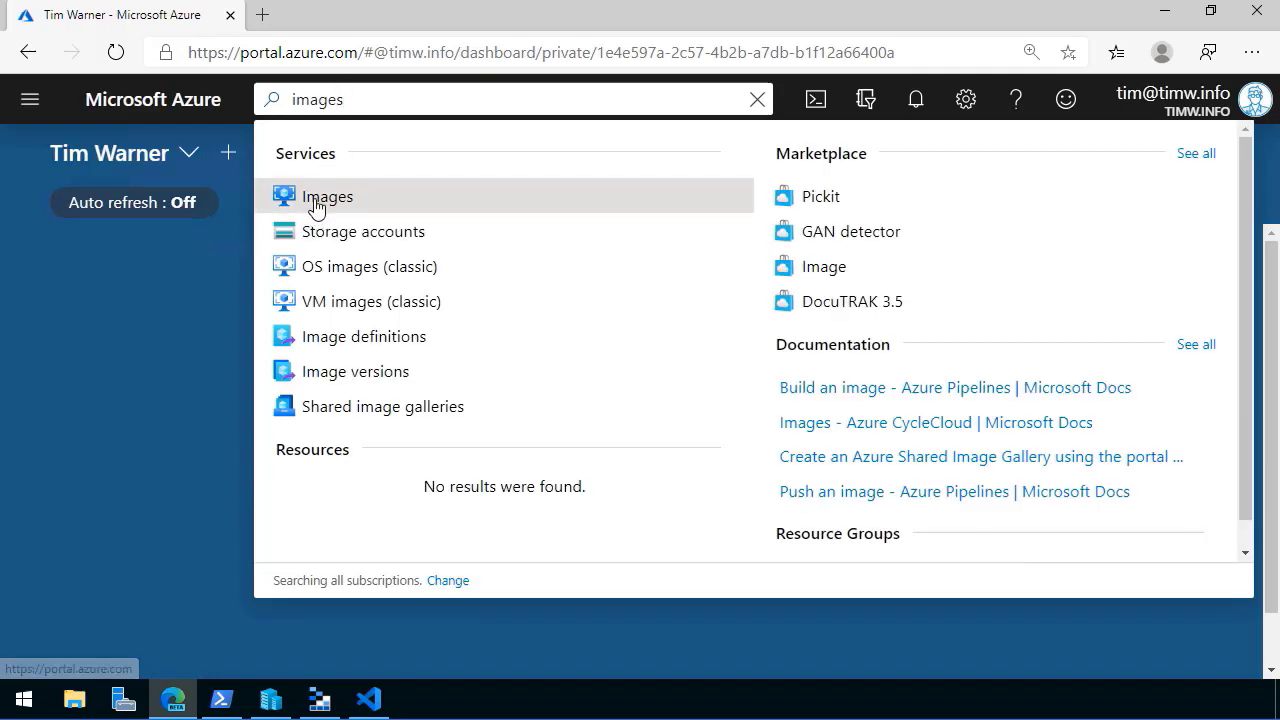
left_click(327, 196)
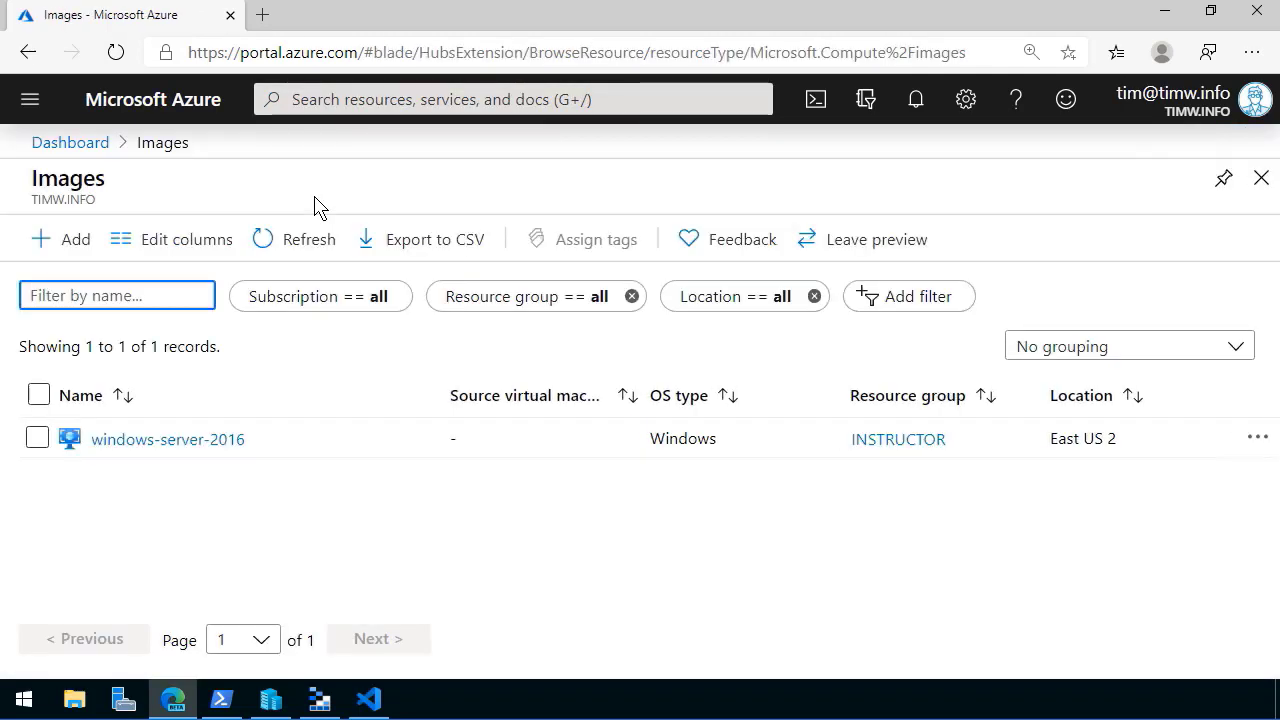
mouse_move(262, 238)
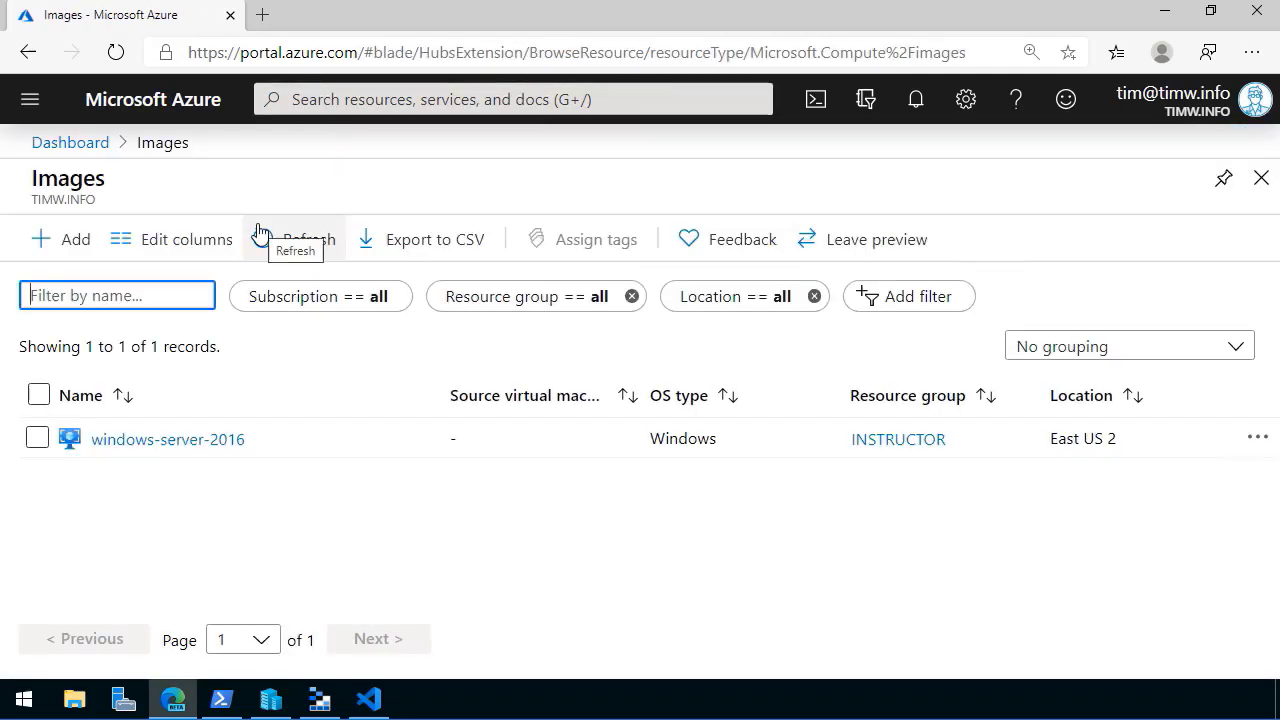
mouse_move(75, 239)
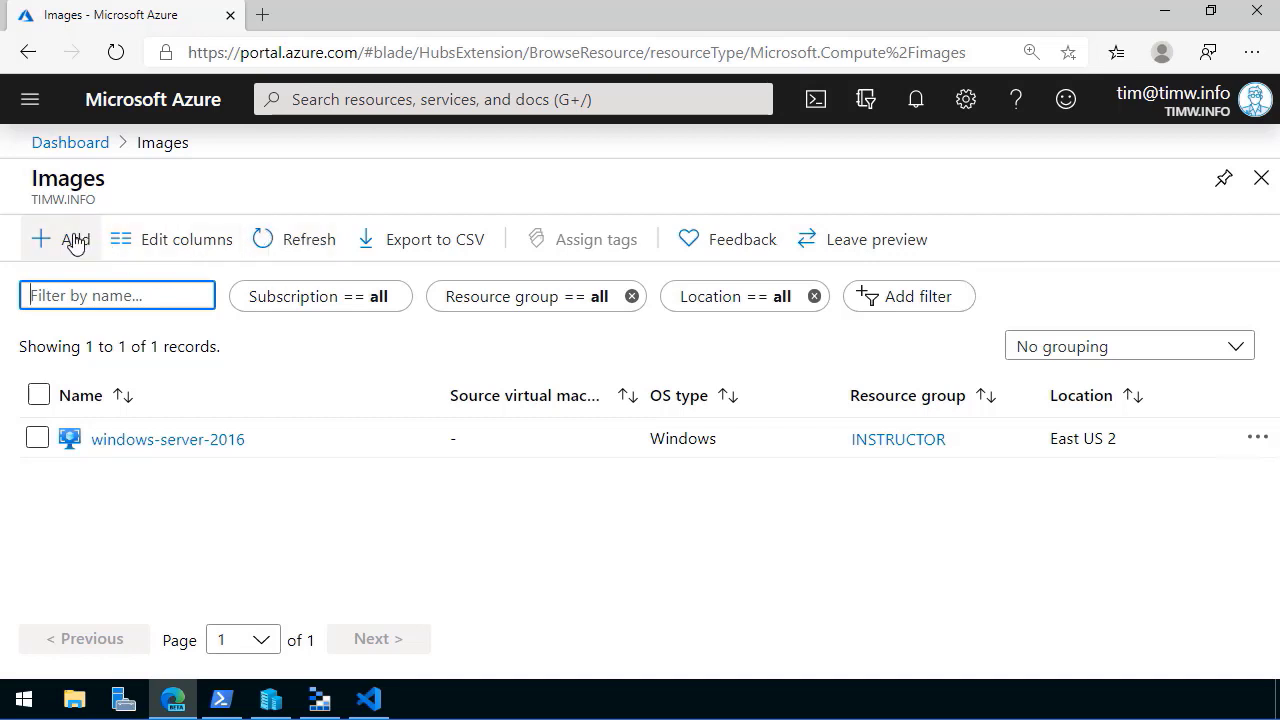
Name the new image windows-server-2016b in INSTRUCTOR, keeping Windows OS and Gen 1.
left_click(62, 239)
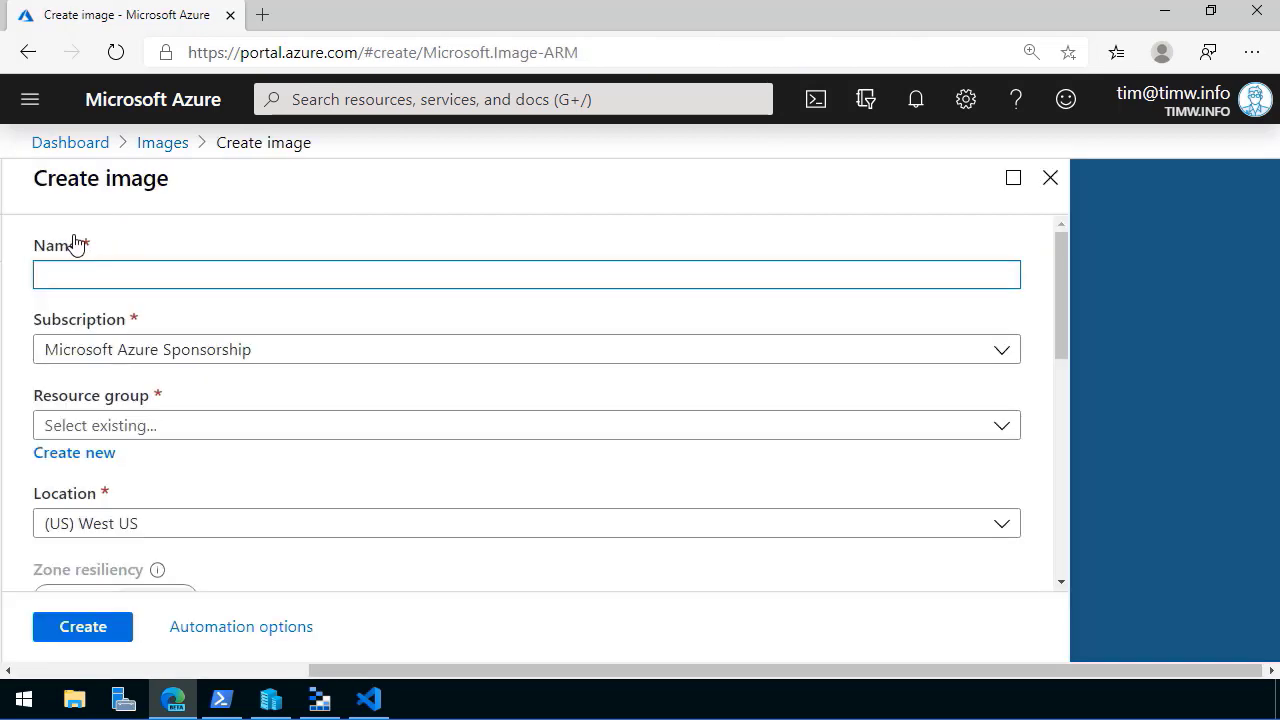
type("windows-server-2016")
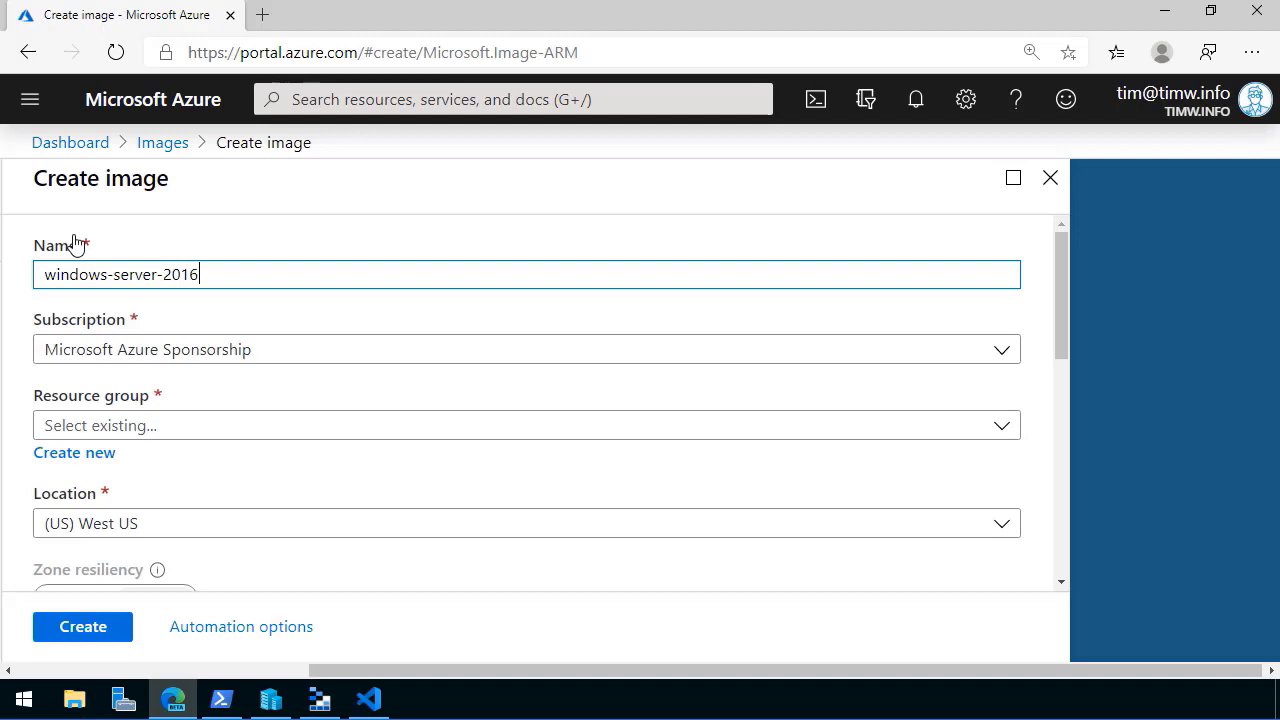
left_click(525, 425)
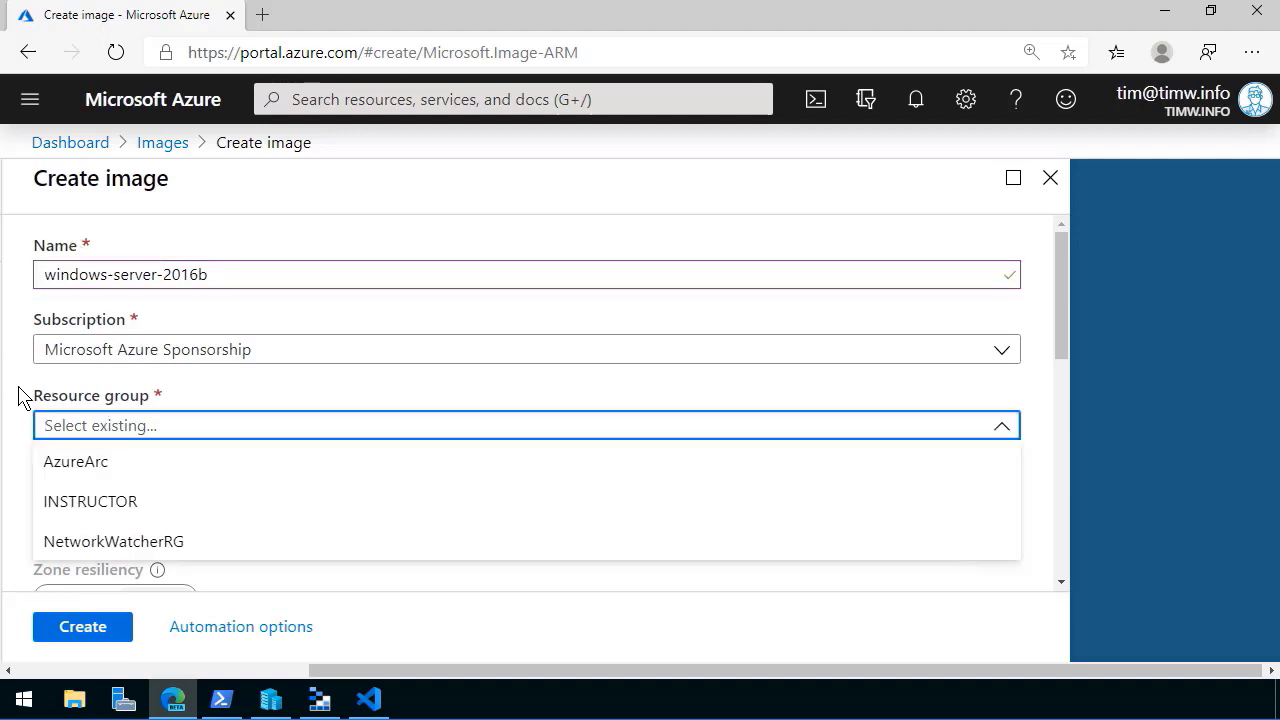
left_click(73, 452)
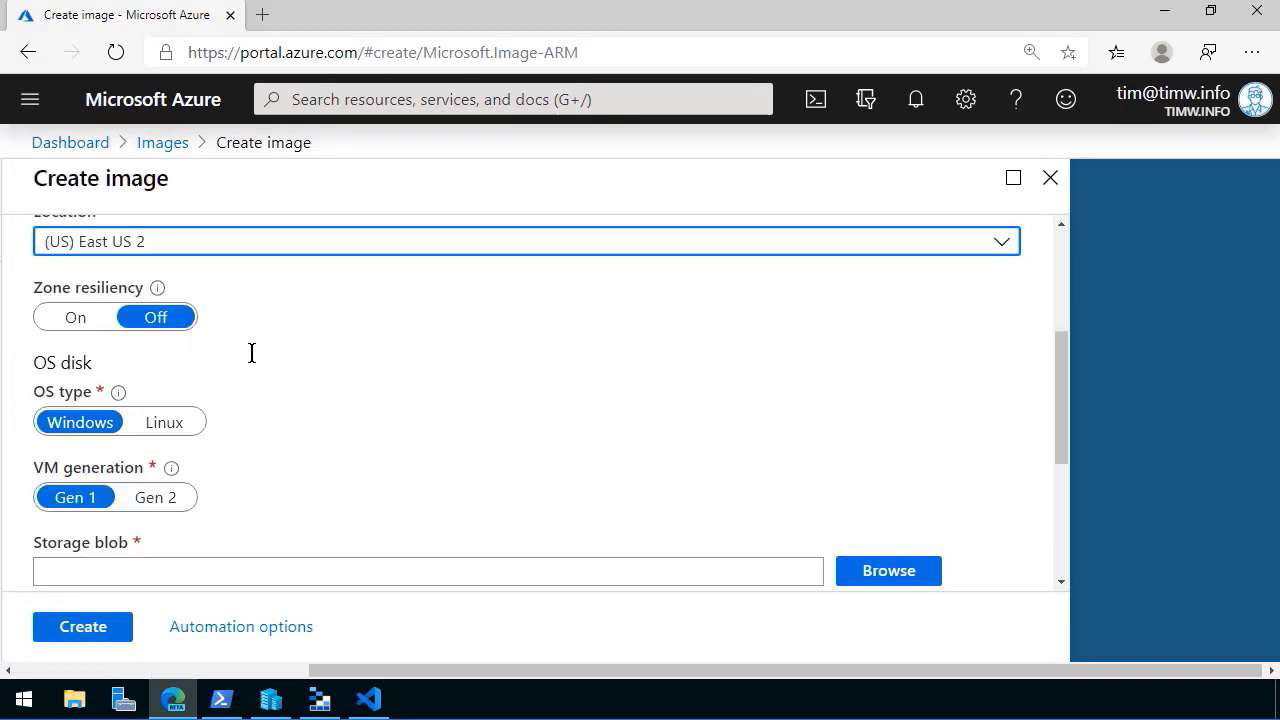
scroll("down", 3)
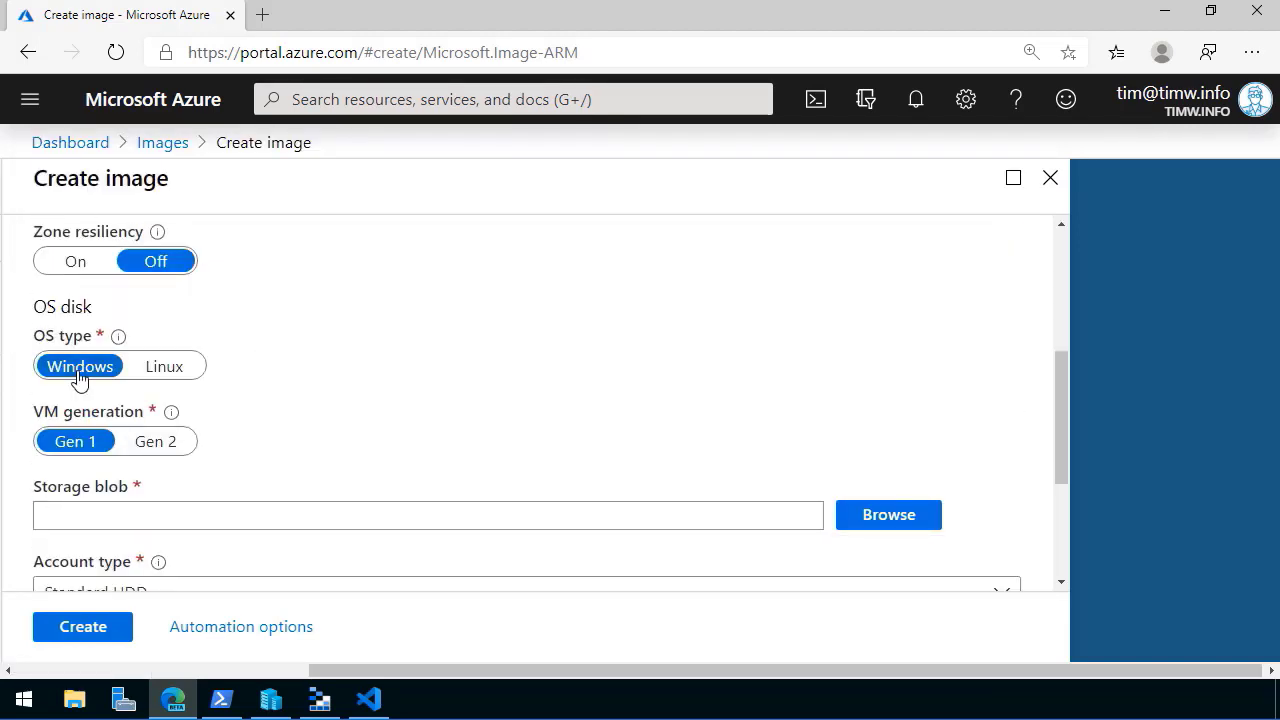
mouse_move(63, 441)
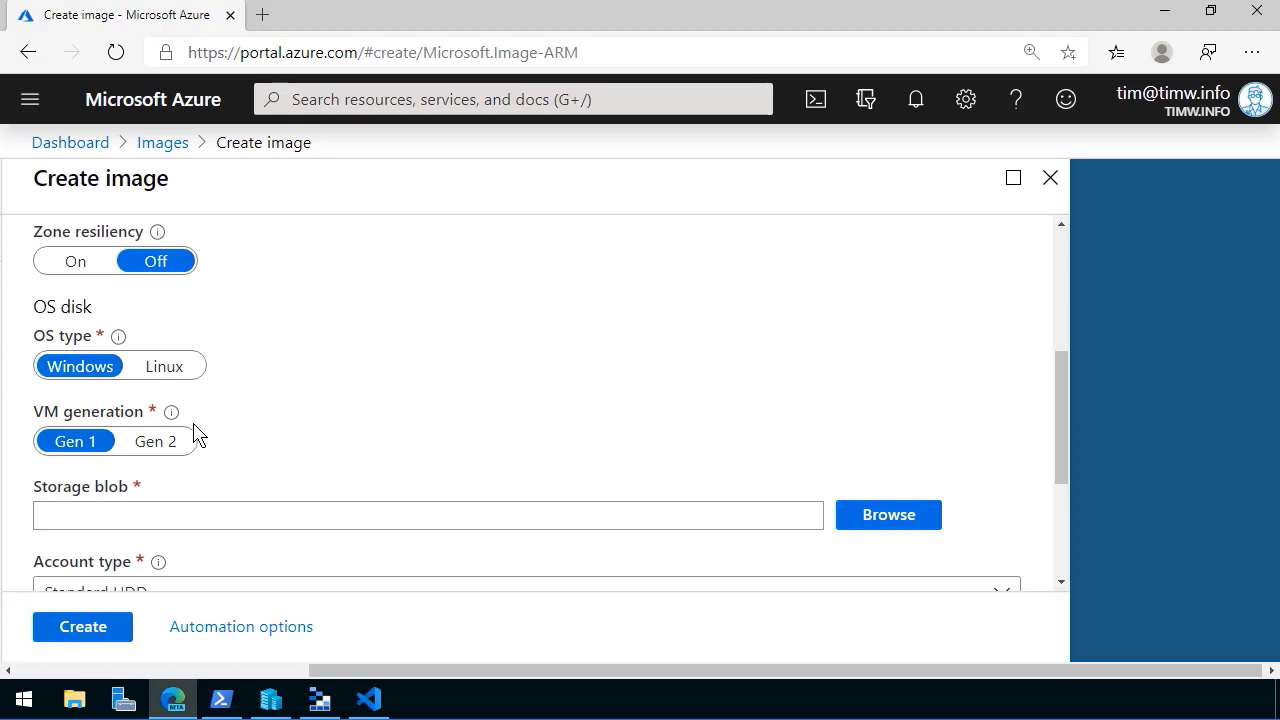
mouse_move(171, 411)
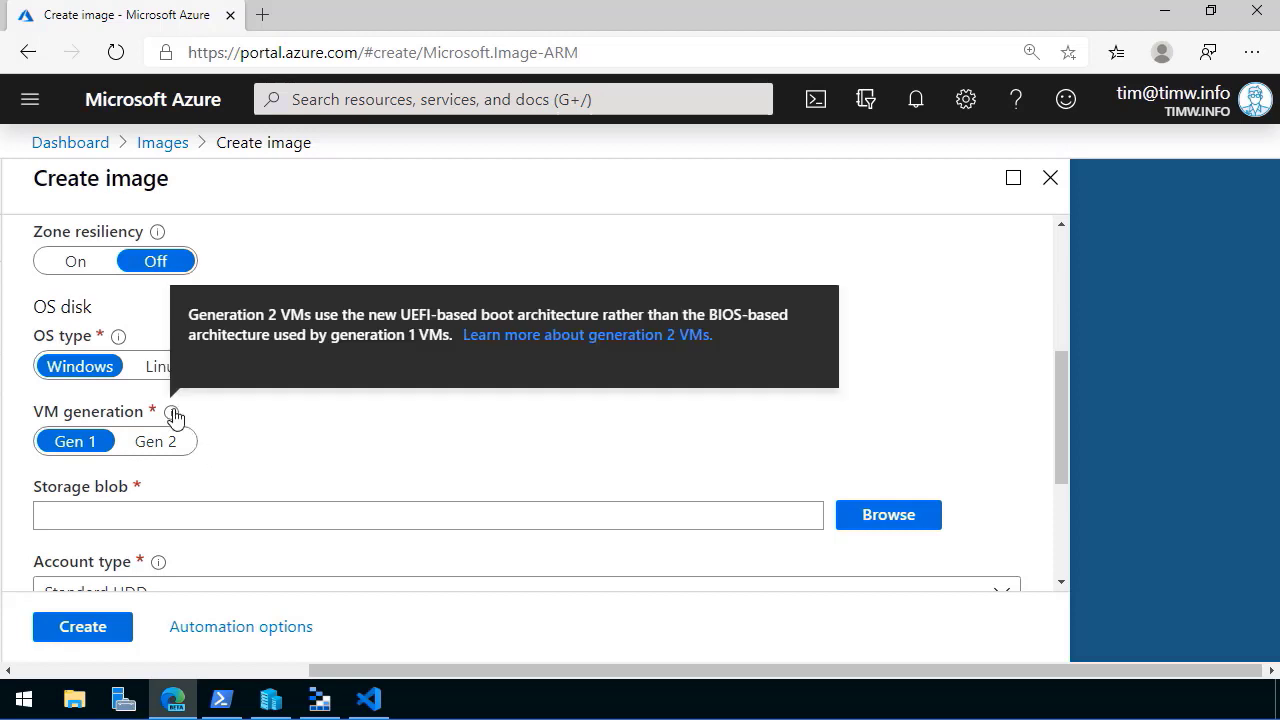
mouse_move(243, 440)
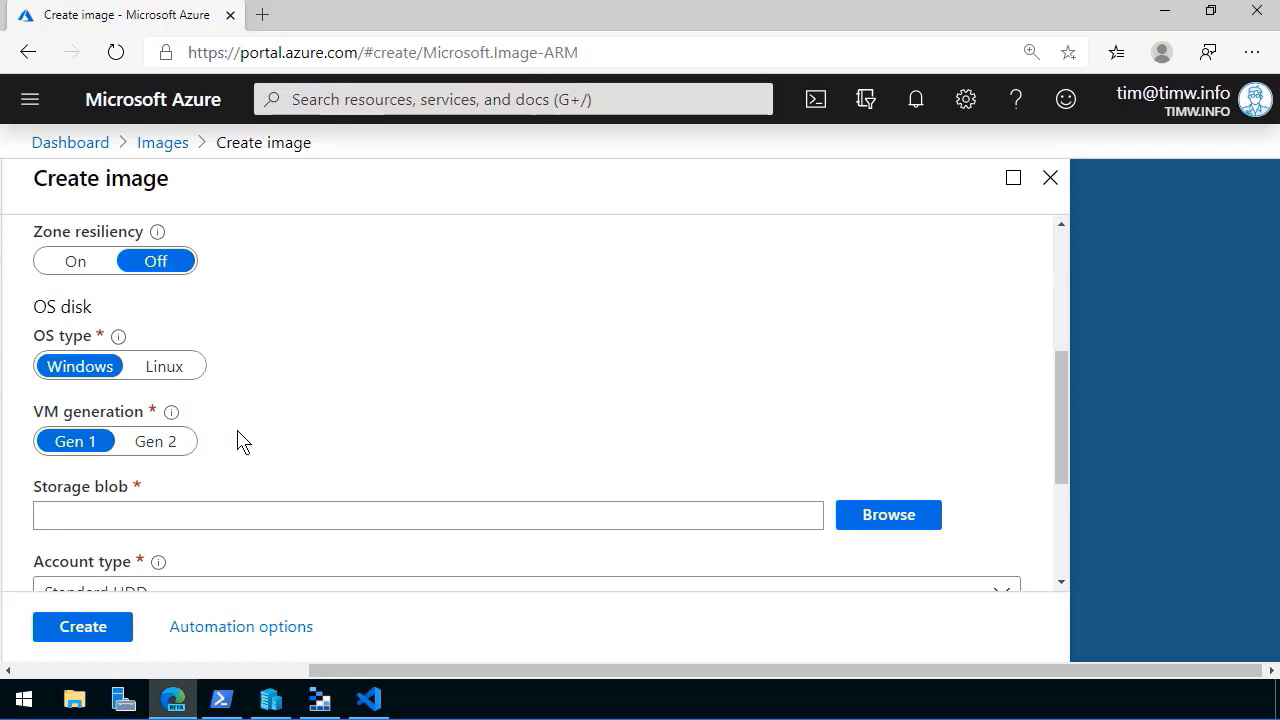
scroll("down", 3)
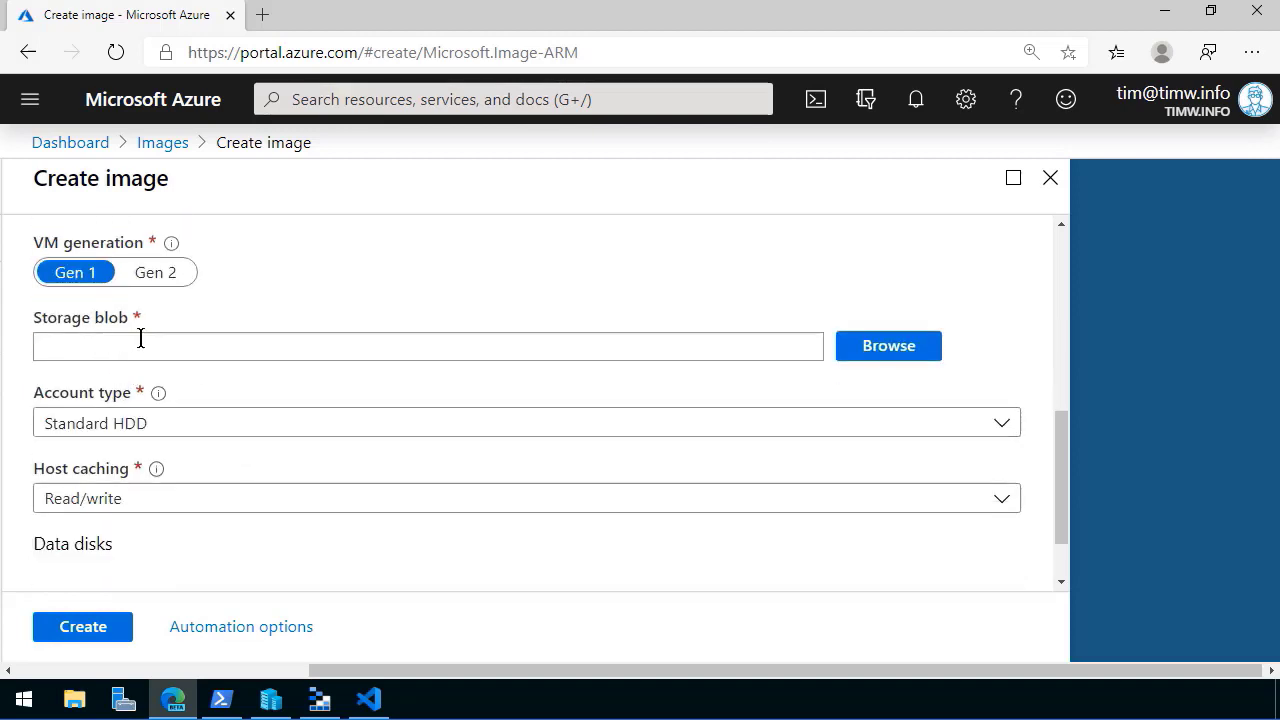
mouse_move(845, 340)
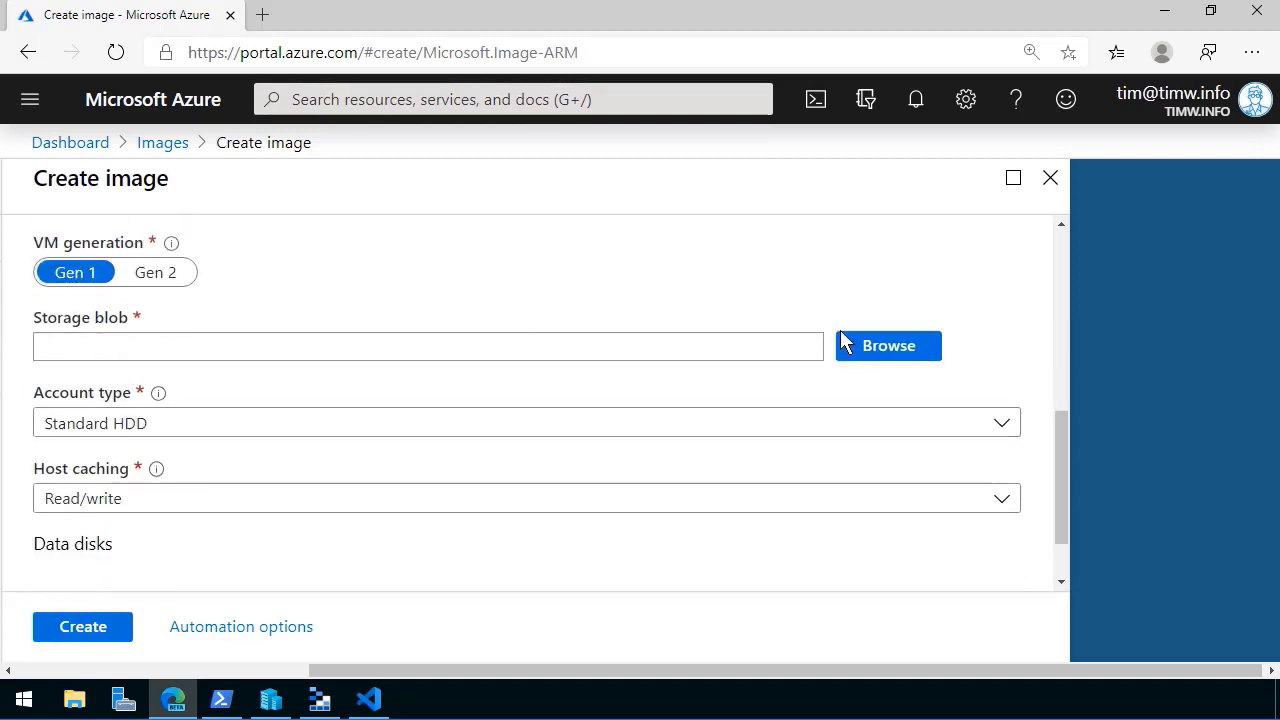
Pick win2016-fixed.vhd from instructordiagnostics/uploaded-vhds on Standard HDD and create the image.
left_click(886, 345)
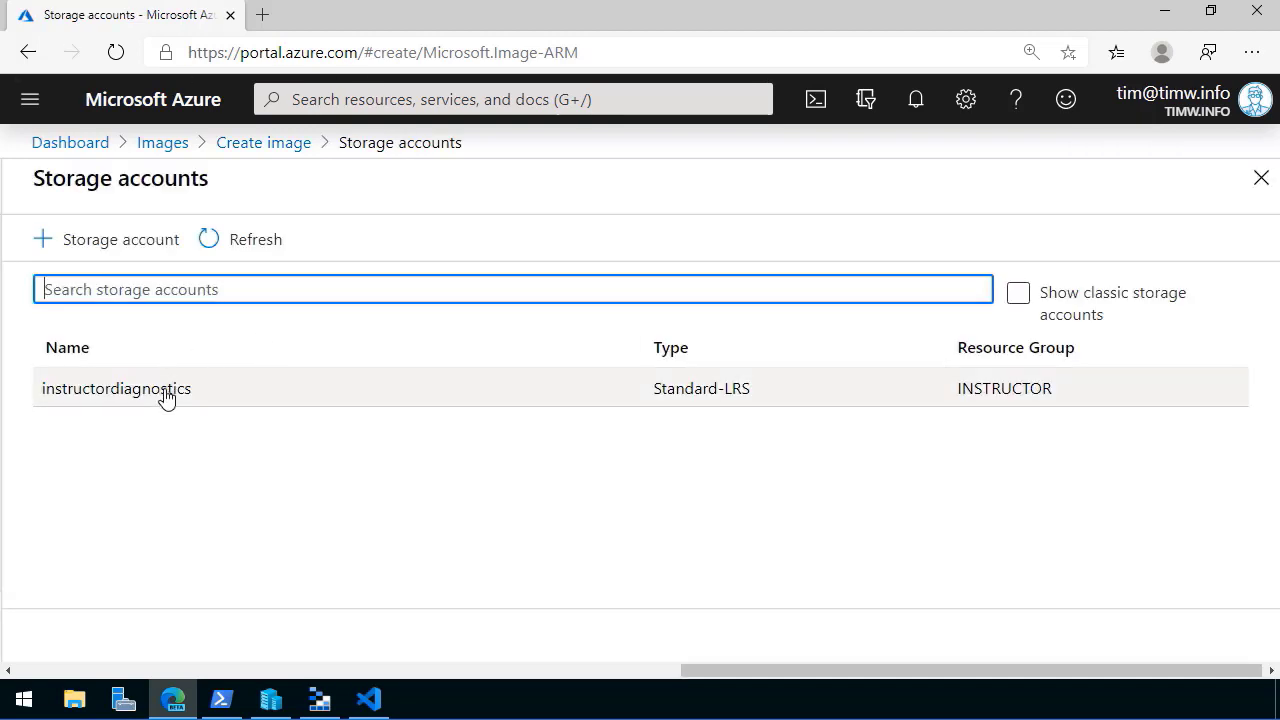
left_click(116, 388)
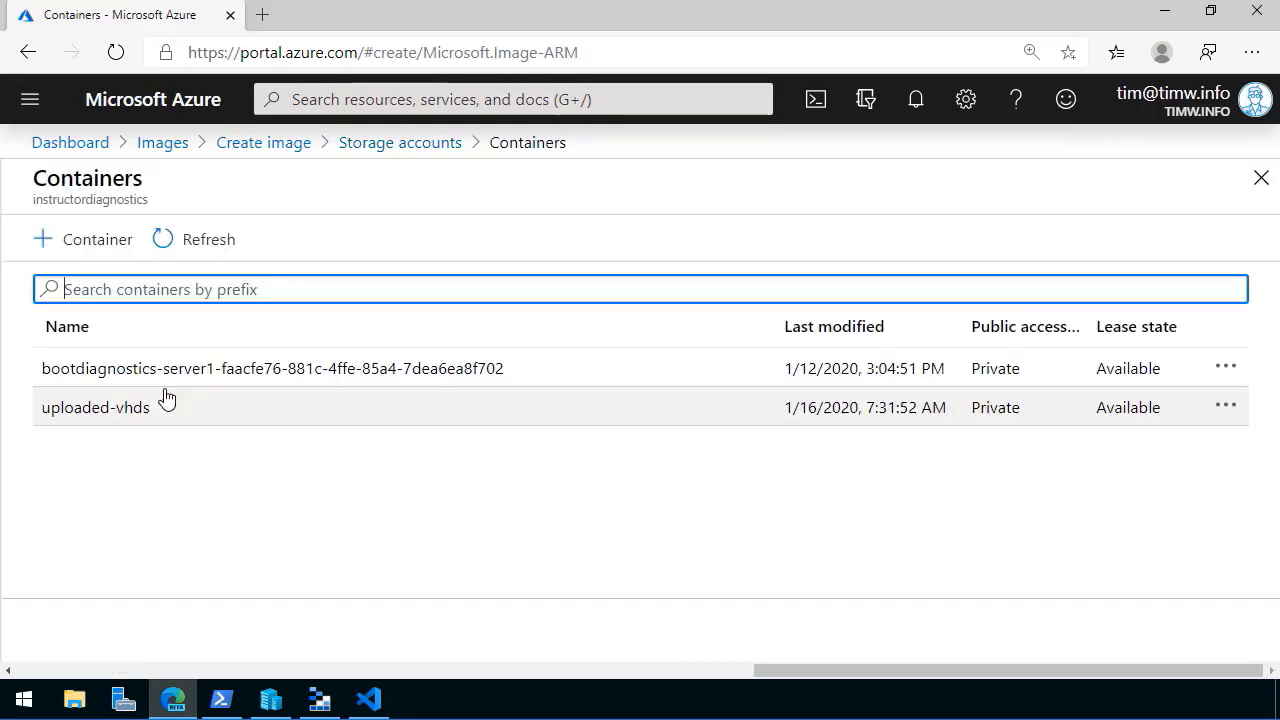
left_click(95, 407)
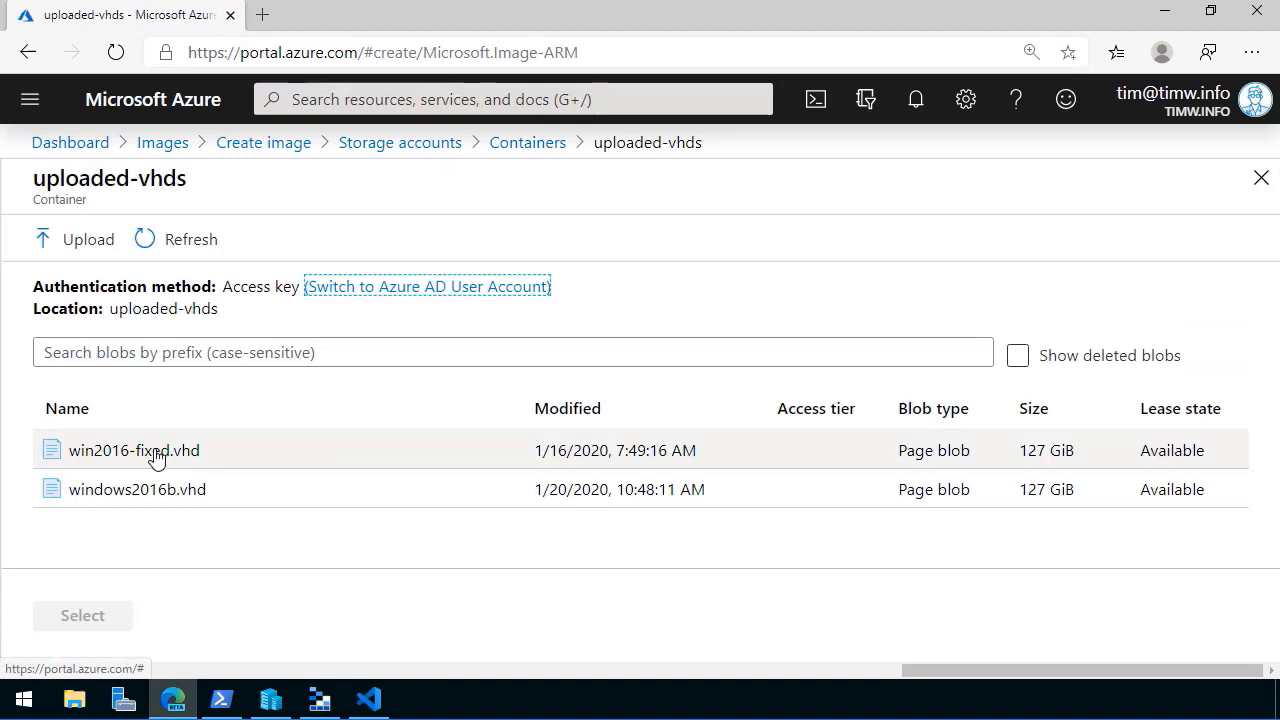
left_click(133, 450)
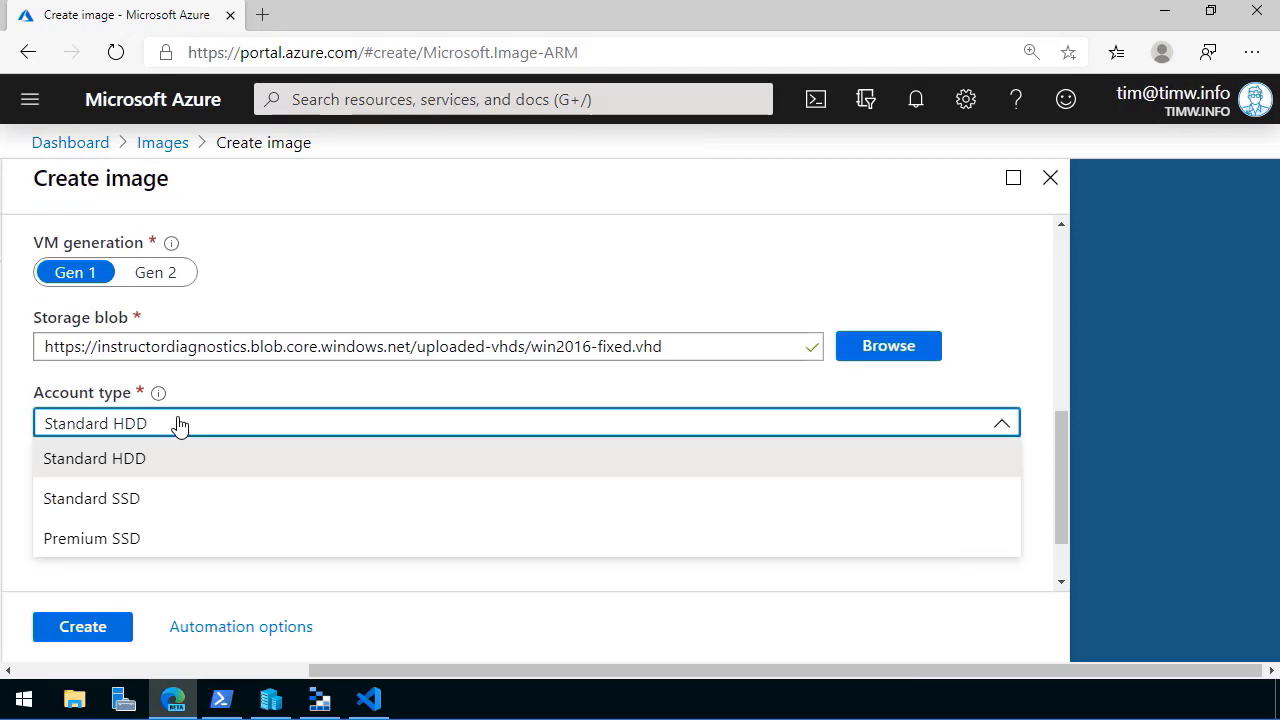
left_click(94, 458)
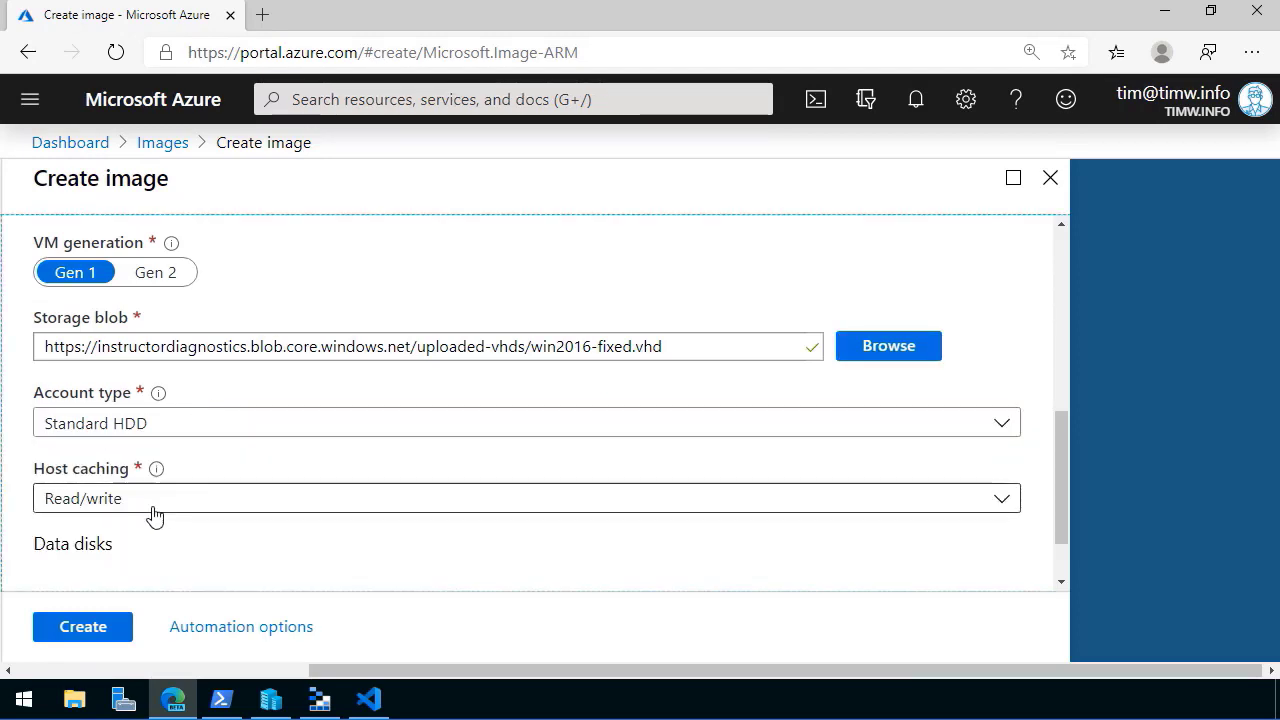
scroll("down", 3)
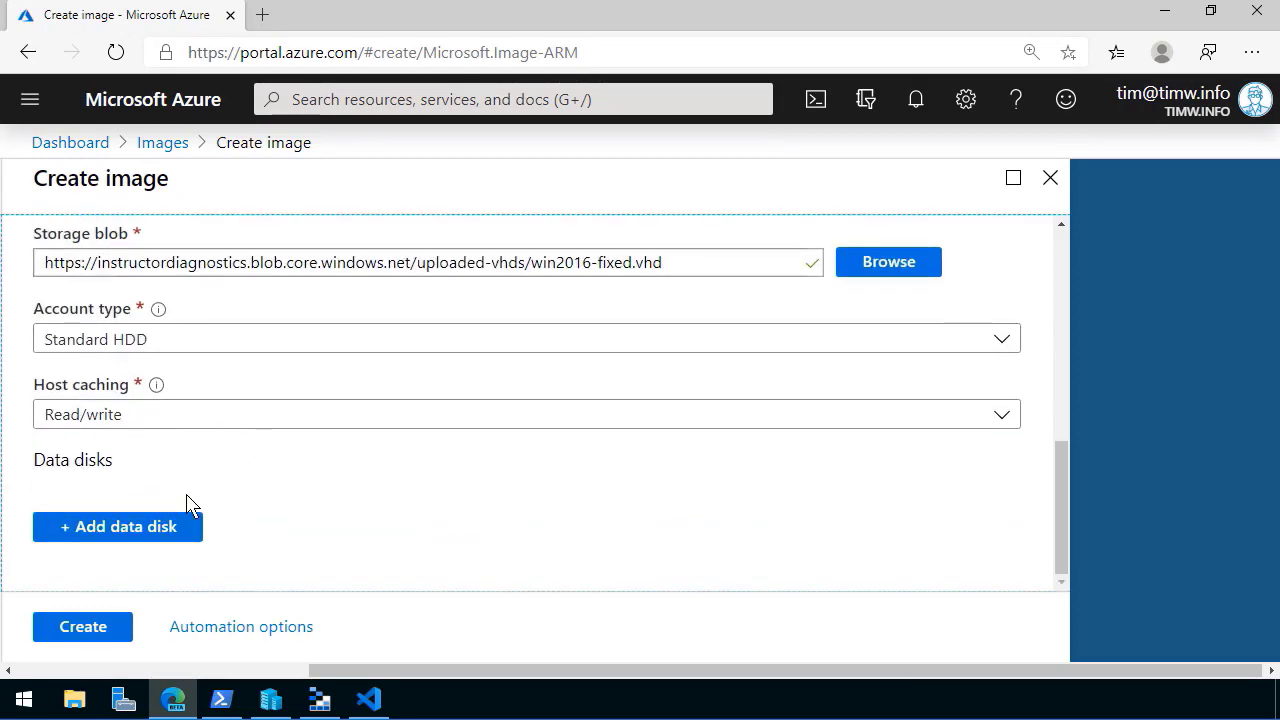
mouse_move(175, 525)
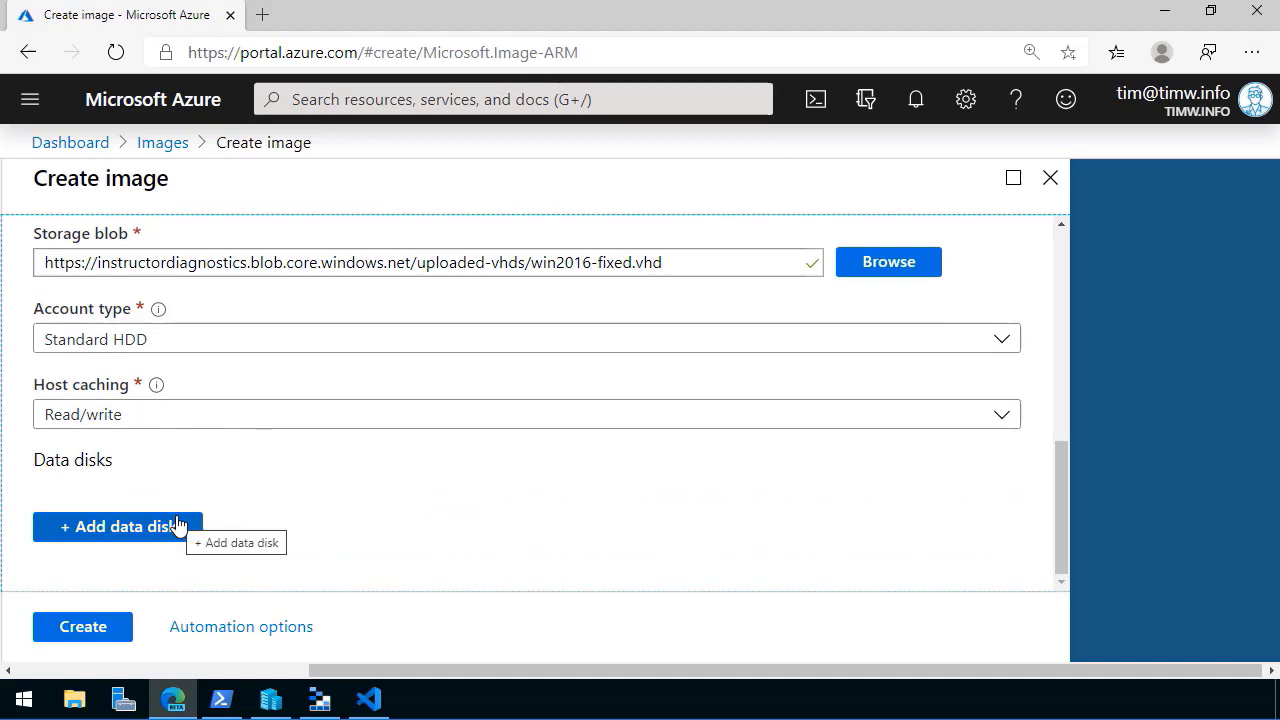
mouse_move(322, 503)
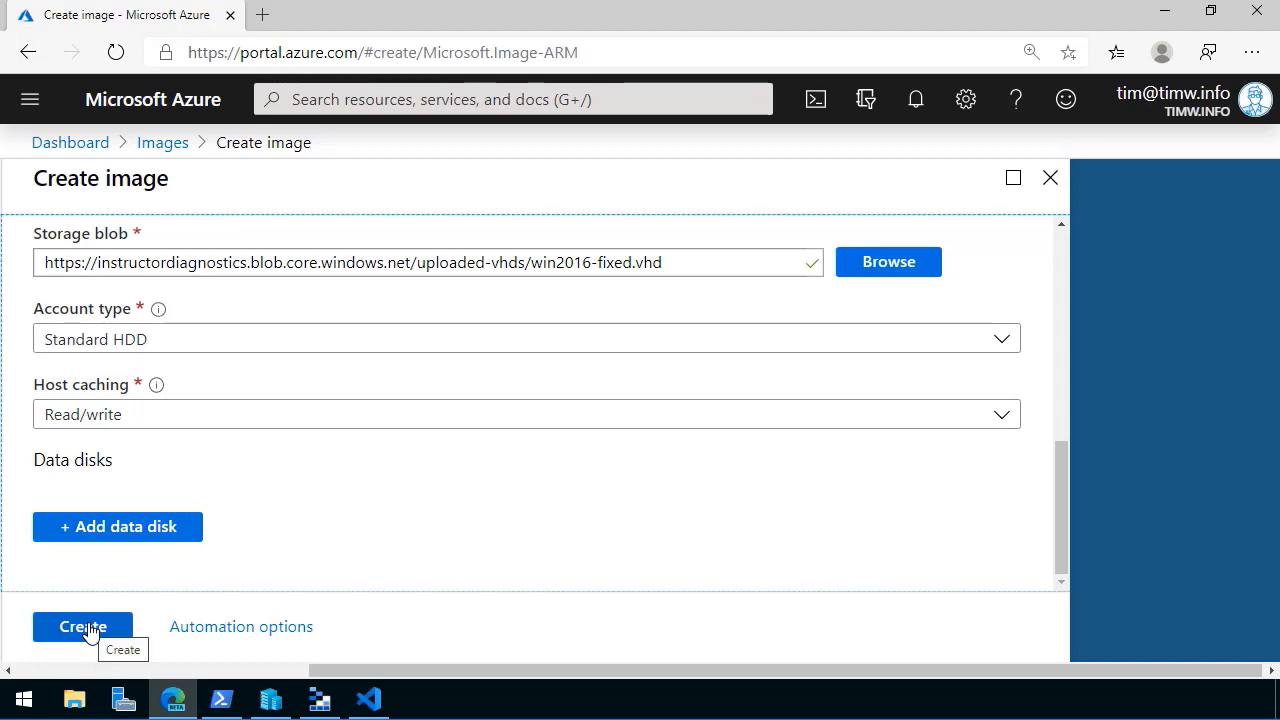
left_click(82, 627)
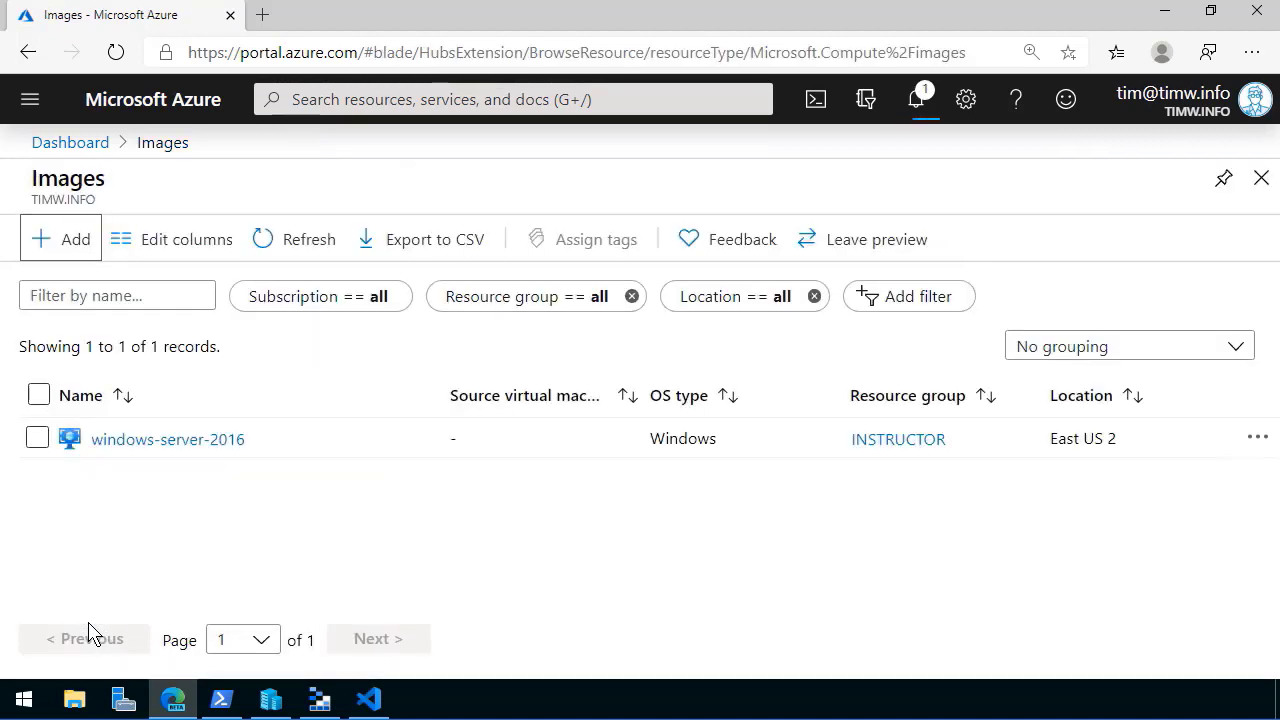
Search 'virtual' and open Virtual machines, showing server1 running.
left_click(915, 99)
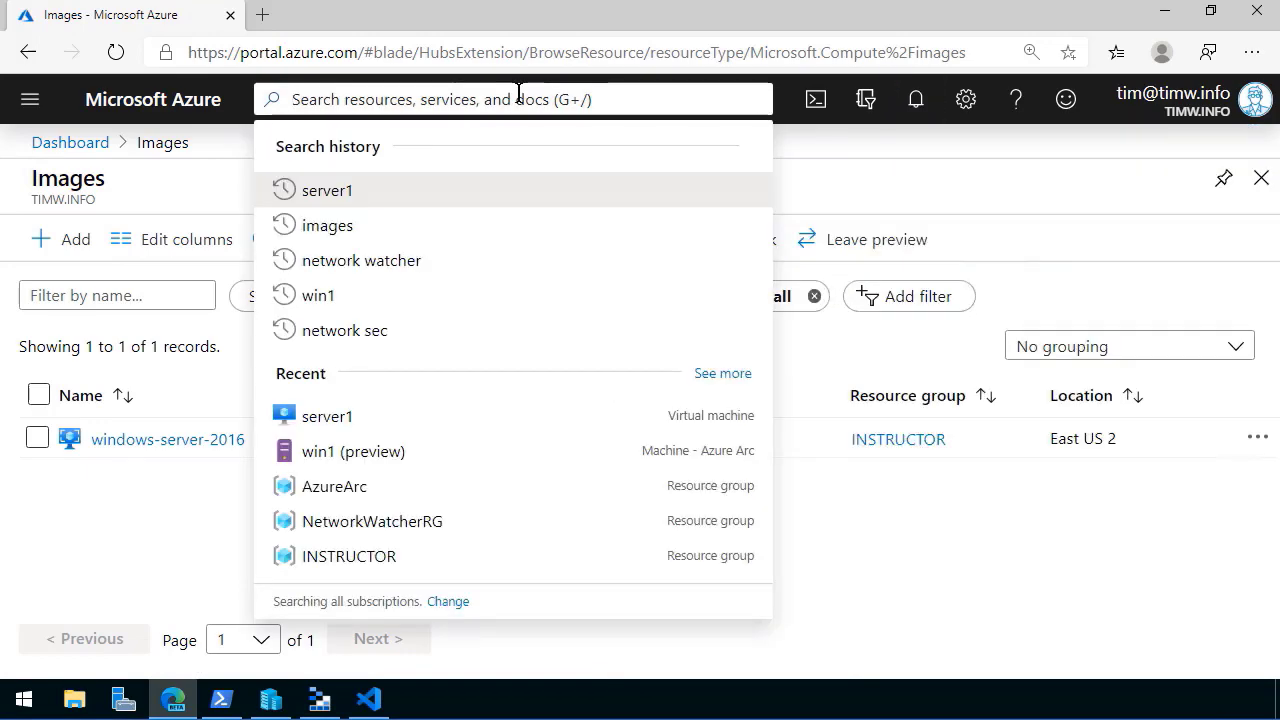
type("virtual")
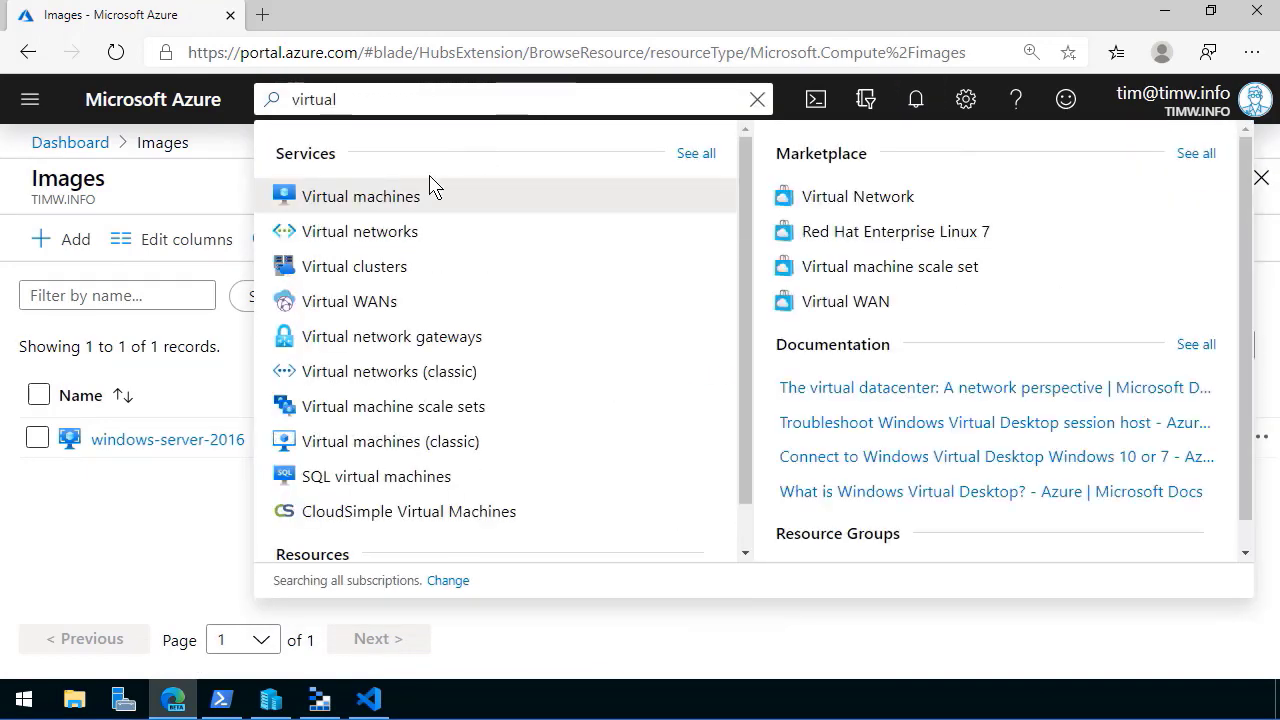
left_click(361, 196)
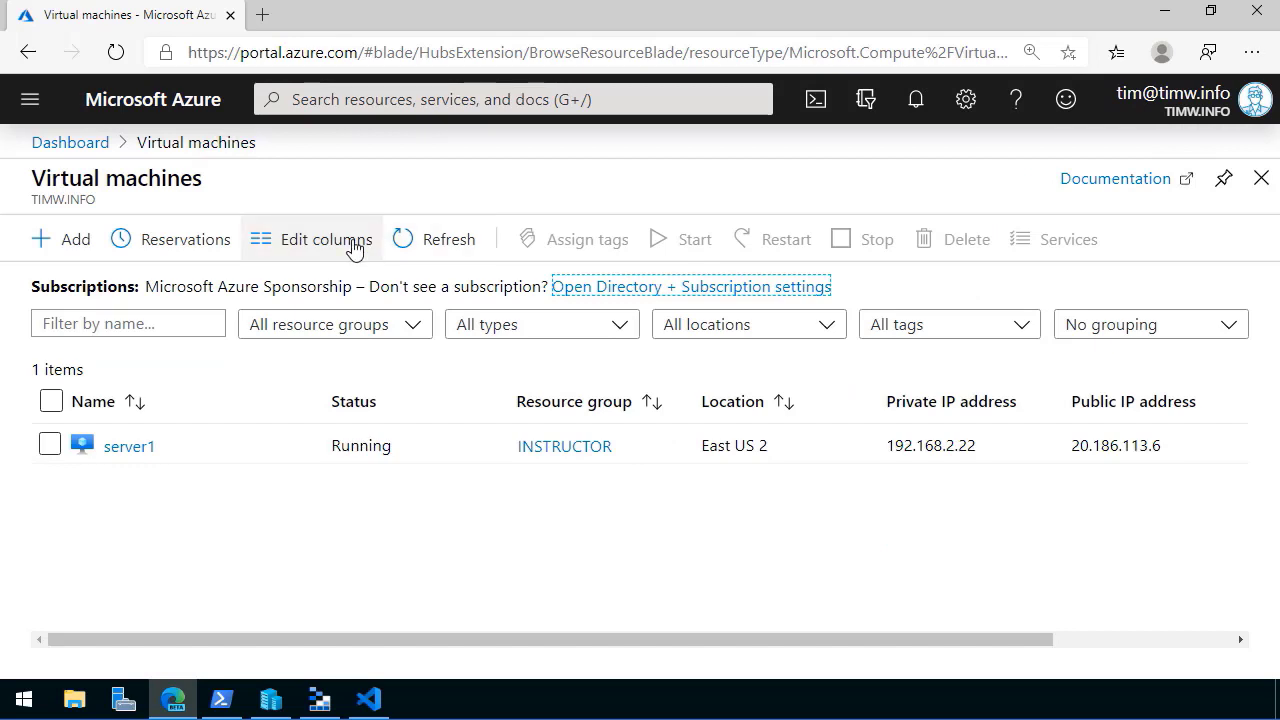
Start a VM named win2016 in resource group demo, region East US 2.
left_click(60, 239)
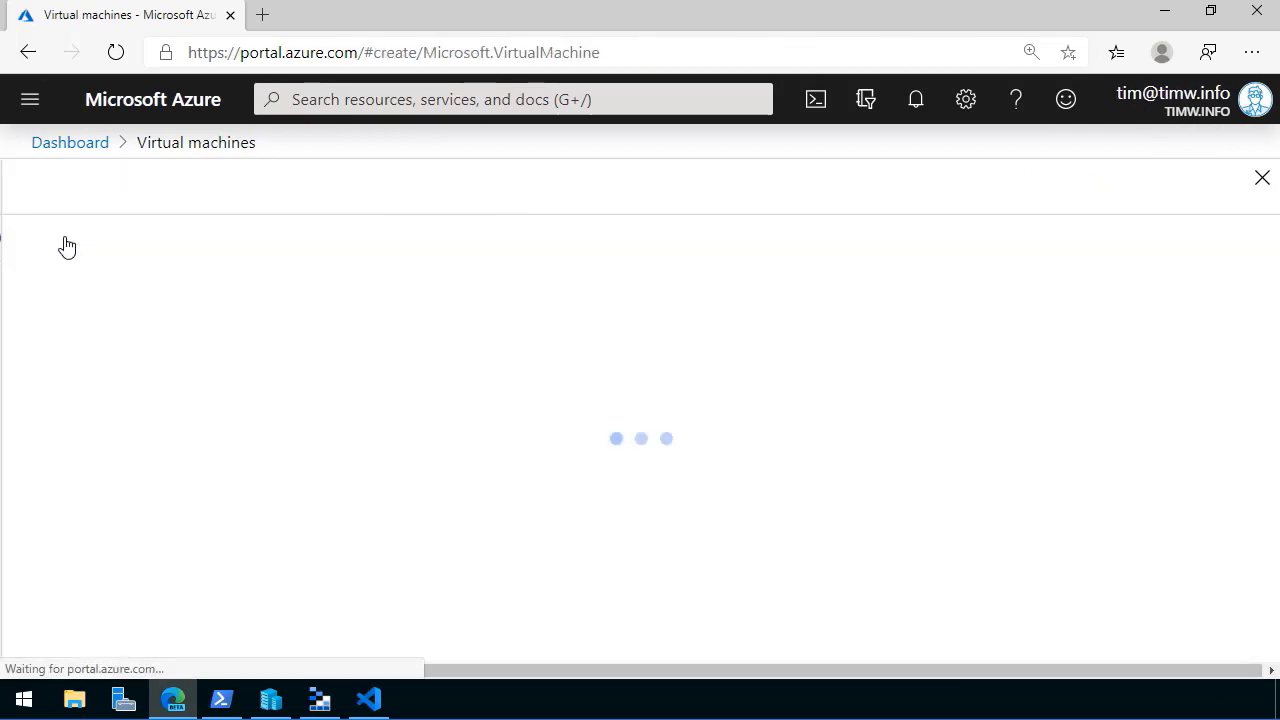
left_click(645, 382)
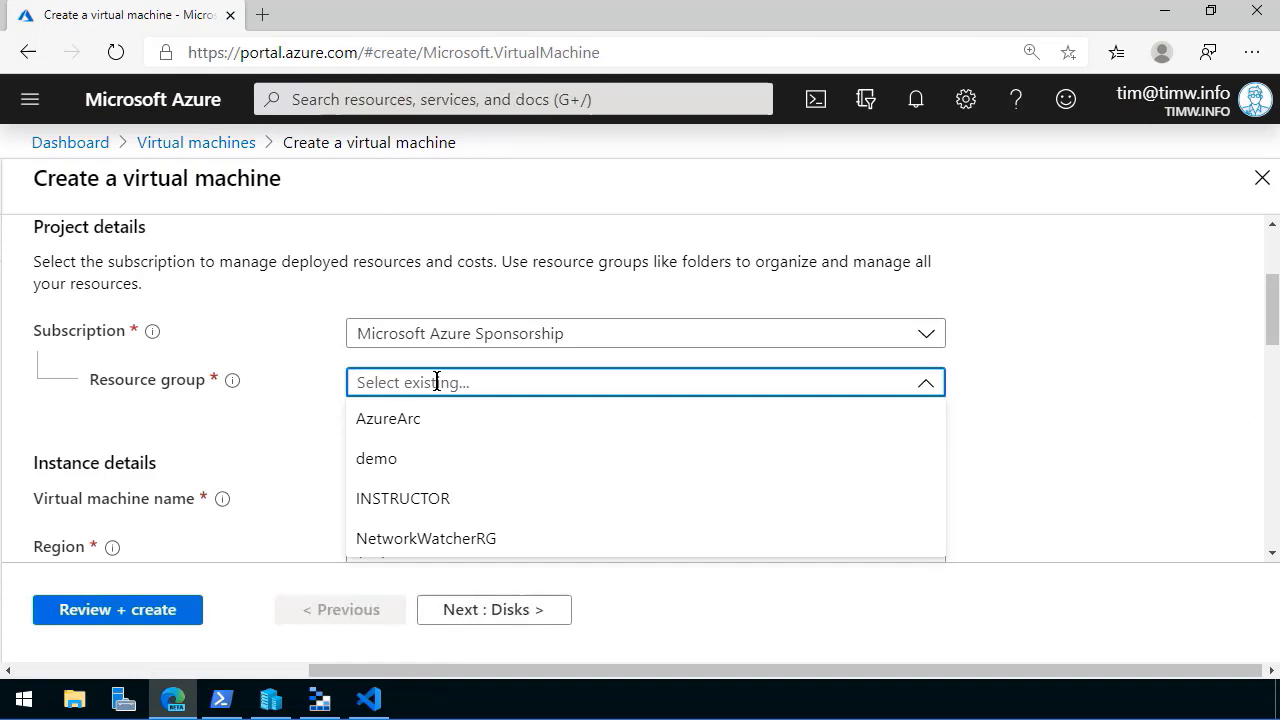
left_click(376, 458)
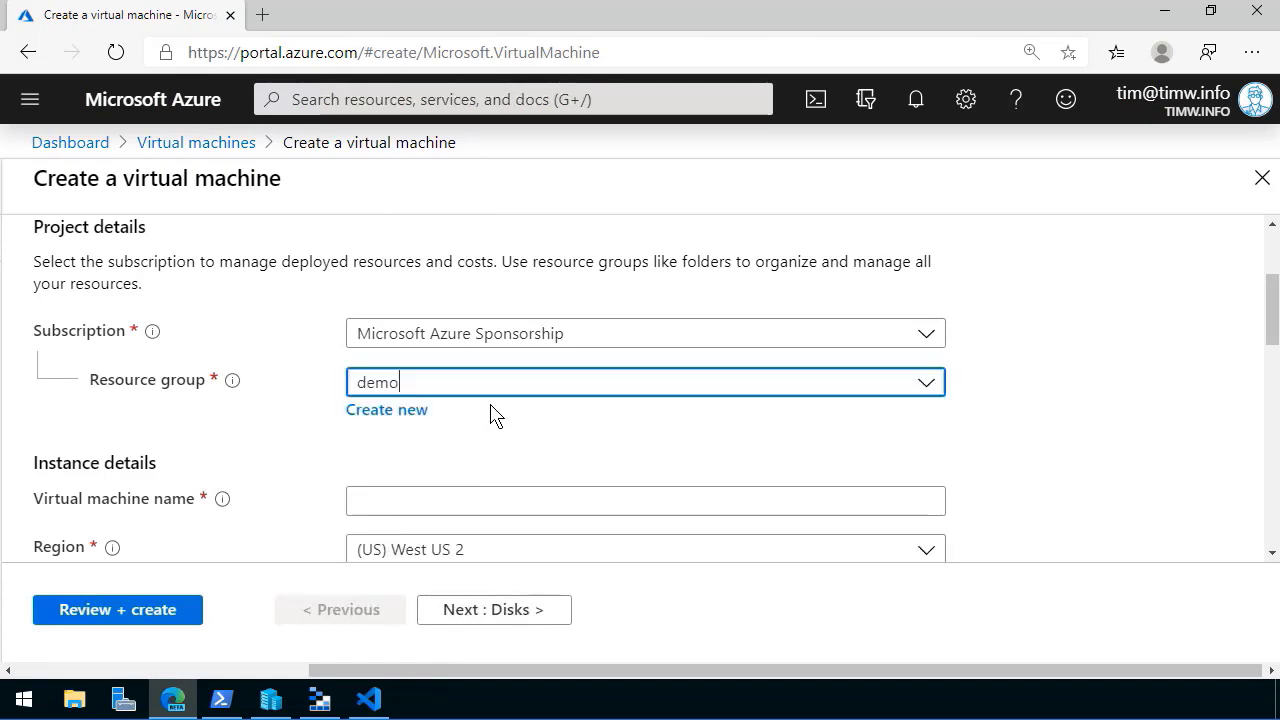
type("win2016")
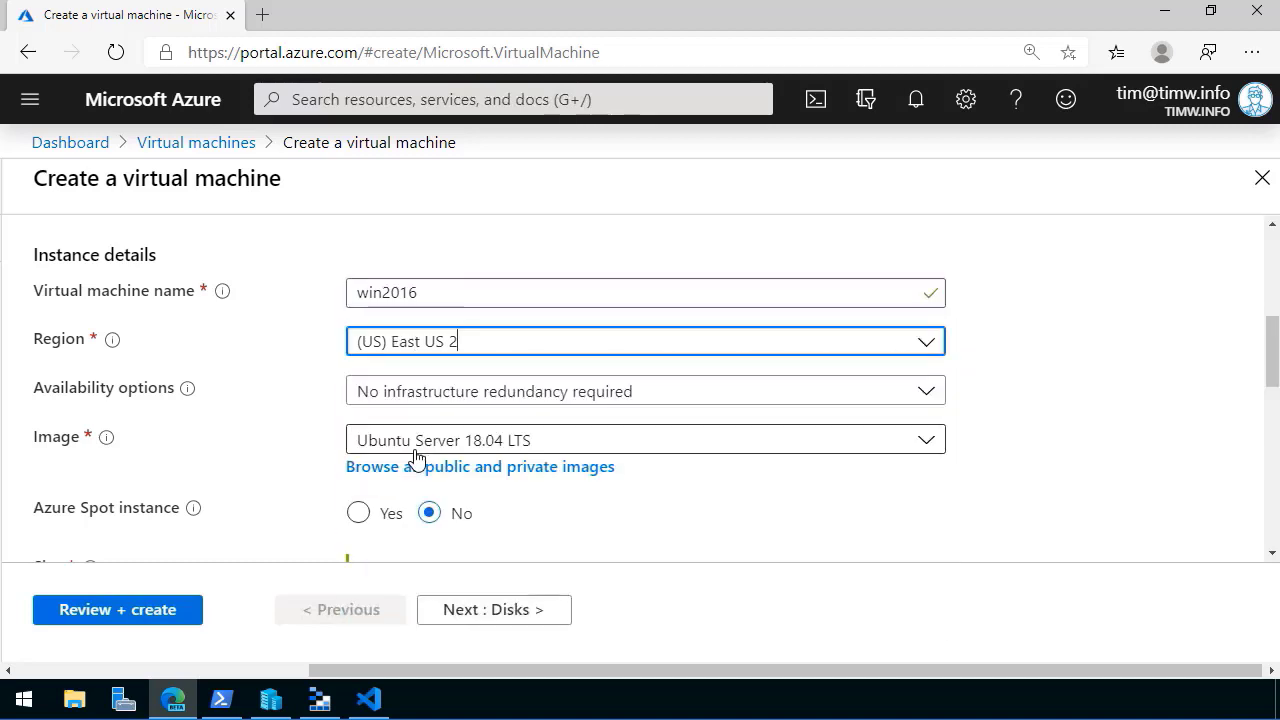
scroll("down", 3)
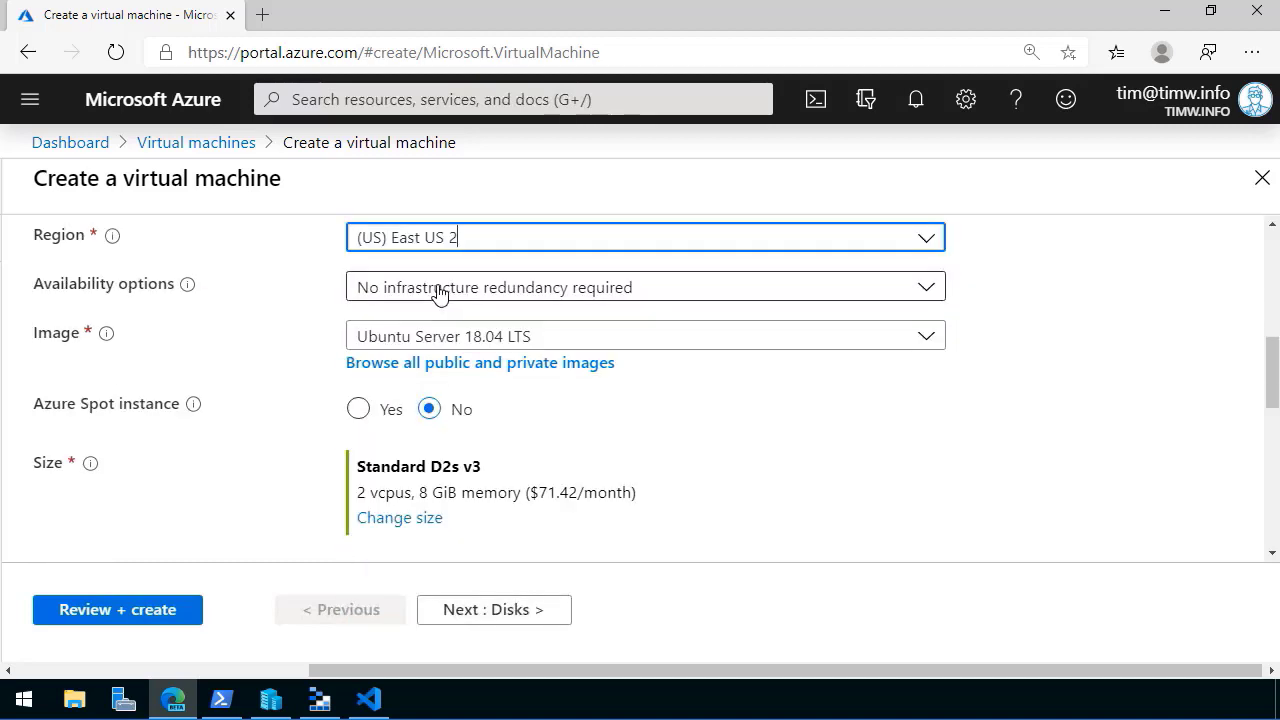
mouse_move(443, 330)
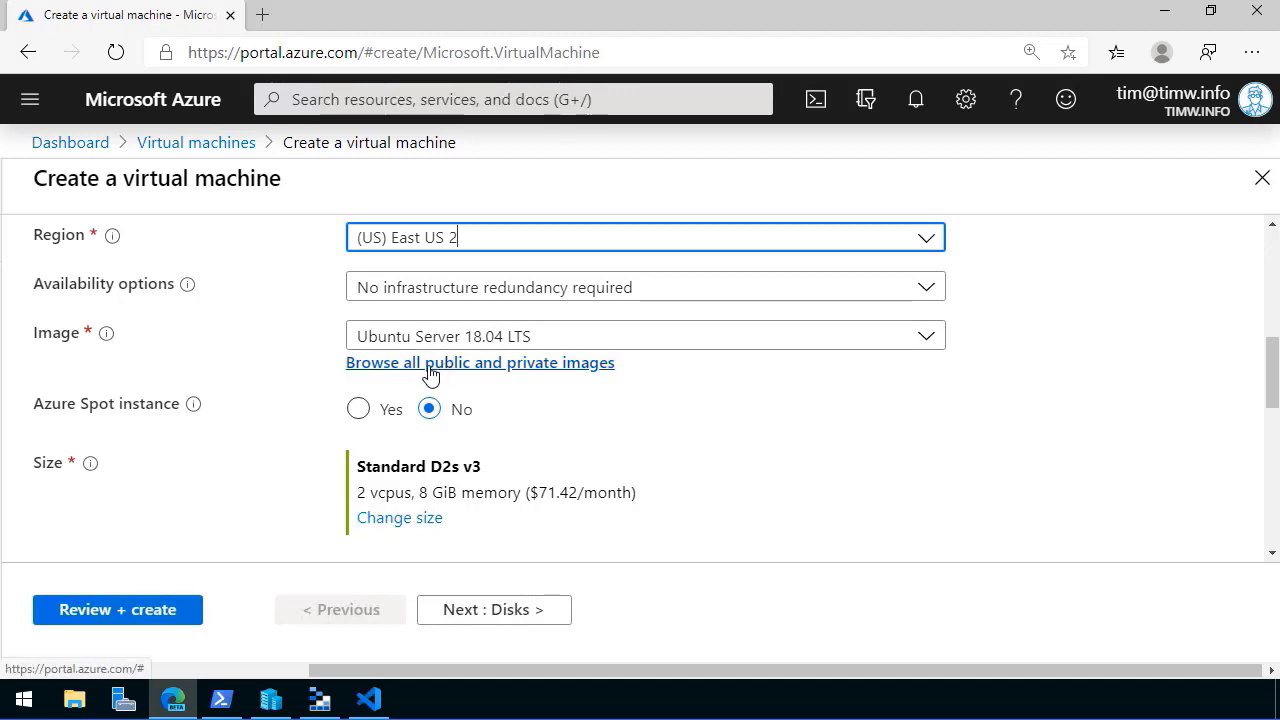
Browse all images and show My Items to reach windows-server-2016b.
left_click(480, 362)
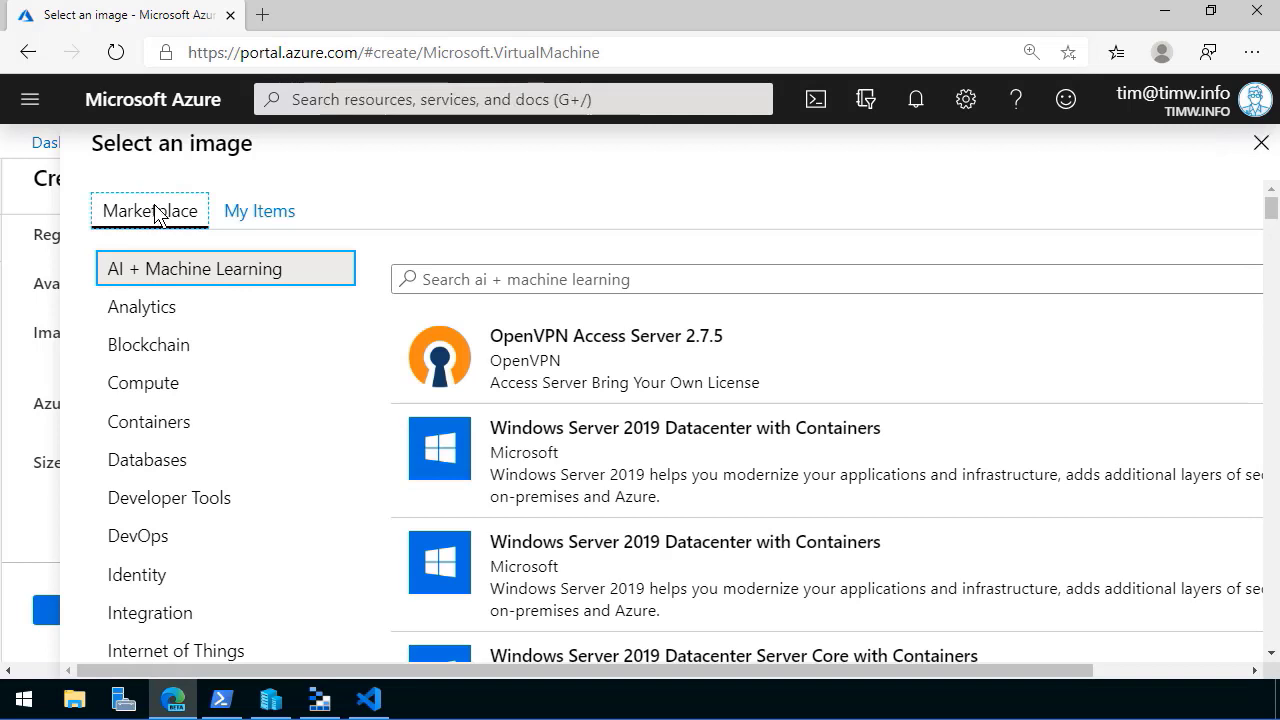
mouse_move(259, 211)
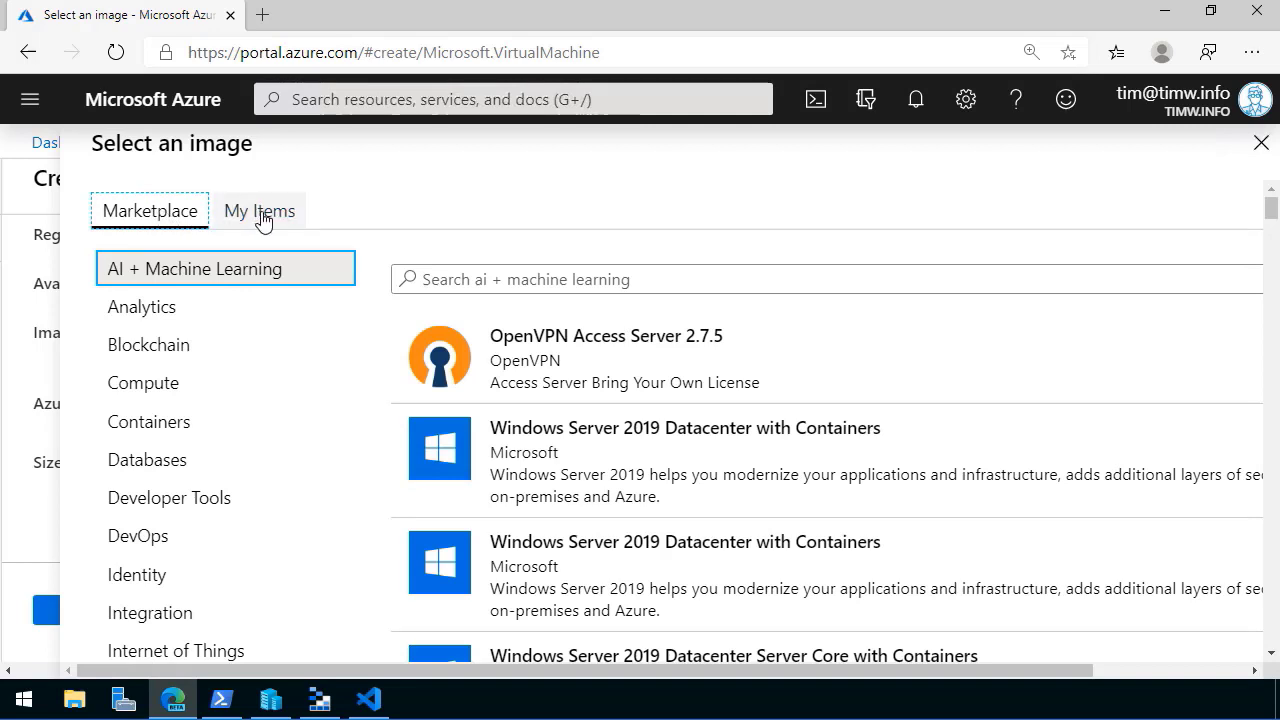
left_click(258, 210)
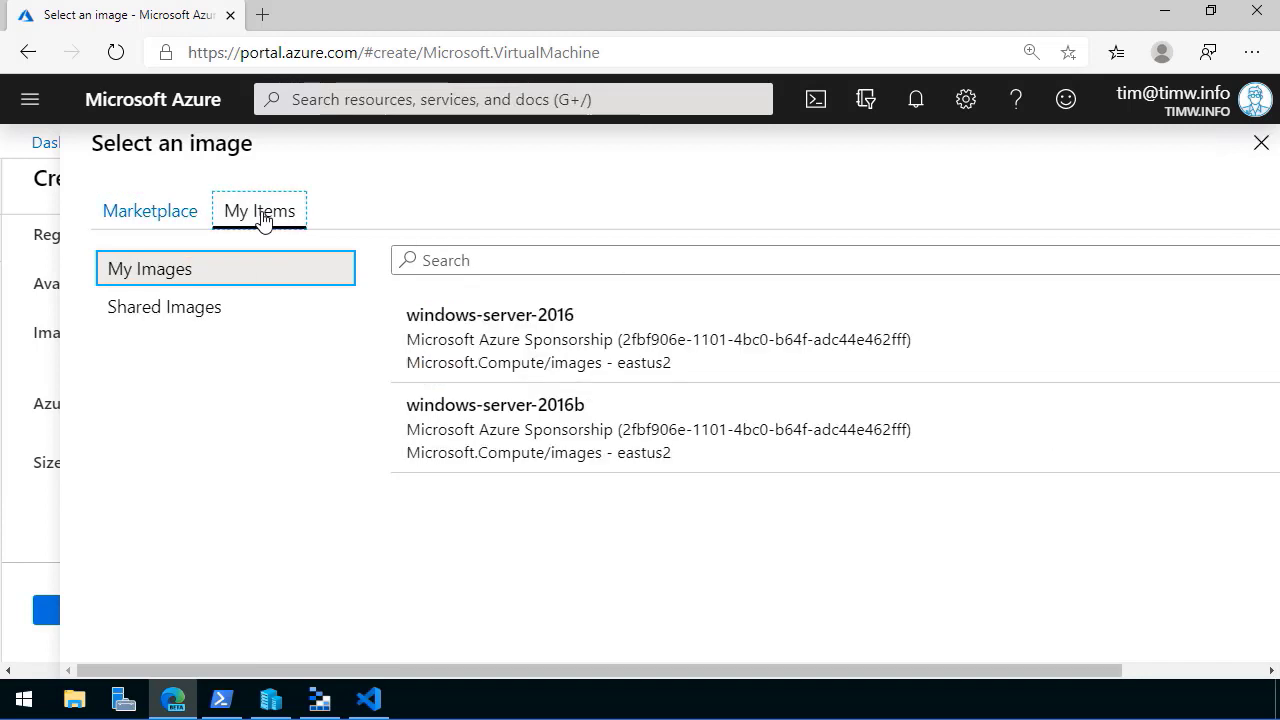
mouse_move(508, 428)
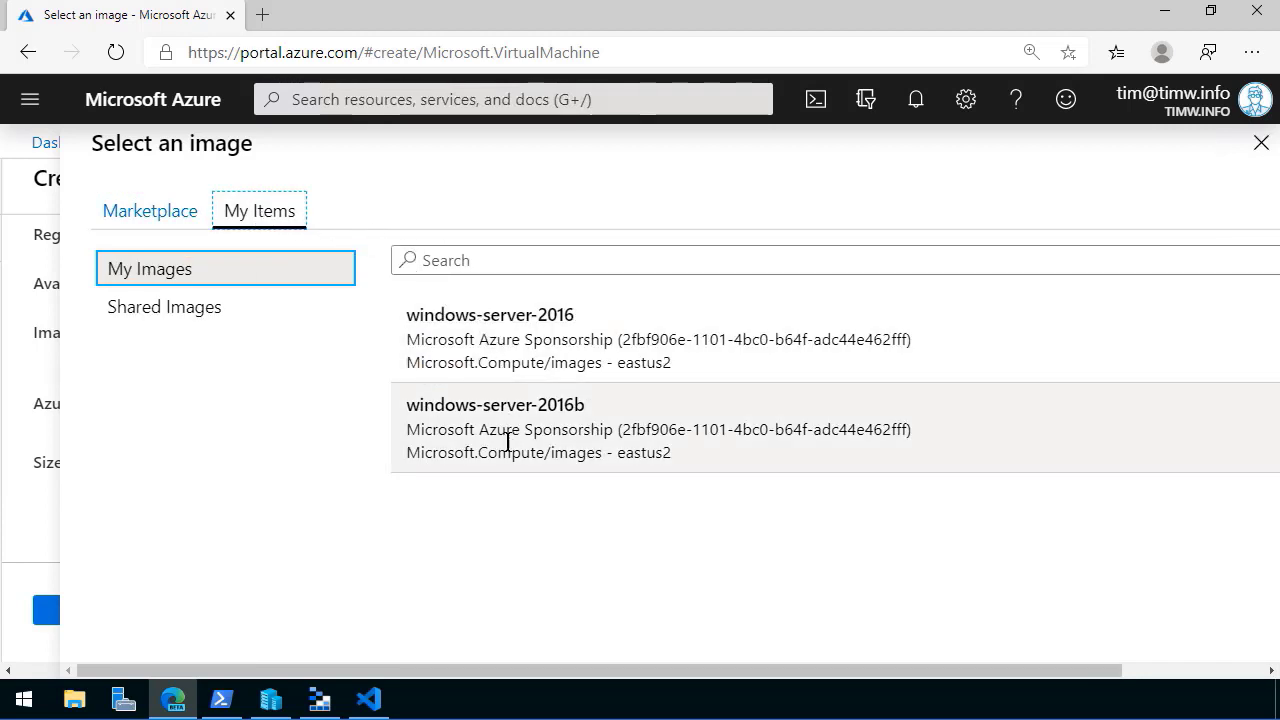
mouse_move(645, 433)
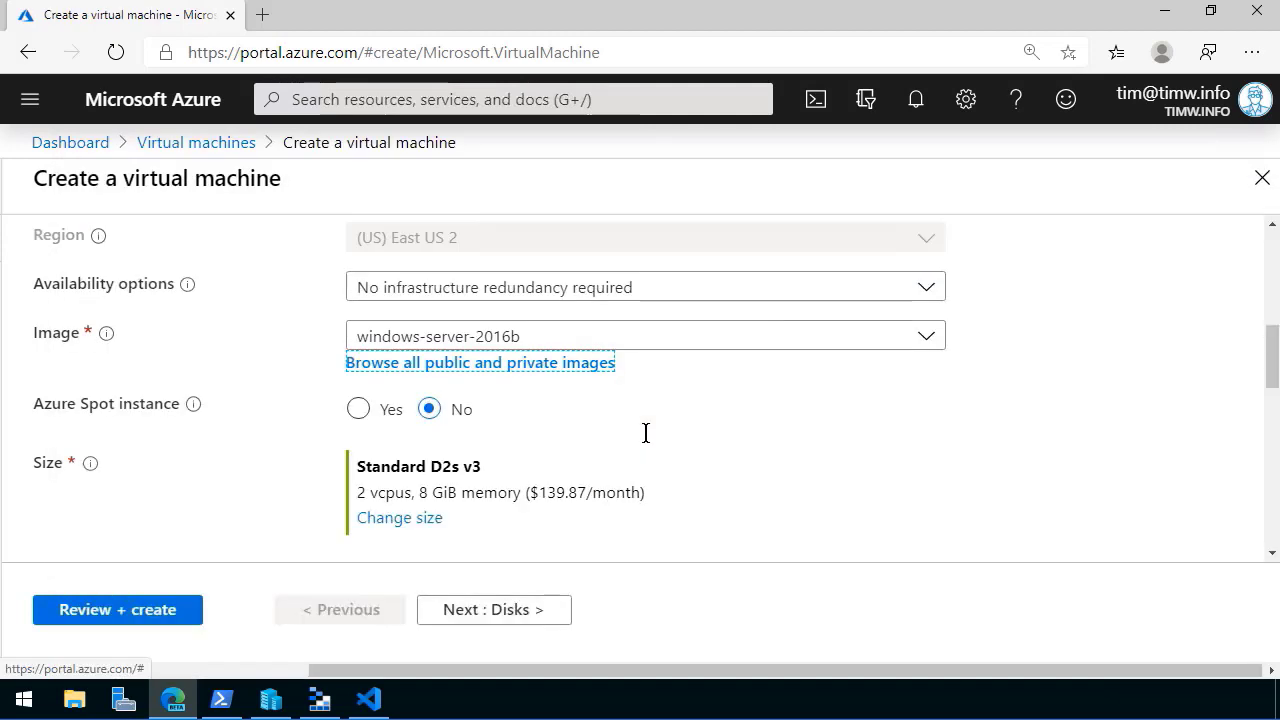
mouse_move(545, 444)
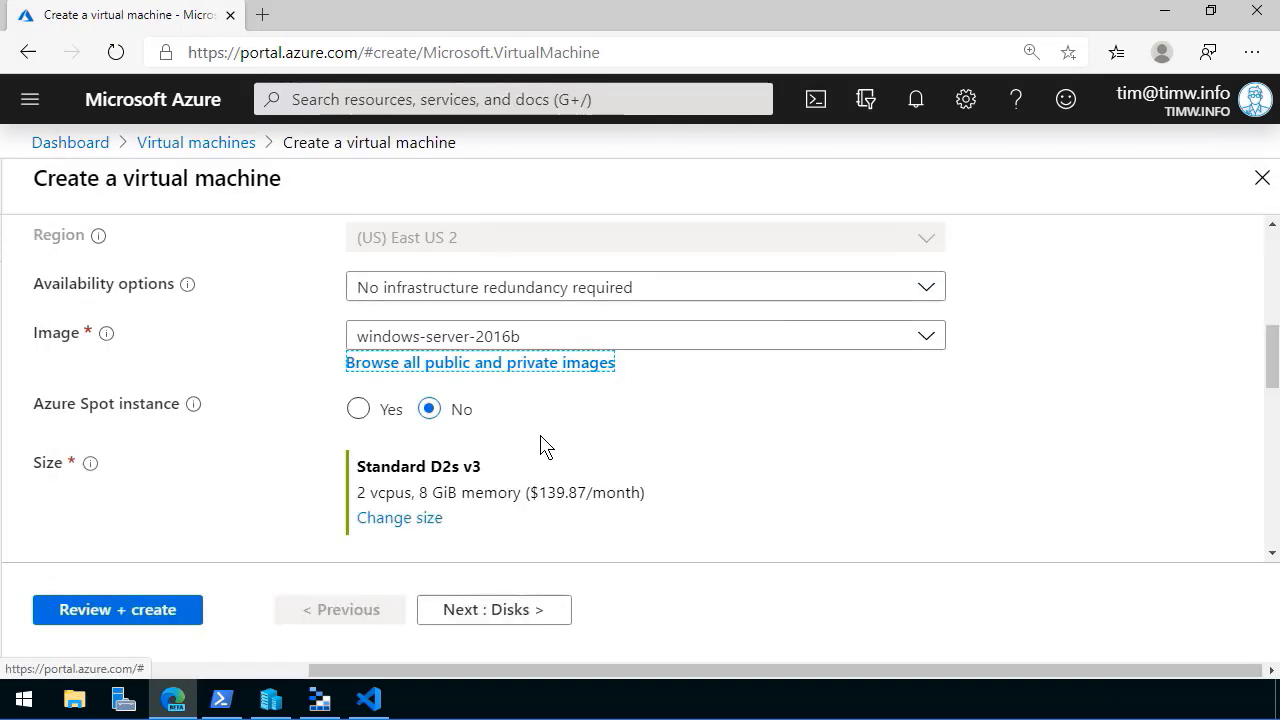
Run Review + create validation, then create the win2016 VM.
left_click(117, 609)
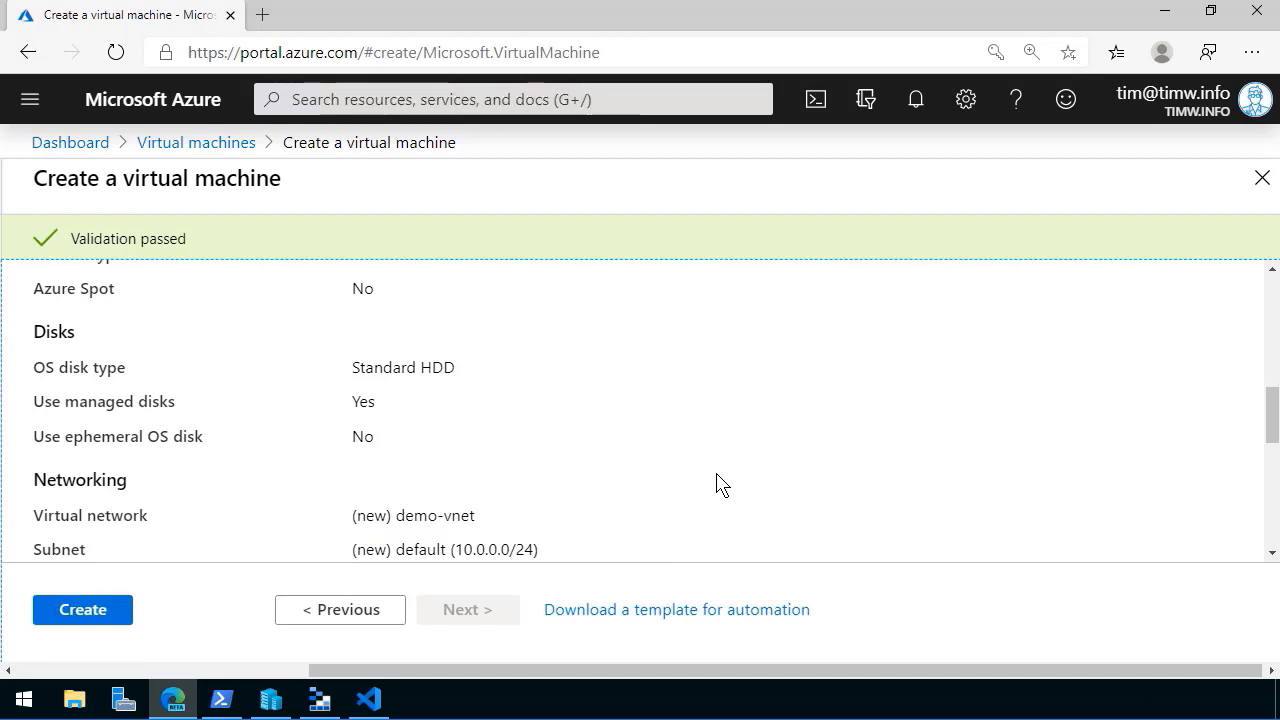
mouse_move(264, 552)
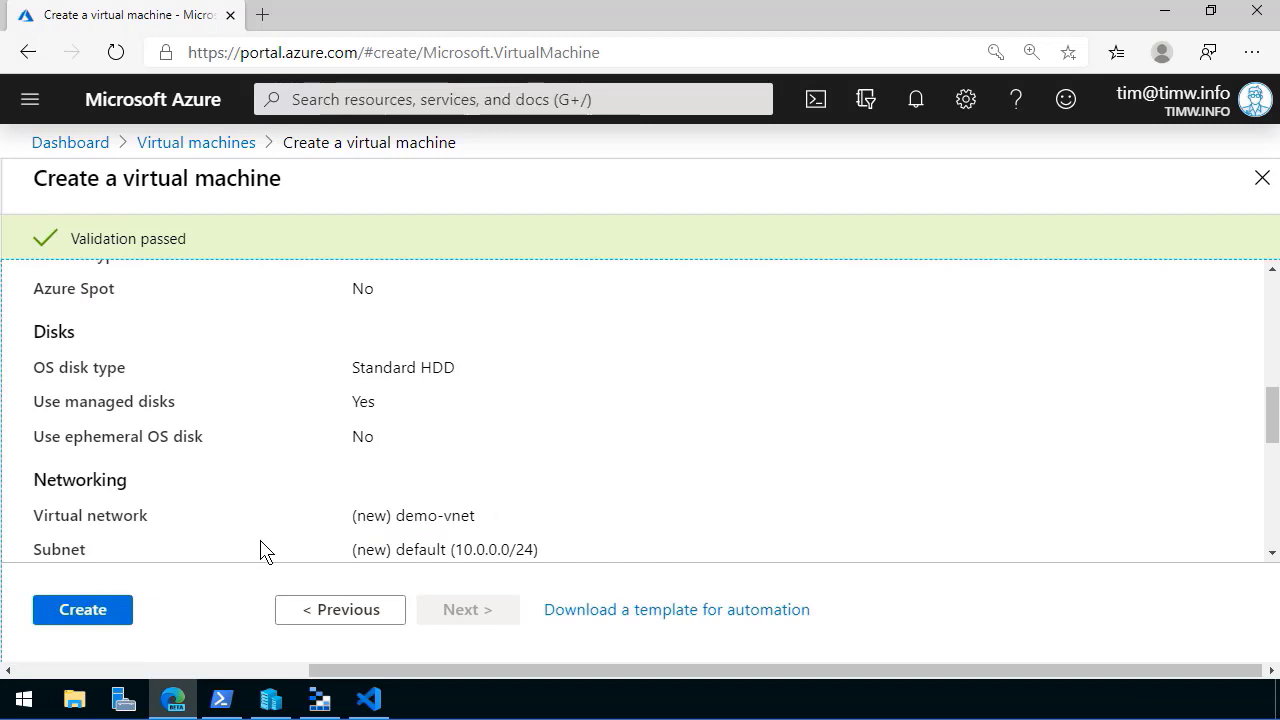
scroll("down", 3)
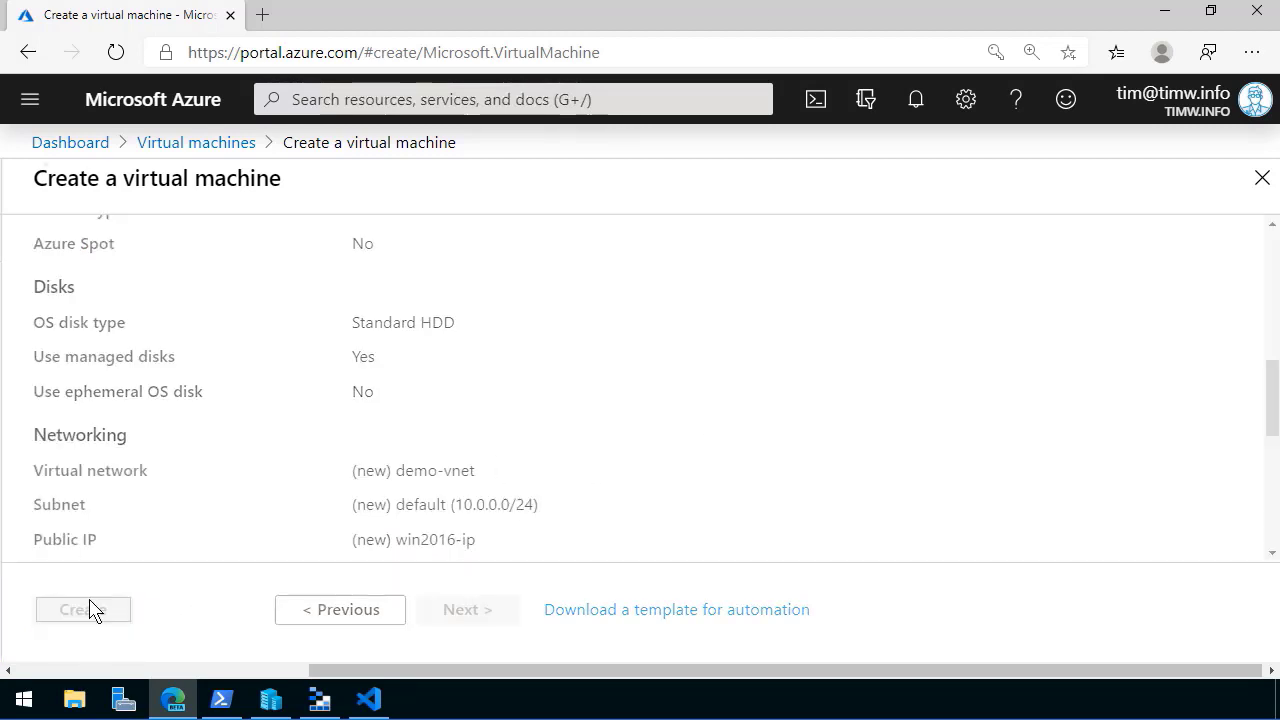
left_click(83, 609)
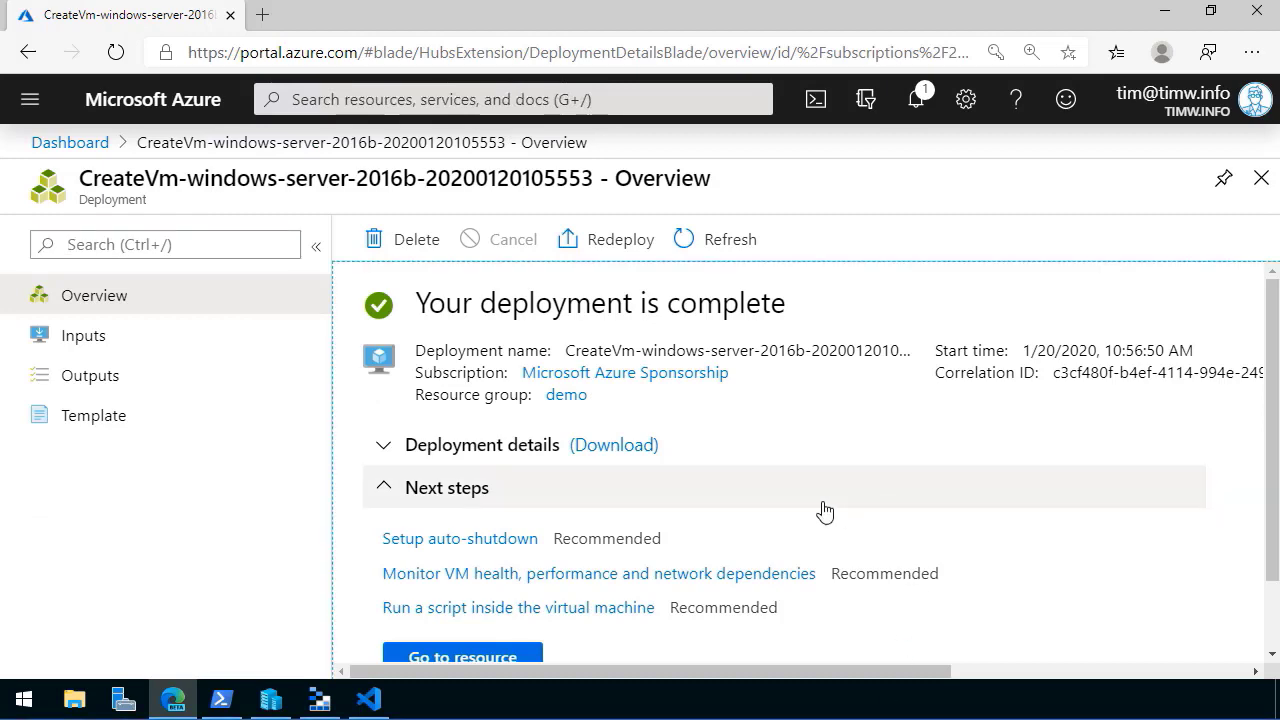
Go to win2016, download its RDP file from Connect > RDP, and open it.
left_click(462, 655)
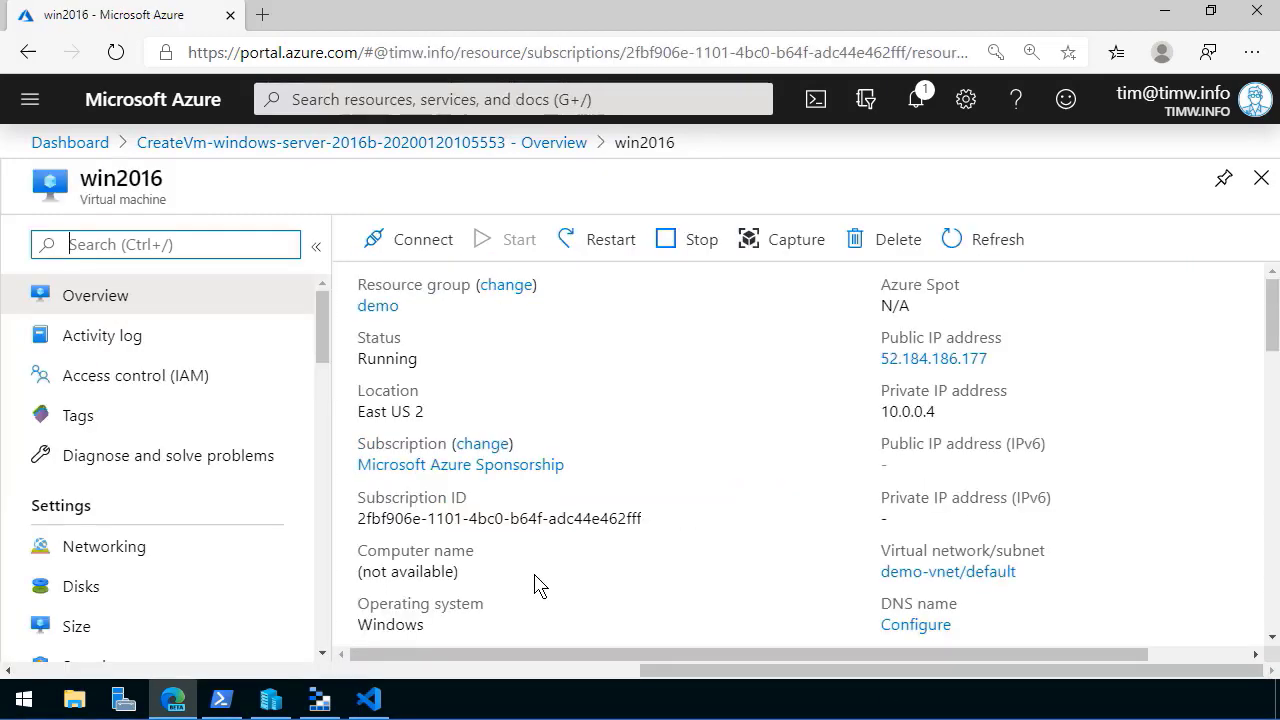
left_click(421, 239)
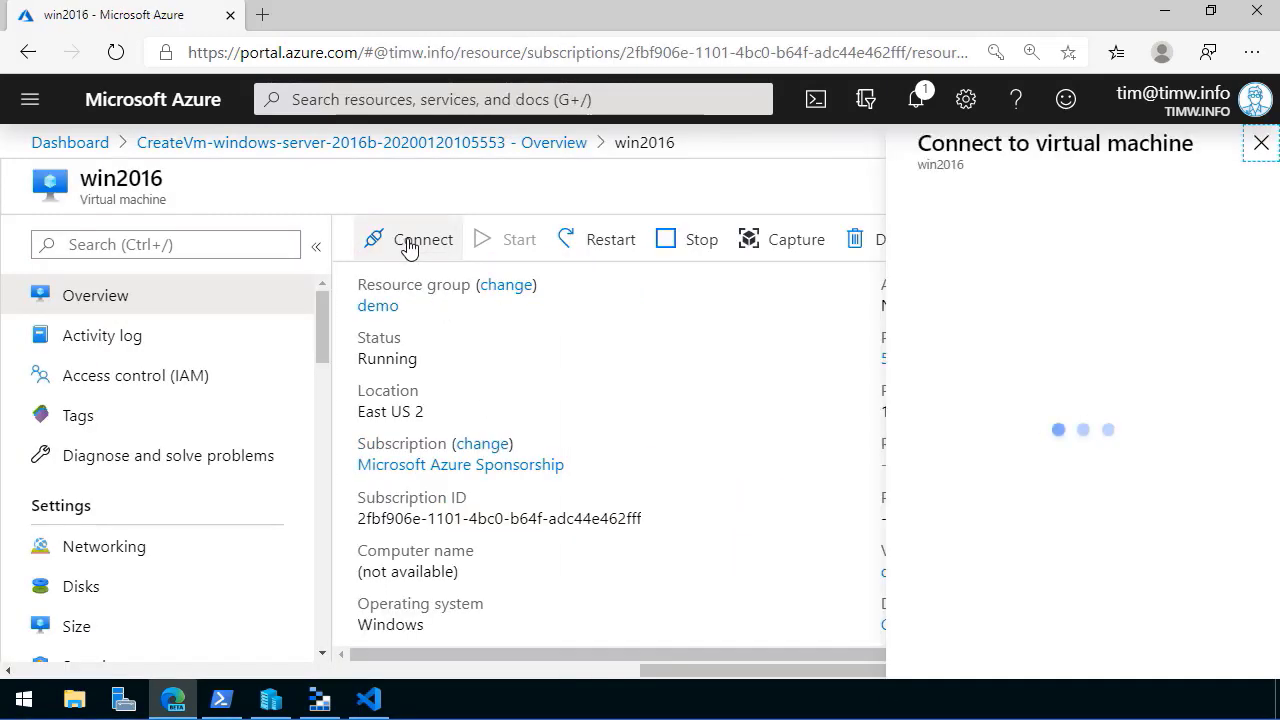
left_click(422, 239)
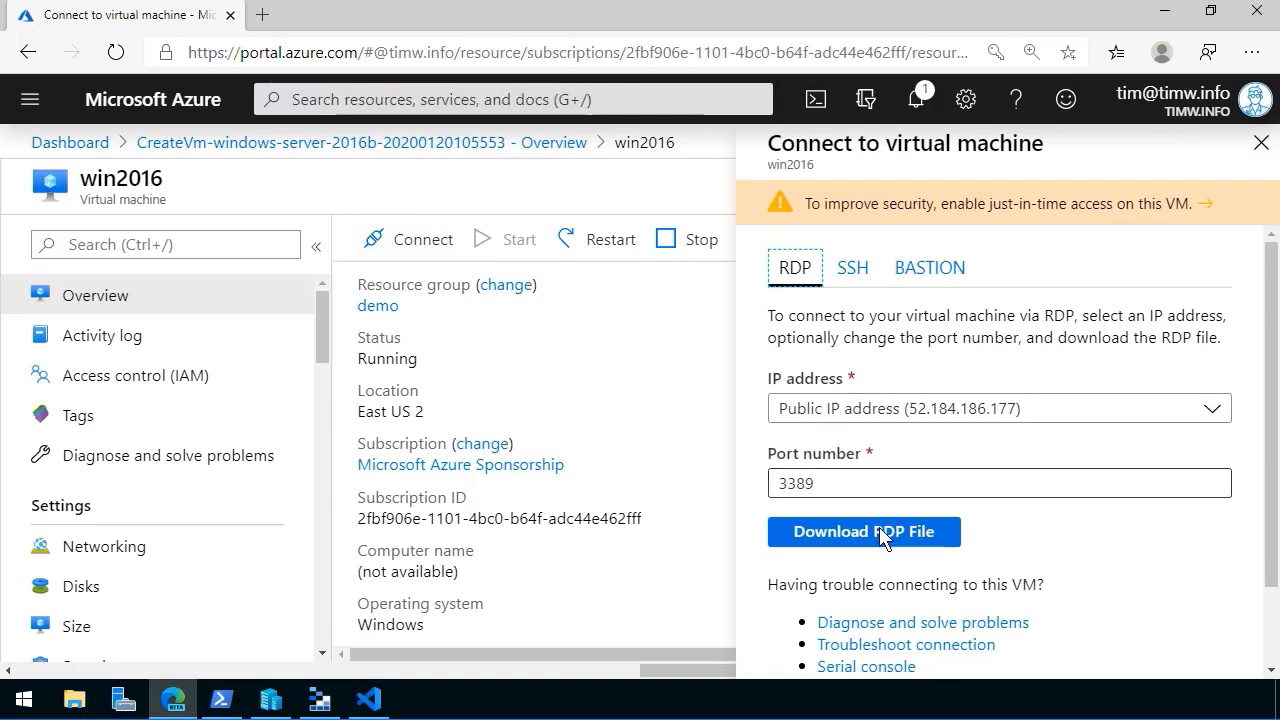
mouse_move(875, 537)
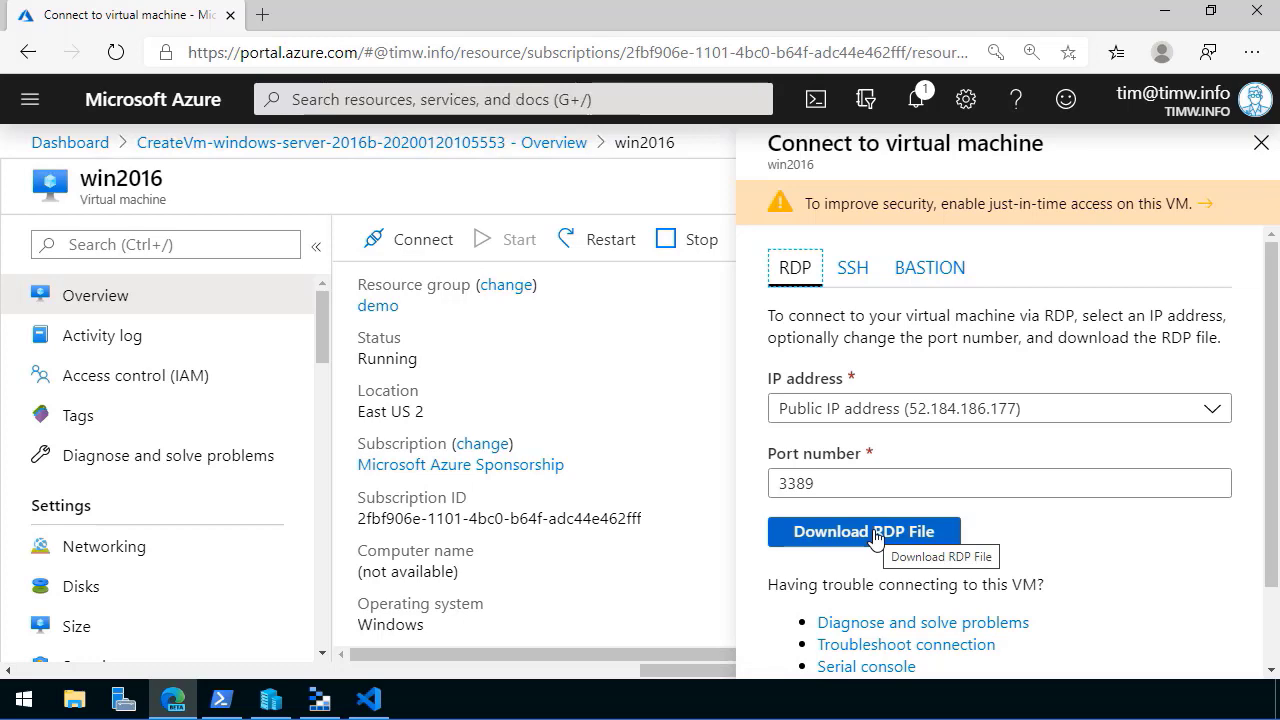
left_click(863, 531)
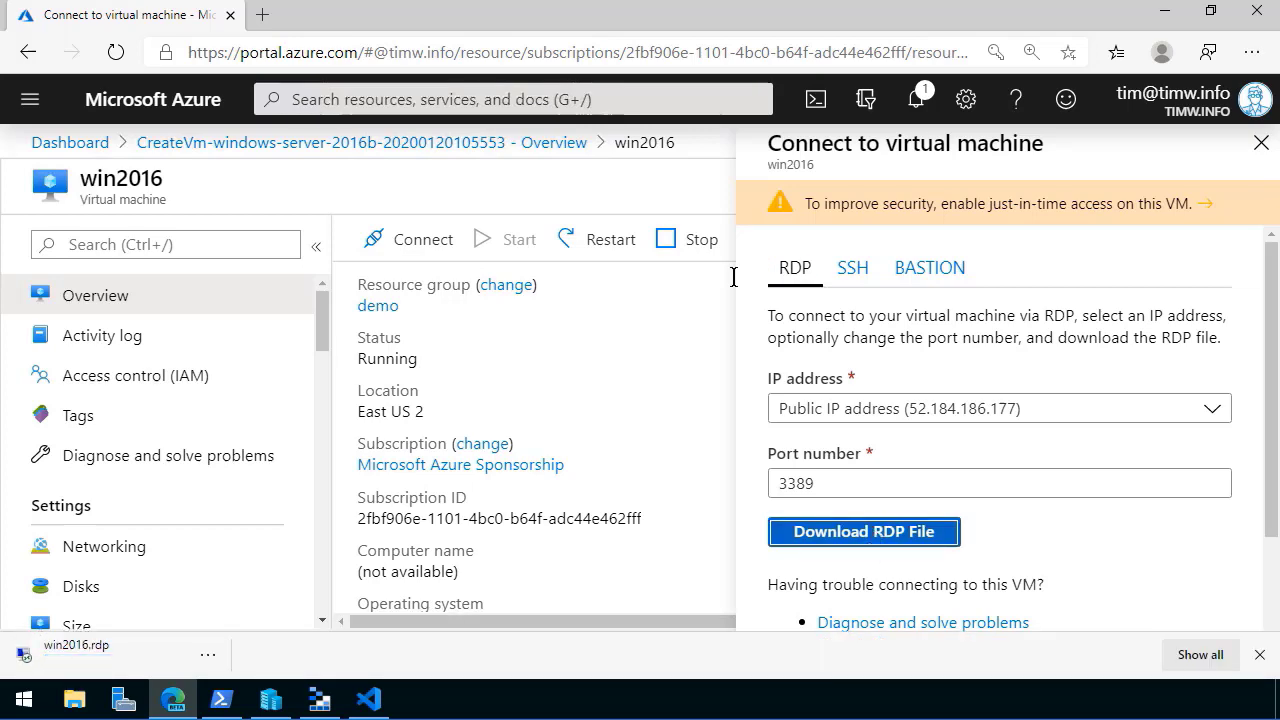
left_click(1210, 11)
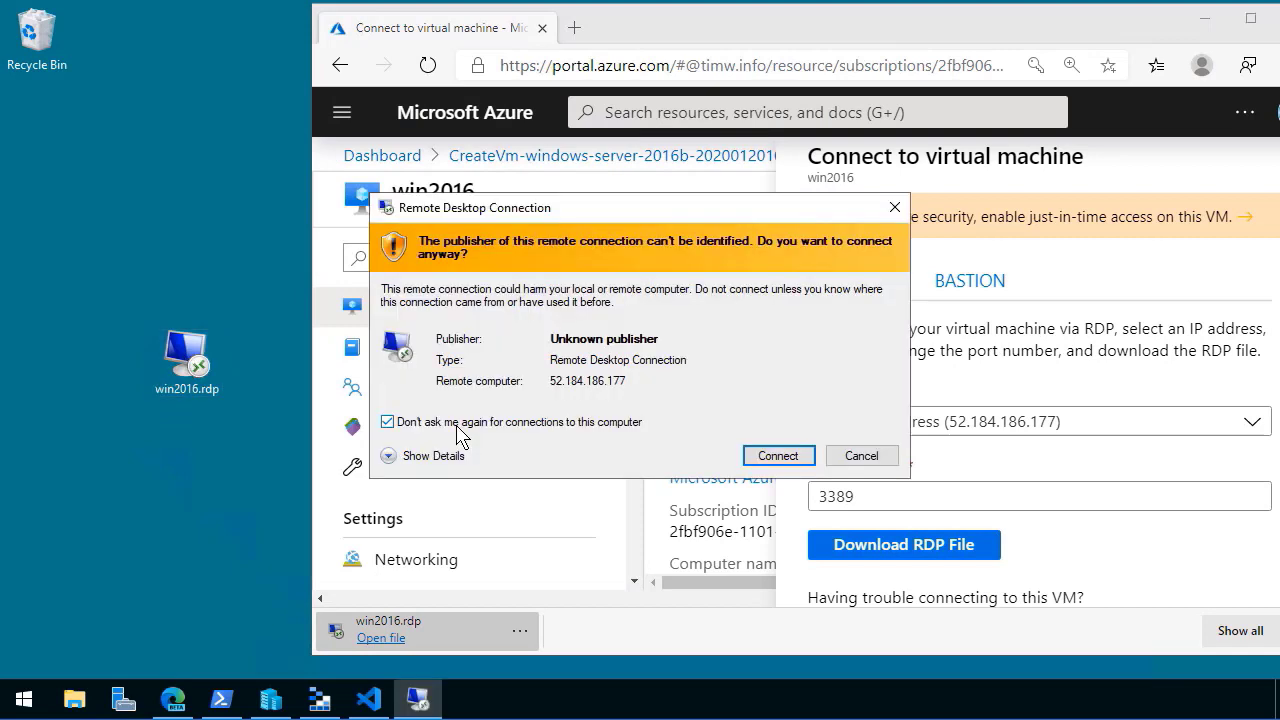
Accept the publisher, credentials and certificate prompts to connect to 52.184.186.177.
left_click(778, 456)
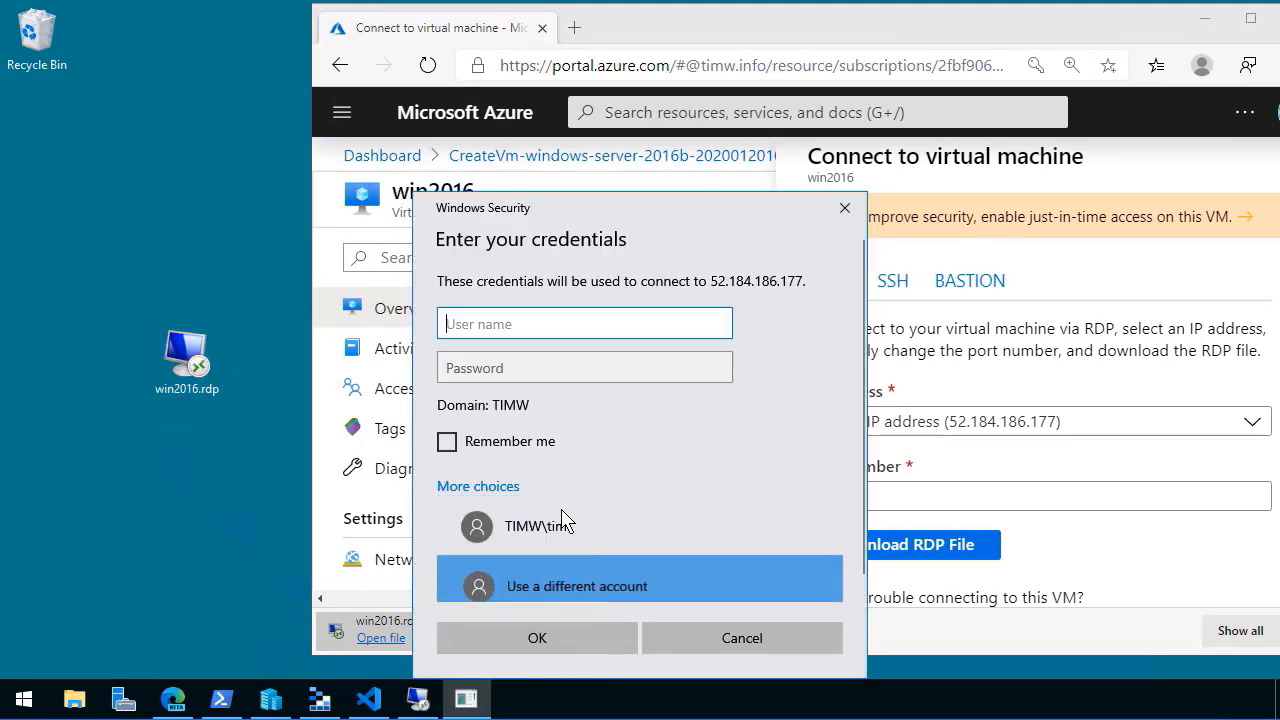
left_click(537, 638)
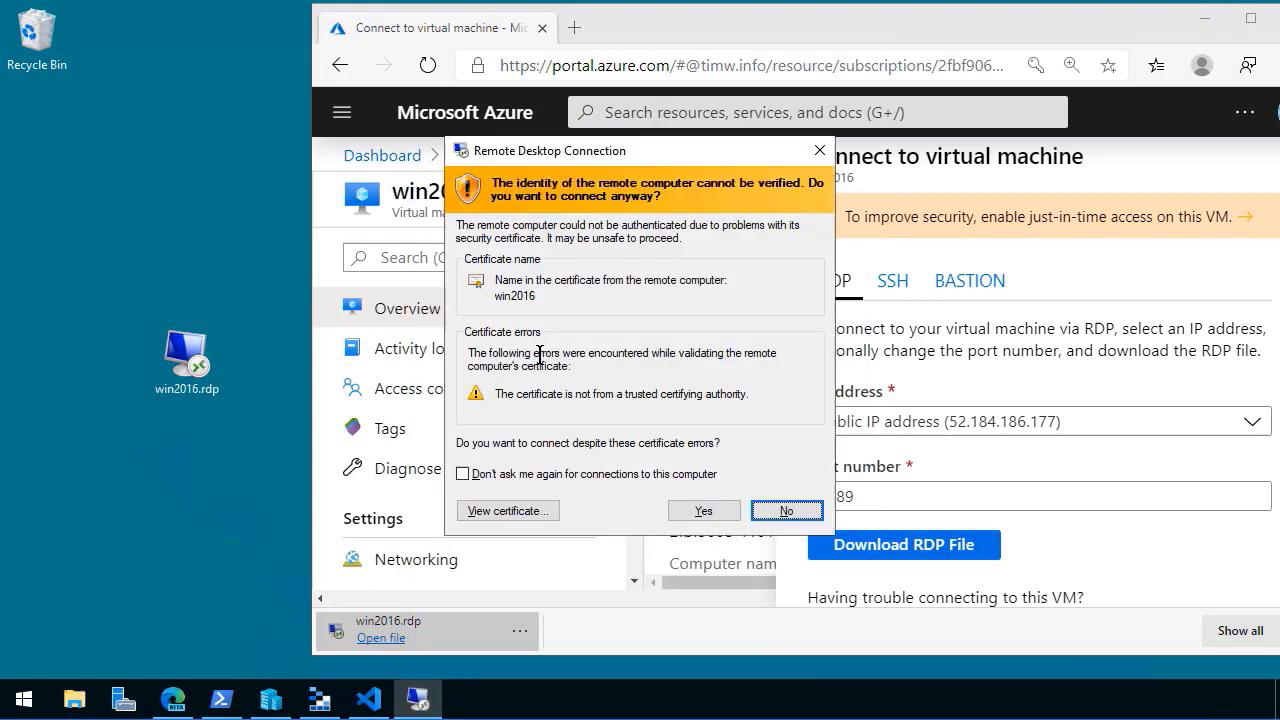
left_click(703, 510)
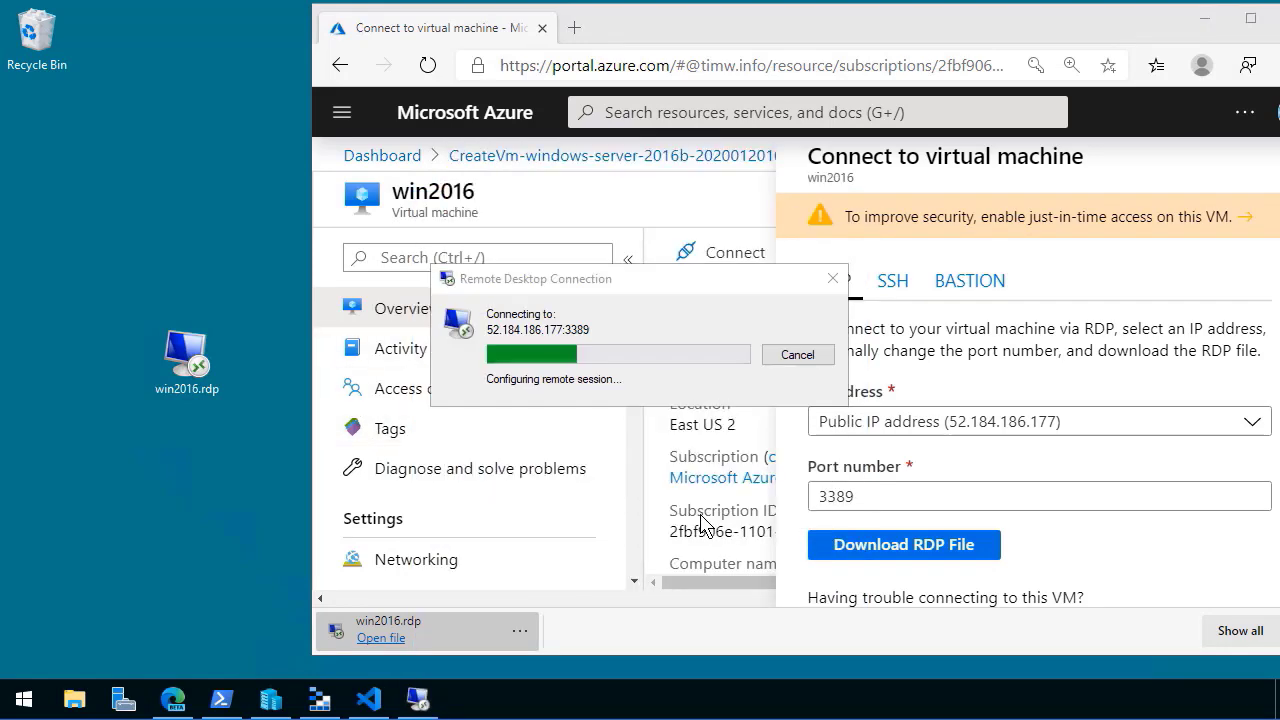